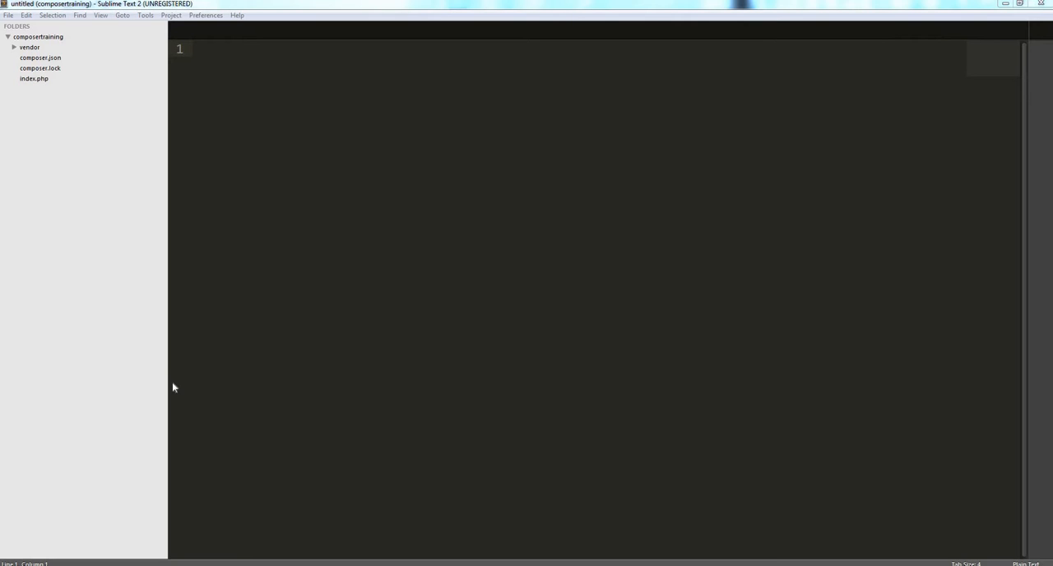
pyautogui.moveTo(69, 170)
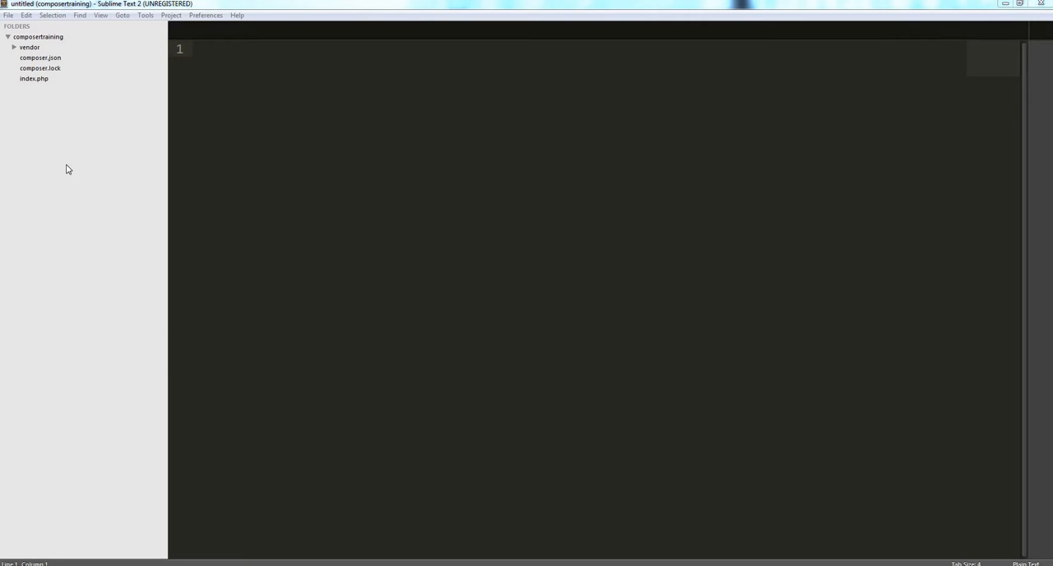
# - Trim index.php down to the opening PHP tag and the vendor autoload include
pyautogui.click(33, 79)
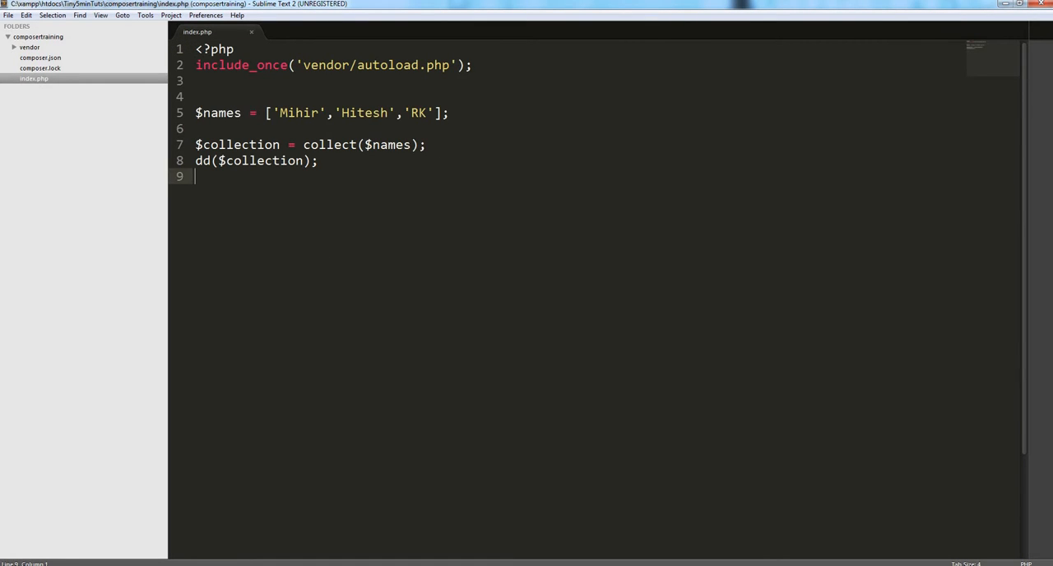
pyautogui.click(470, 65)
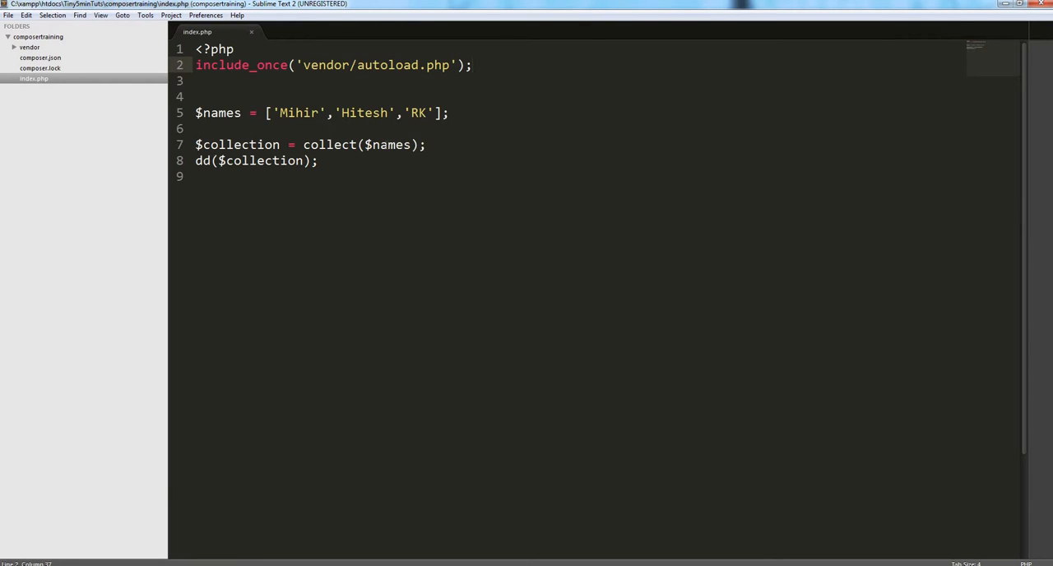
pyautogui.click(319, 161)
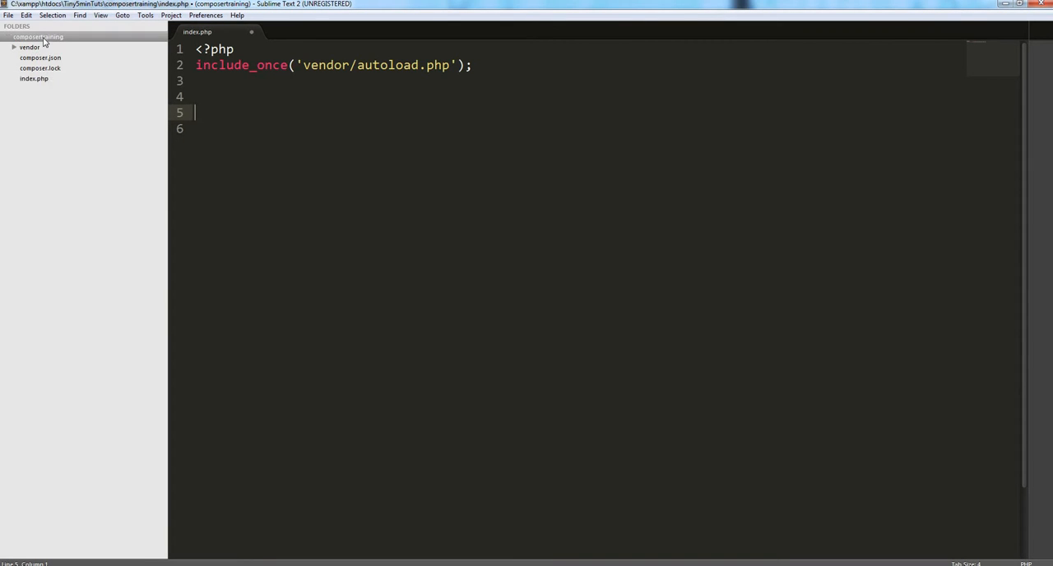
# - Create and save a new Helpers.php file in the composertraining folder
pyautogui.rightClick(38, 36)
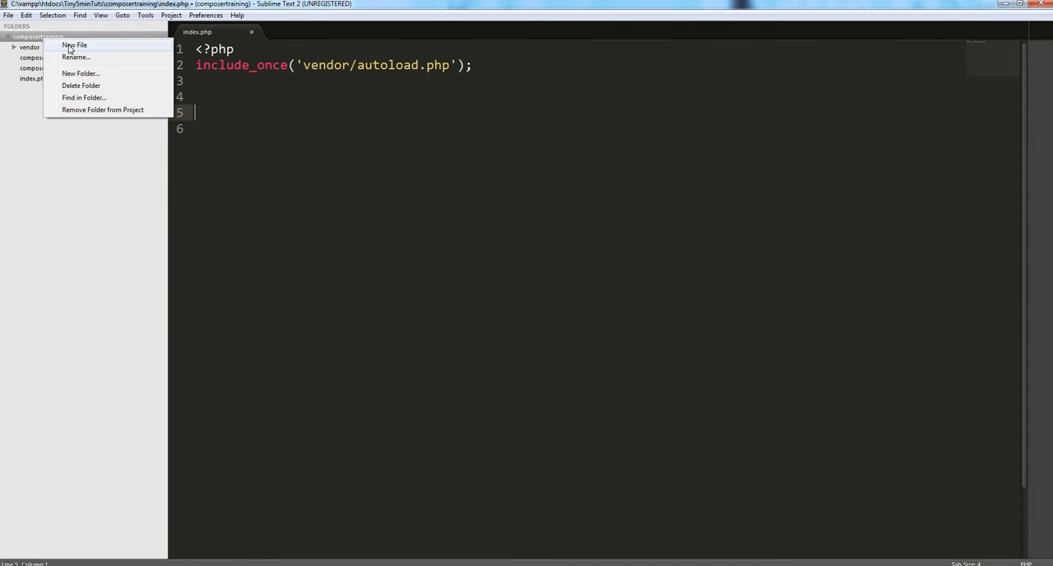
pyautogui.click(75, 44)
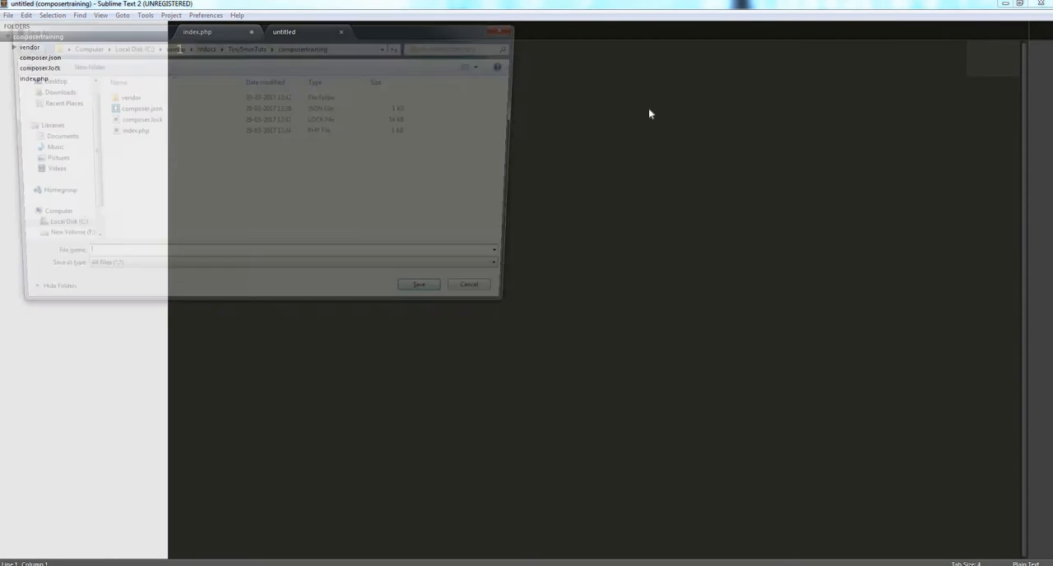
pyautogui.write('Helkper')
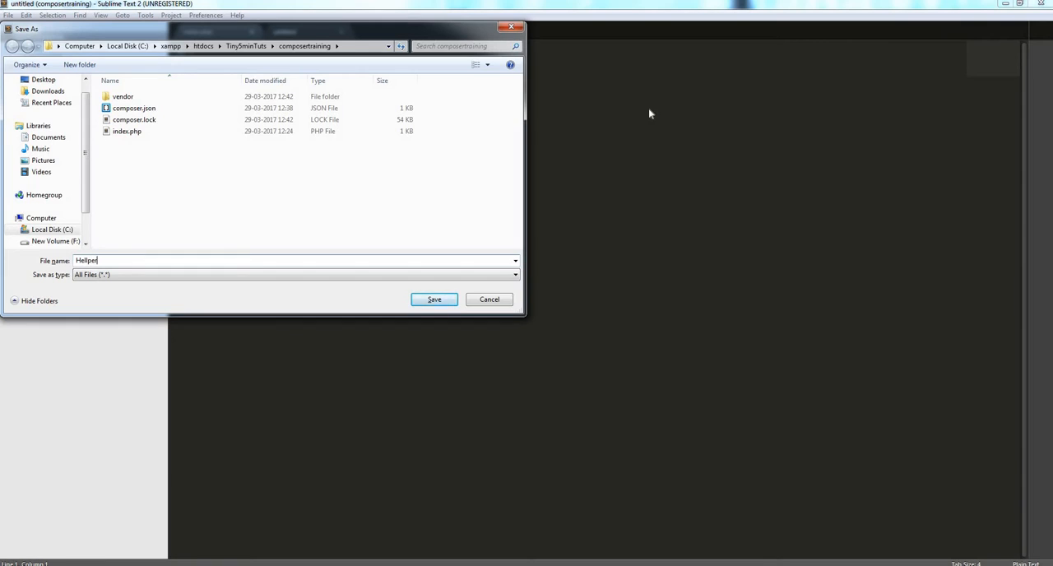
pyautogui.press('BackSpace')
pyautogui.write('s.php')
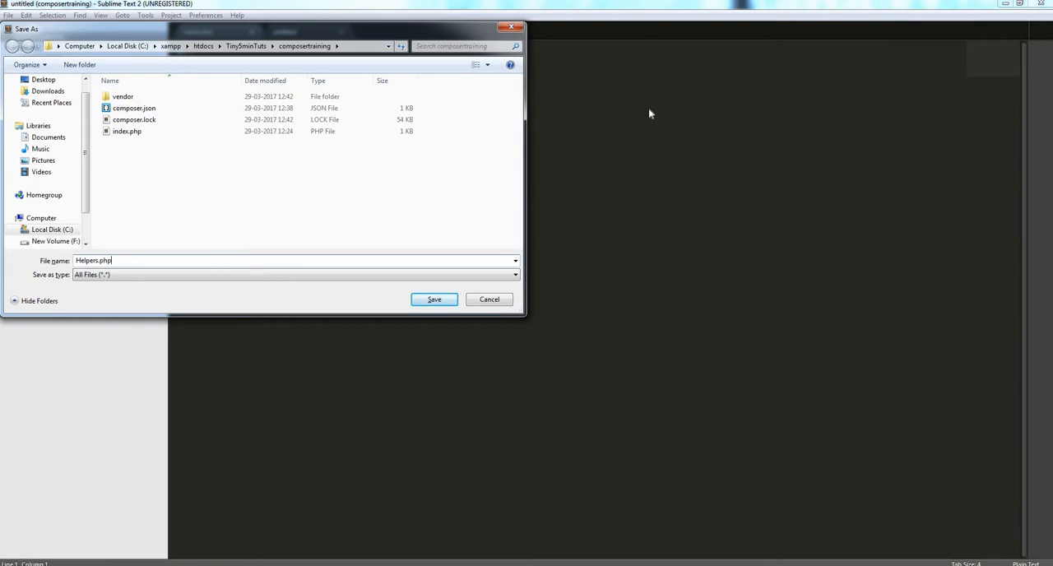
pyautogui.click(434, 299)
pyautogui.write('<?php')
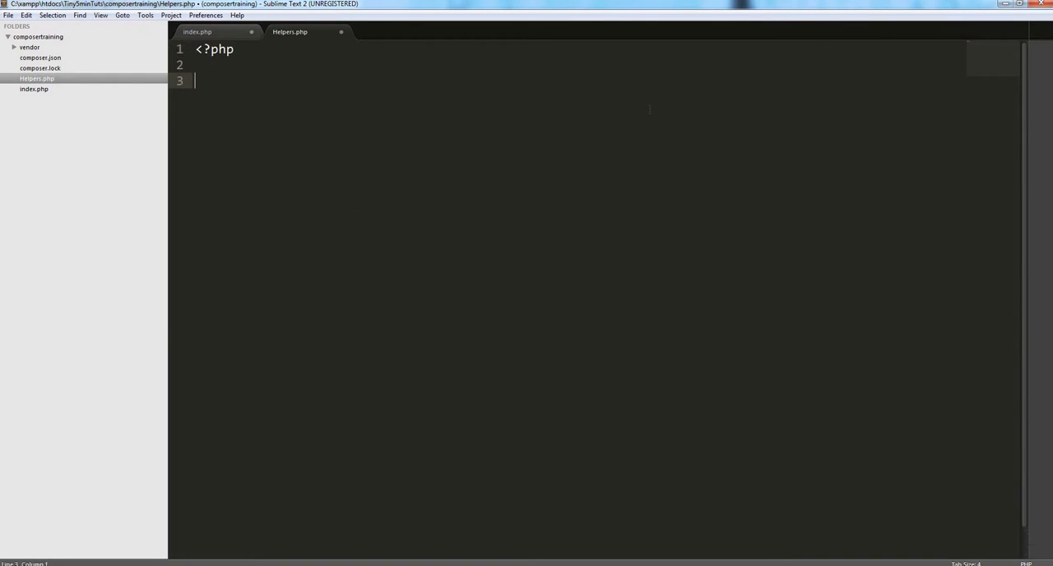
# - Write class Helpers with public static function sl($str) returning strlen($str)
pyautogui.write('clsdd')
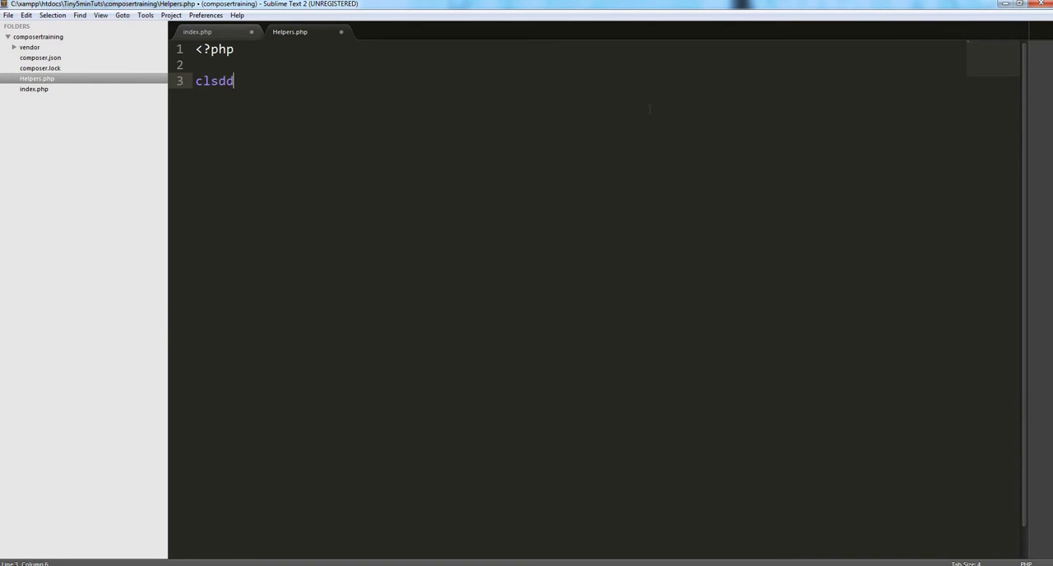
pyautogui.write('class Helpers.')
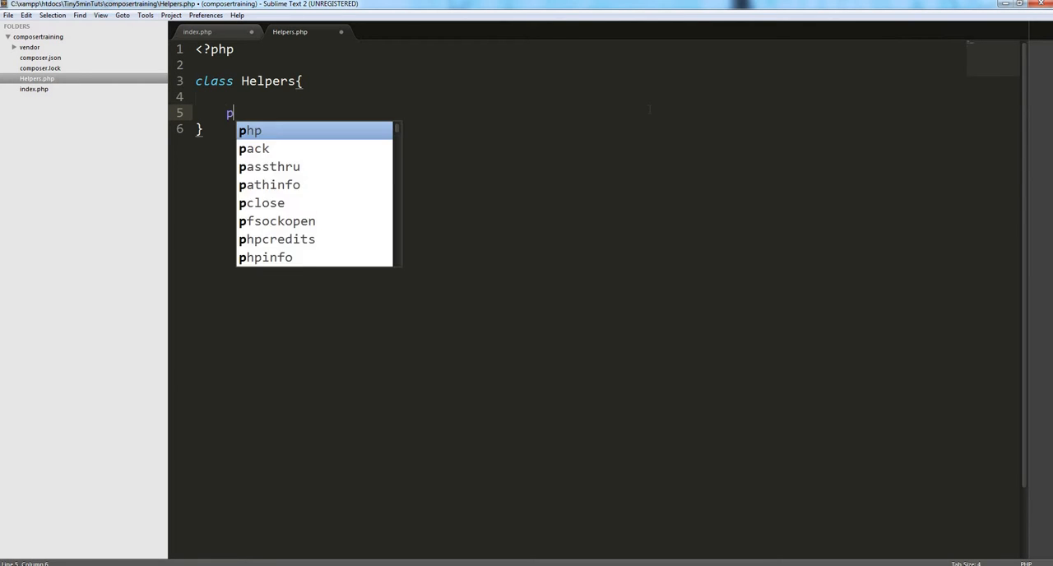
pyautogui.write('ublic static function')
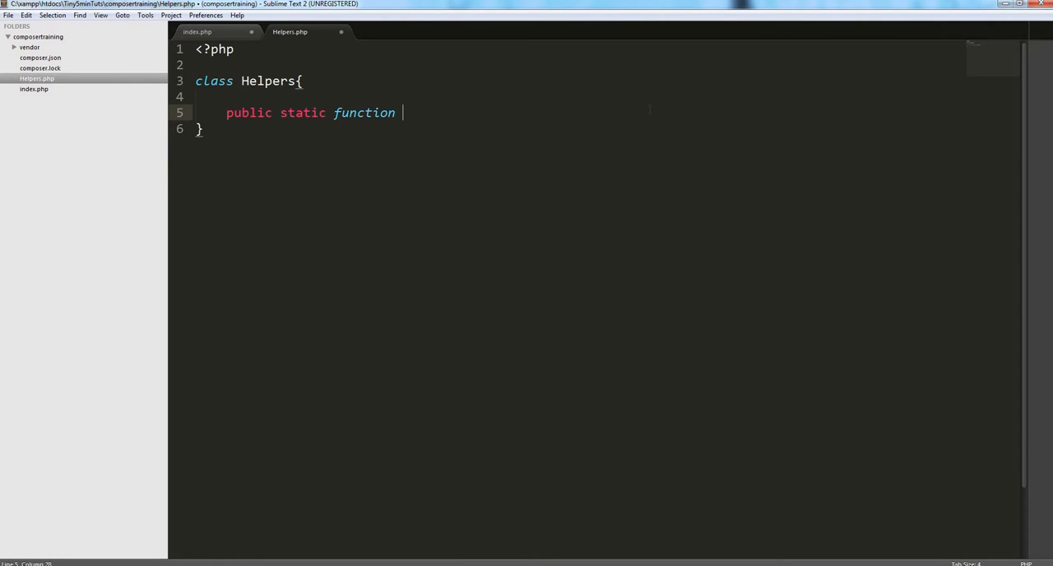
pyautogui.write('sl()')
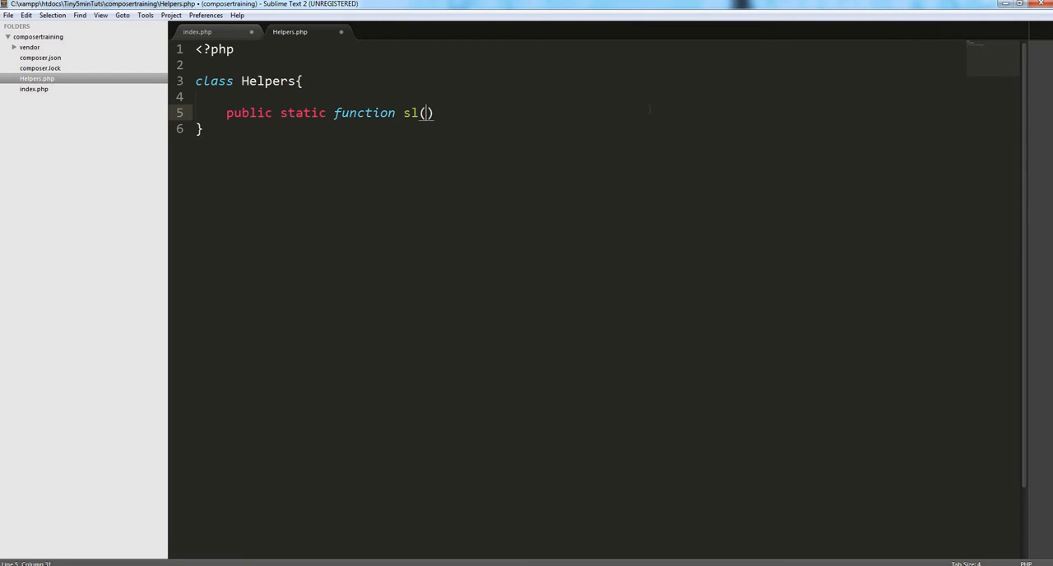
pyautogui.write('$str')
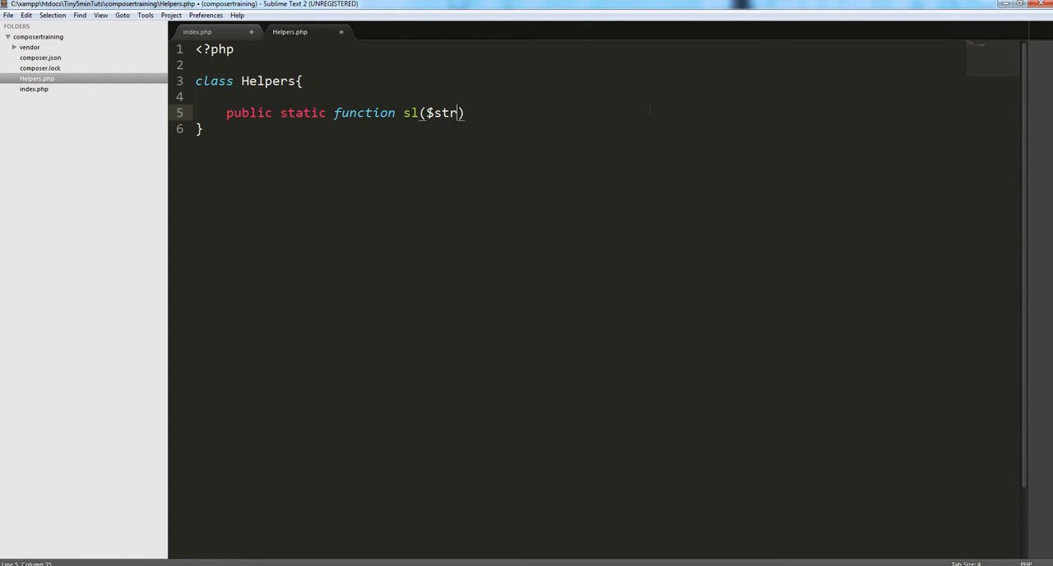
pyautogui.write('{')
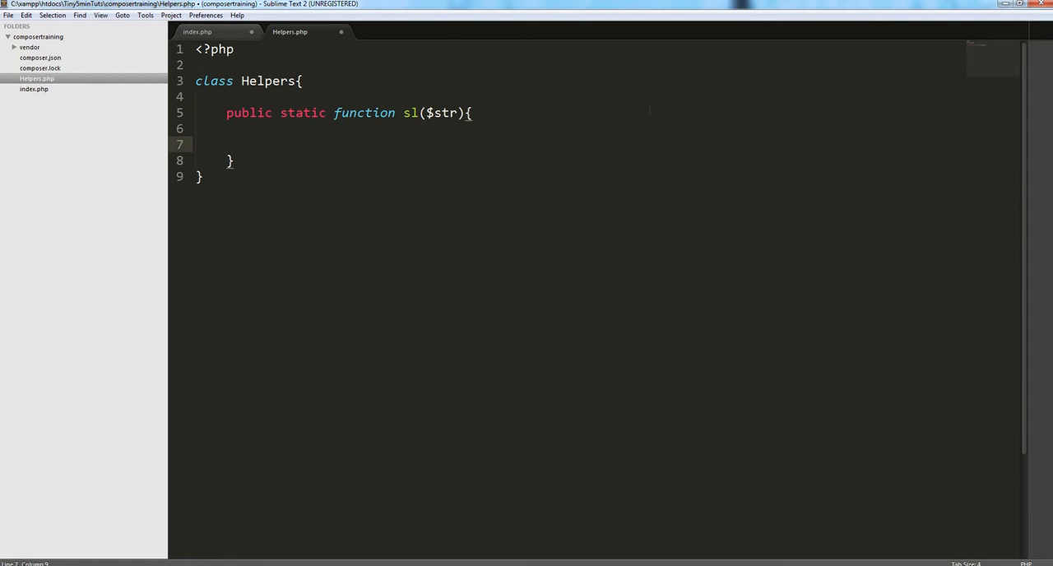
pyautogui.write('return')
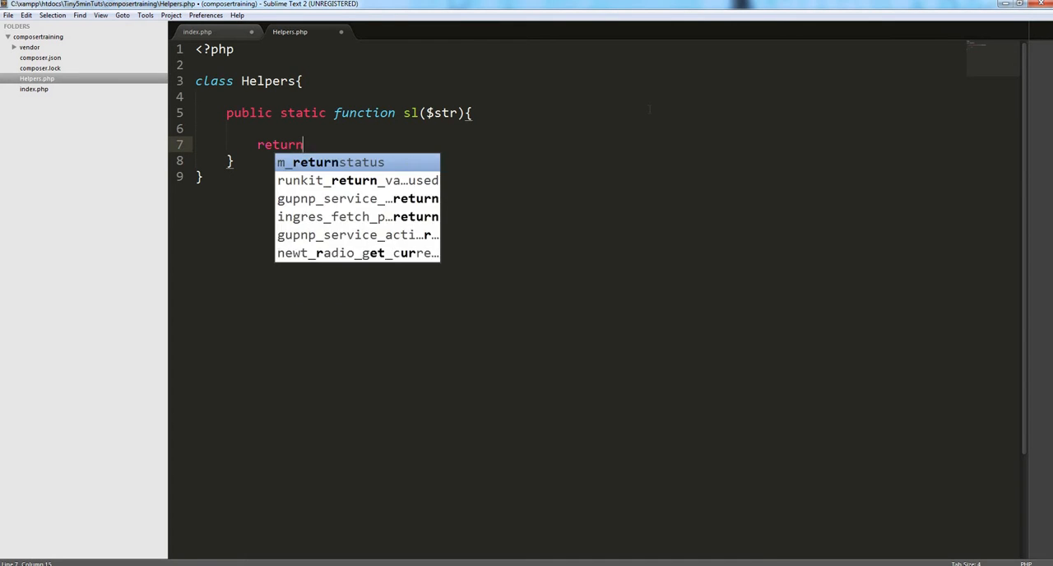
pyautogui.write('strlen(')
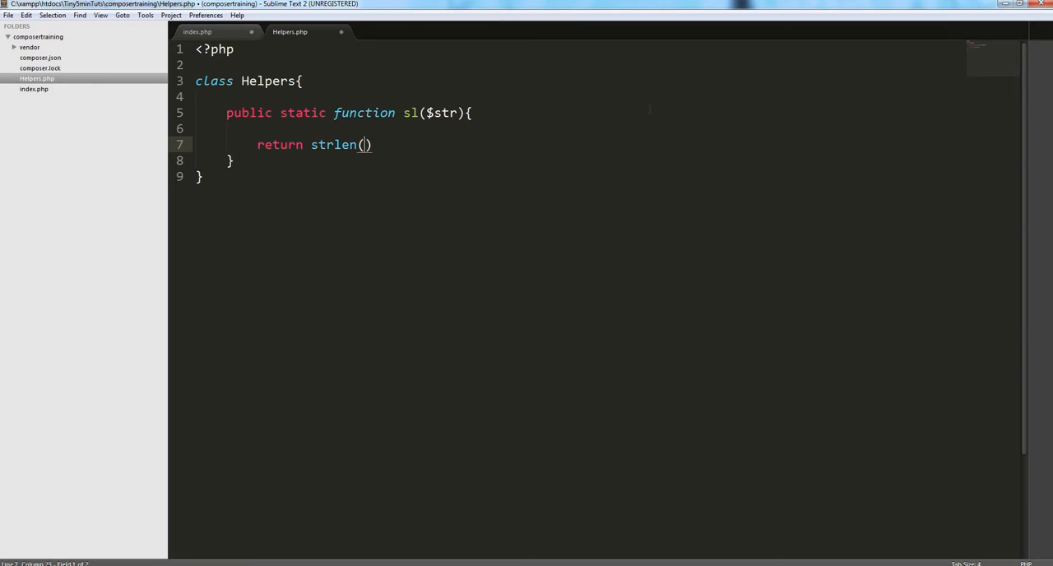
pyautogui.write('$str')
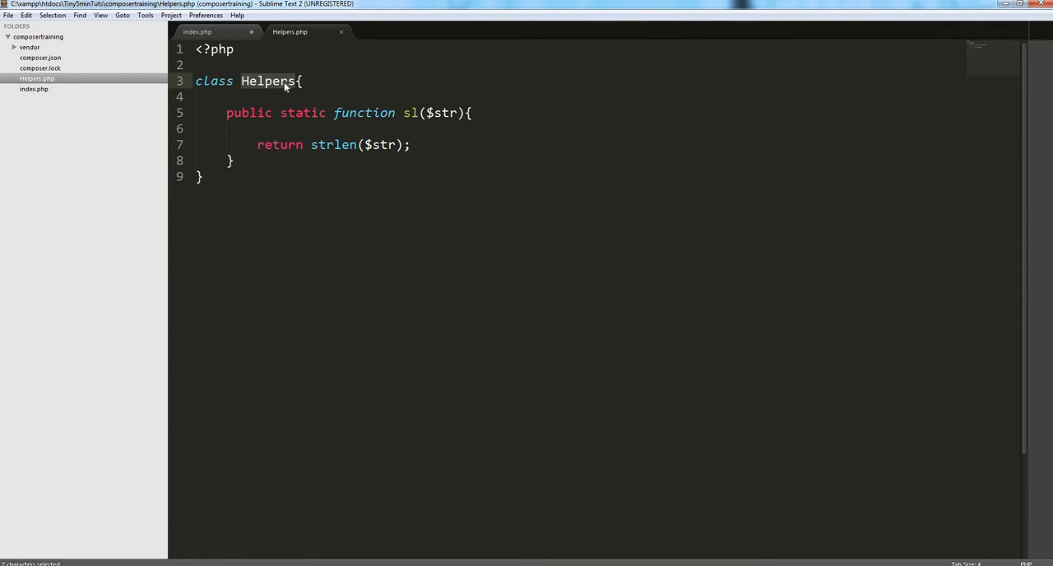
# - Add echo Helpers::sl('Mihir'); on line 4 of index.php below the include
pyautogui.click(198, 31)
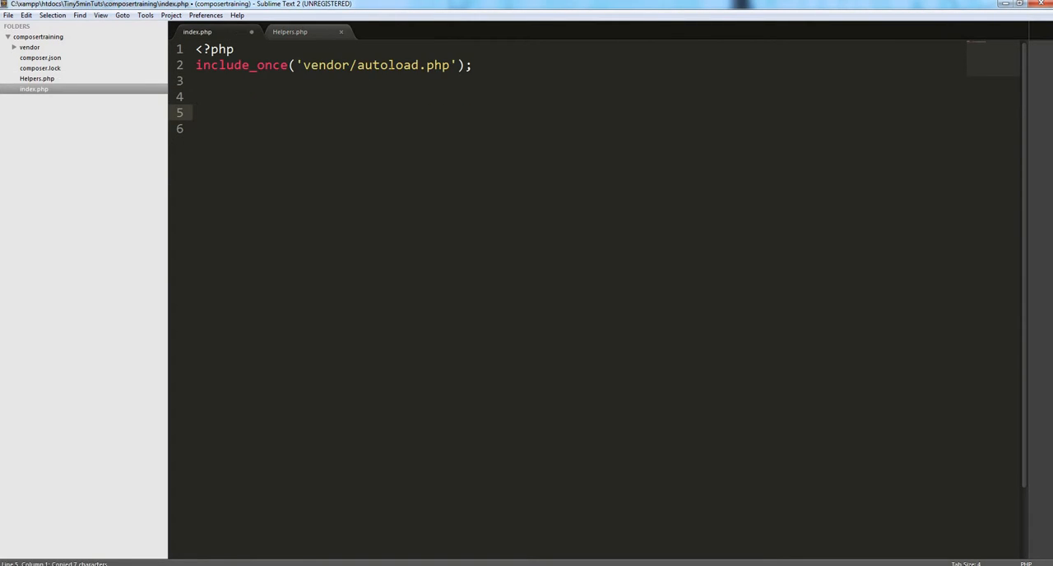
pyautogui.doubleClick(387, 66)
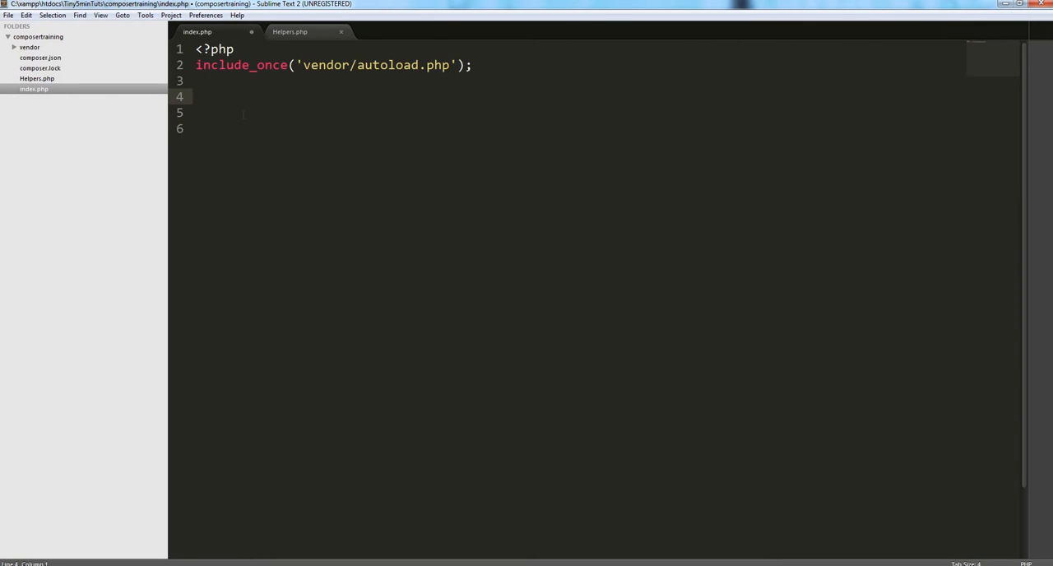
pyautogui.click(194, 96)
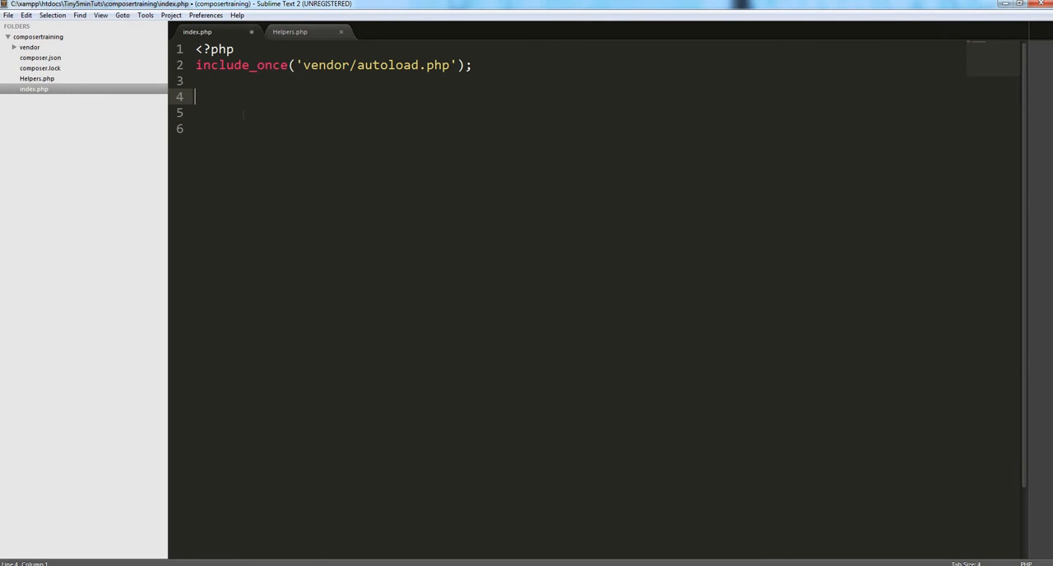
pyautogui.write('echo Helpers')
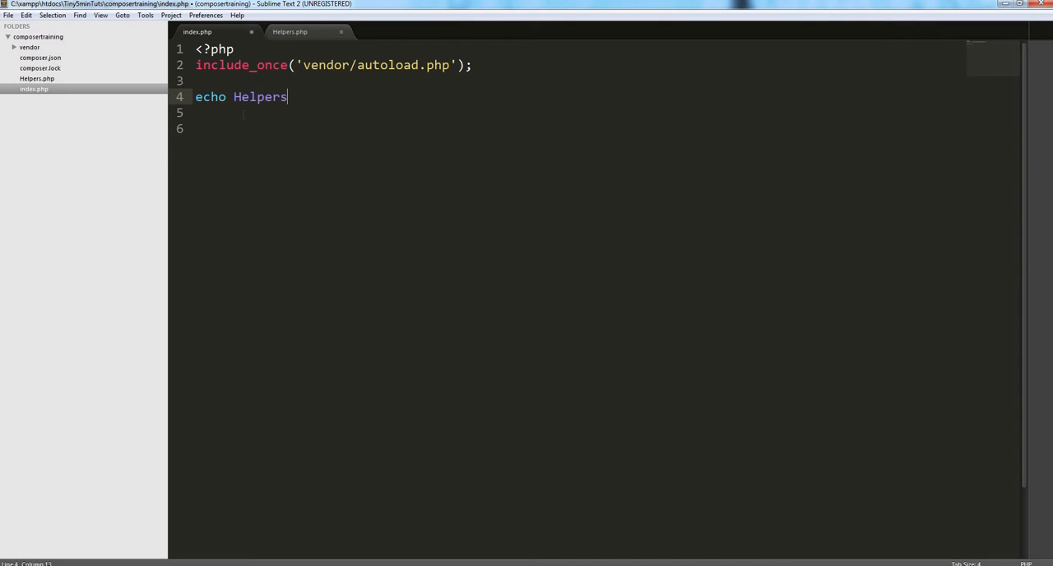
pyautogui.click(289, 31)
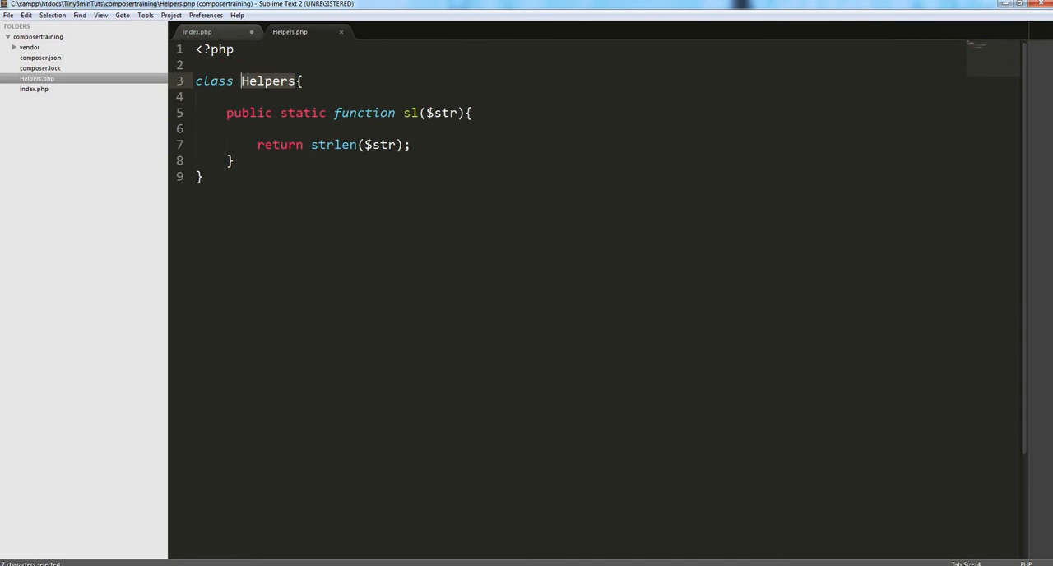
pyautogui.doubleClick(411, 112)
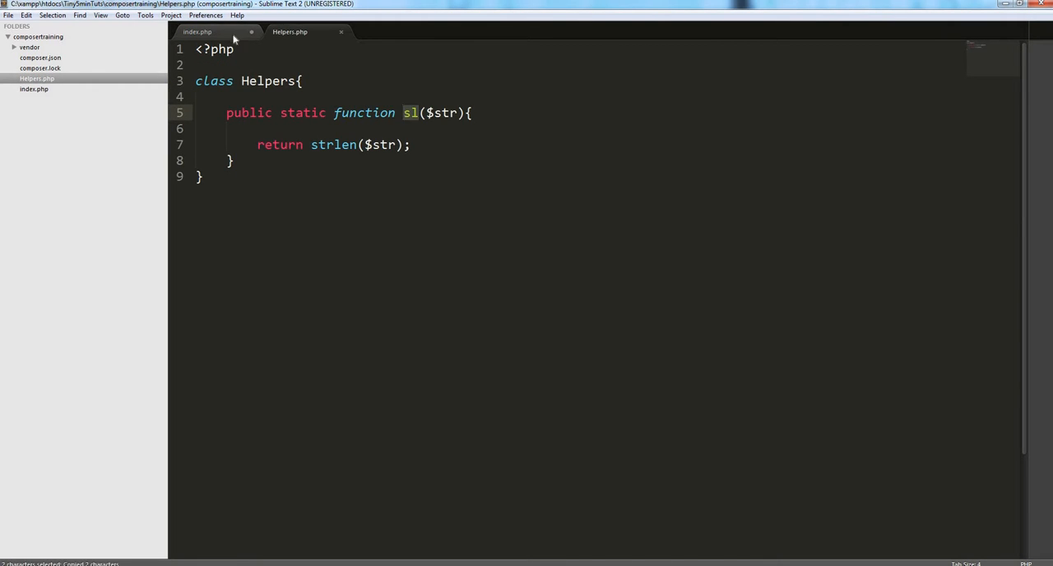
pyautogui.click(198, 32)
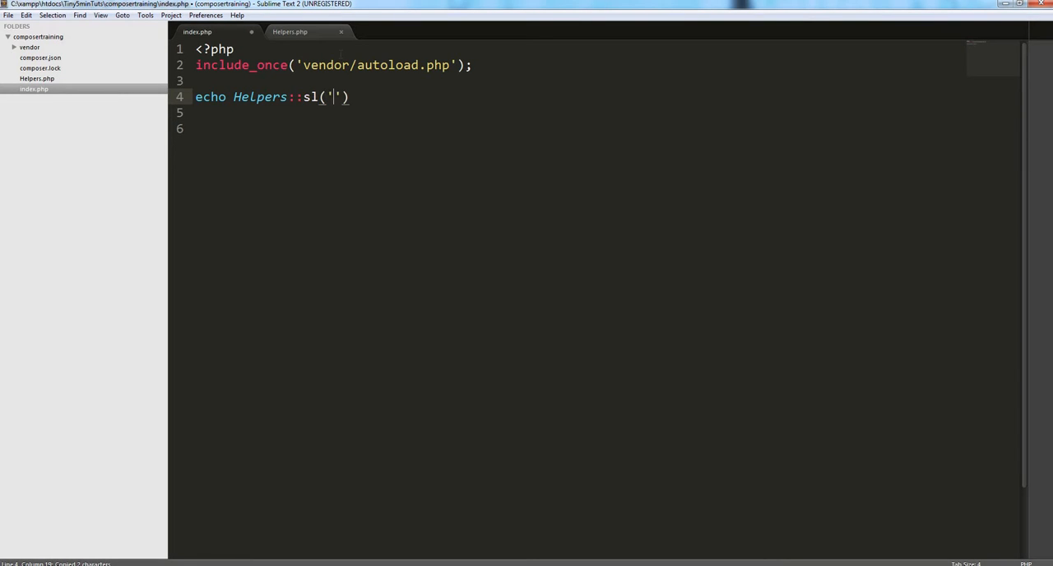
pyautogui.write('Mihir')
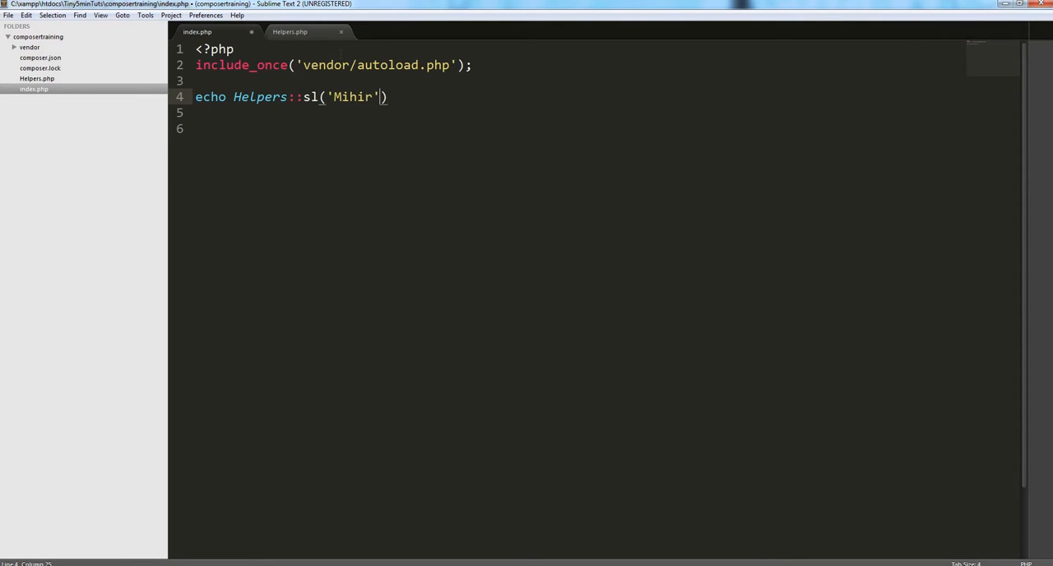
pyautogui.write(';')
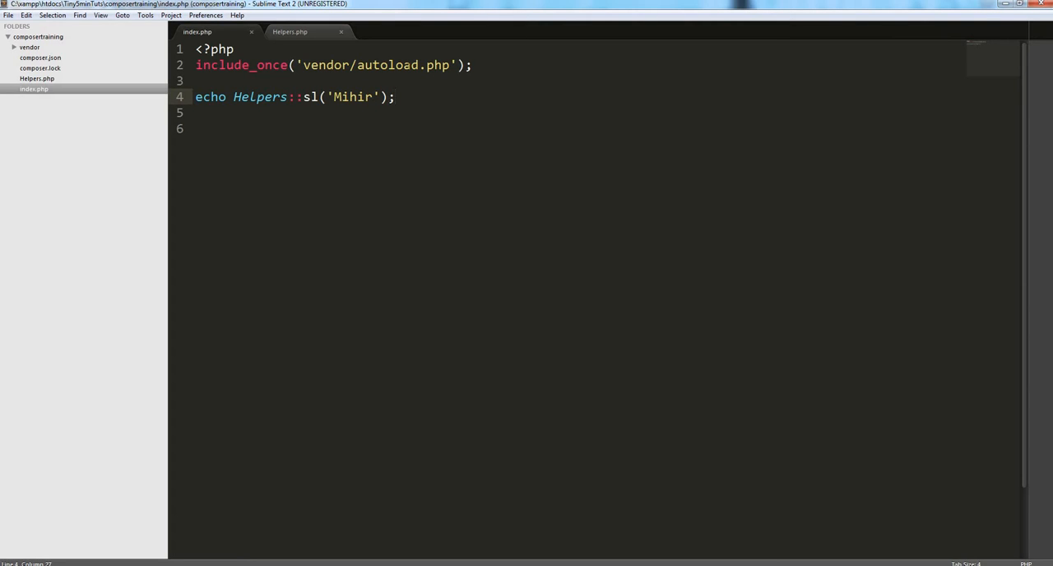
# - Review the autoload include and Helpers call, then bring up the project's composer.json
pyautogui.doubleClick(386, 66)
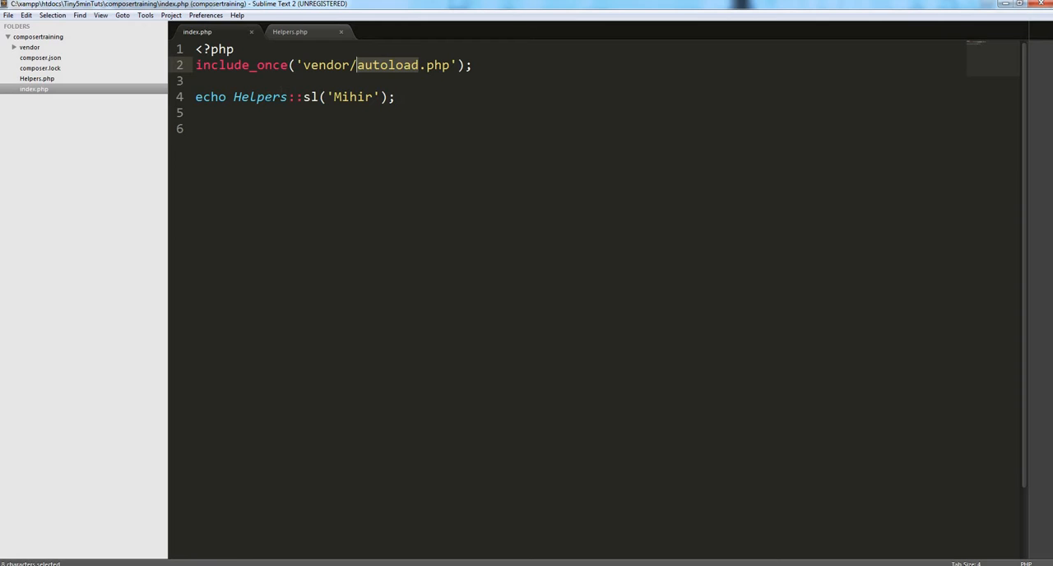
pyautogui.doubleClick(260, 97)
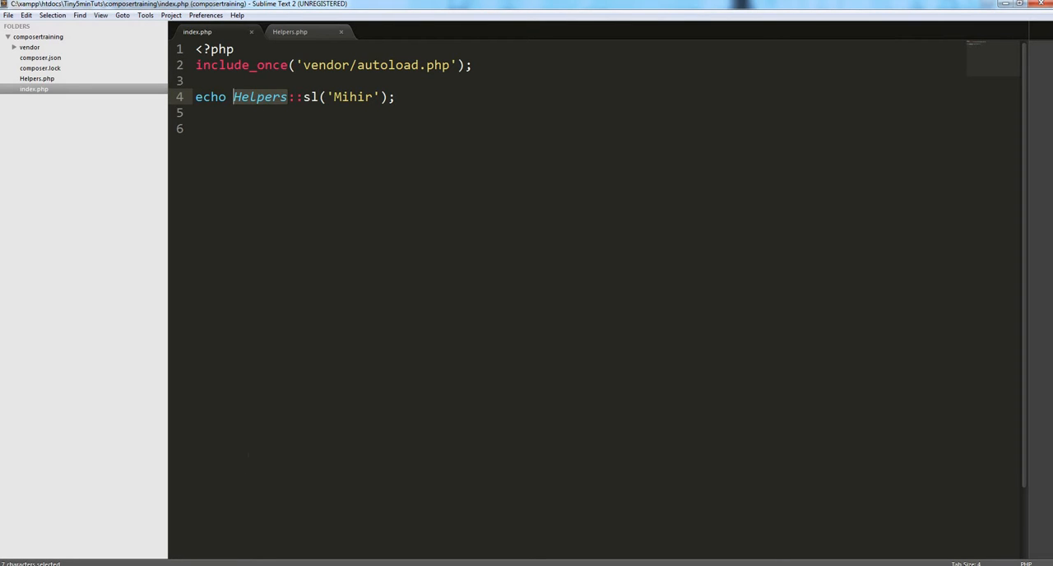
pyautogui.moveTo(250, 425)
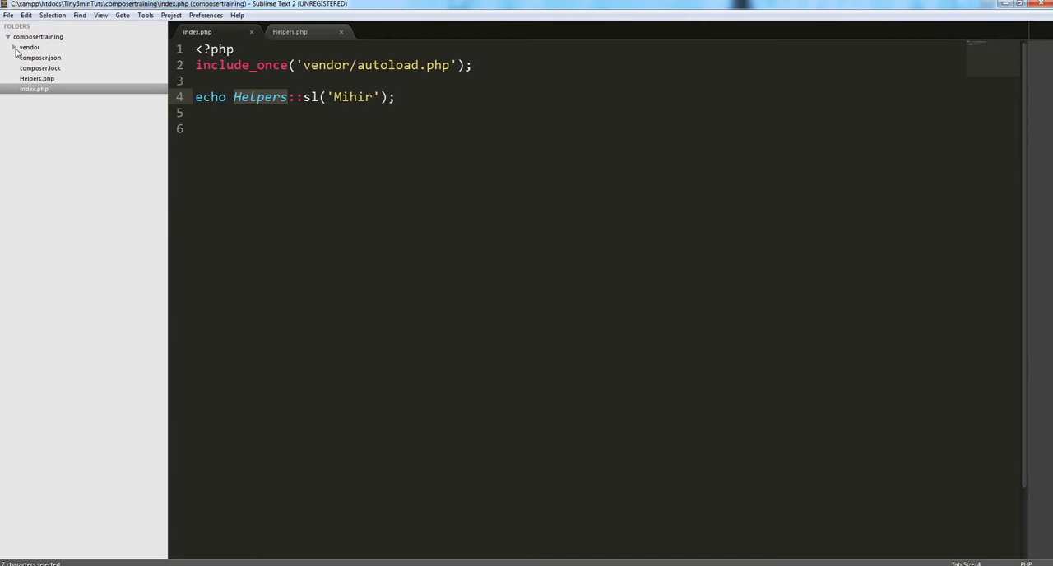
pyautogui.click(13, 46)
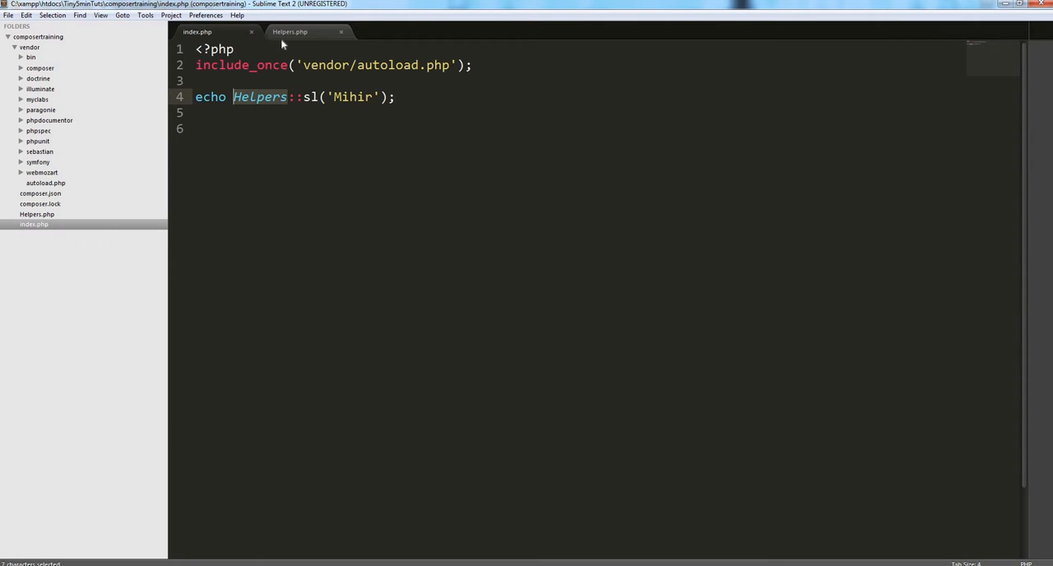
pyautogui.moveTo(337, 204)
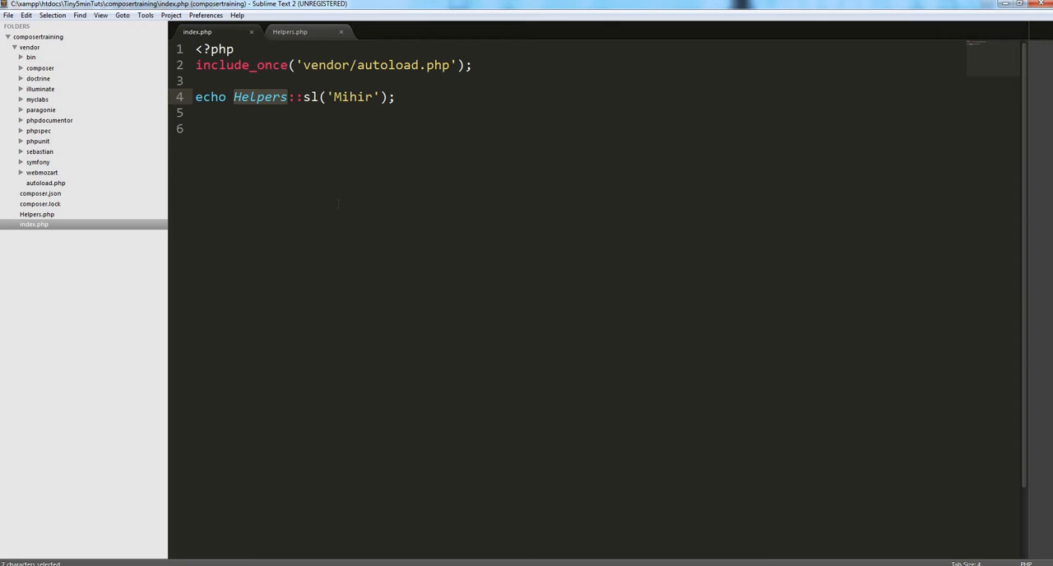
pyautogui.moveTo(94, 156)
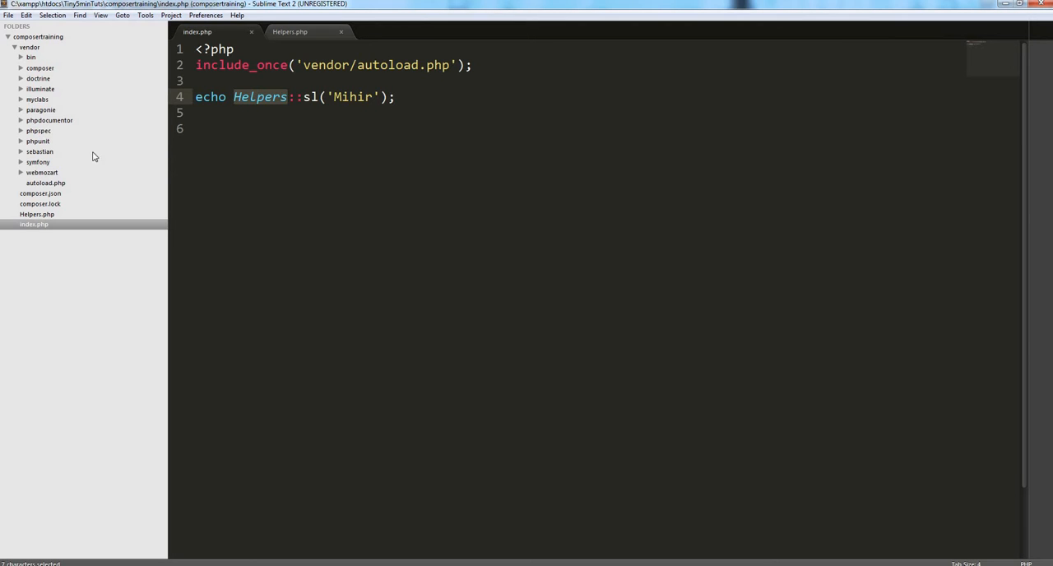
pyautogui.click(40, 192)
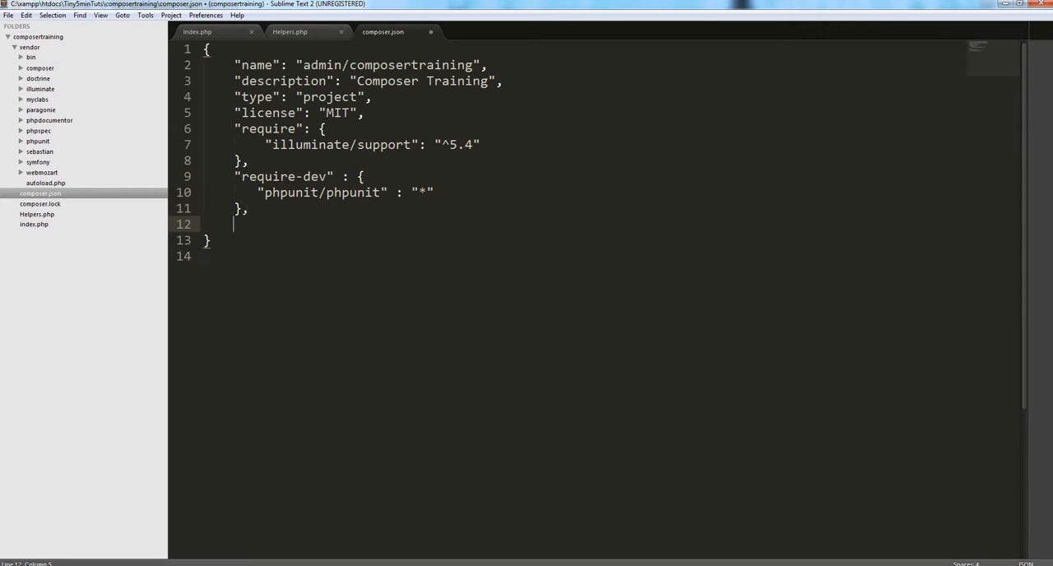
# - Add "autoload": { "files": ["Helpers.php"] } to composer.json and save it
pyautogui.write('""')
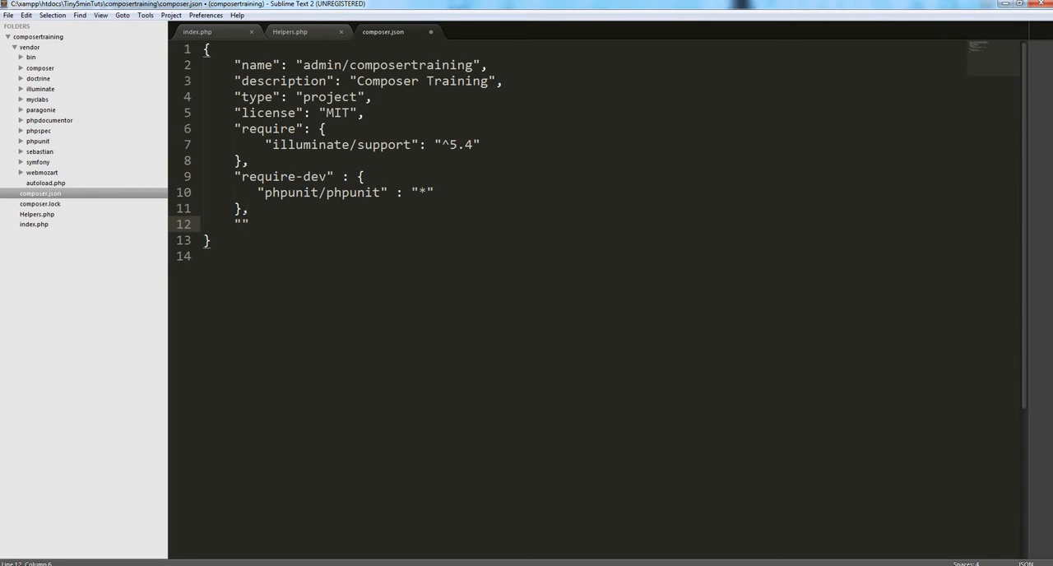
pyautogui.write('a')
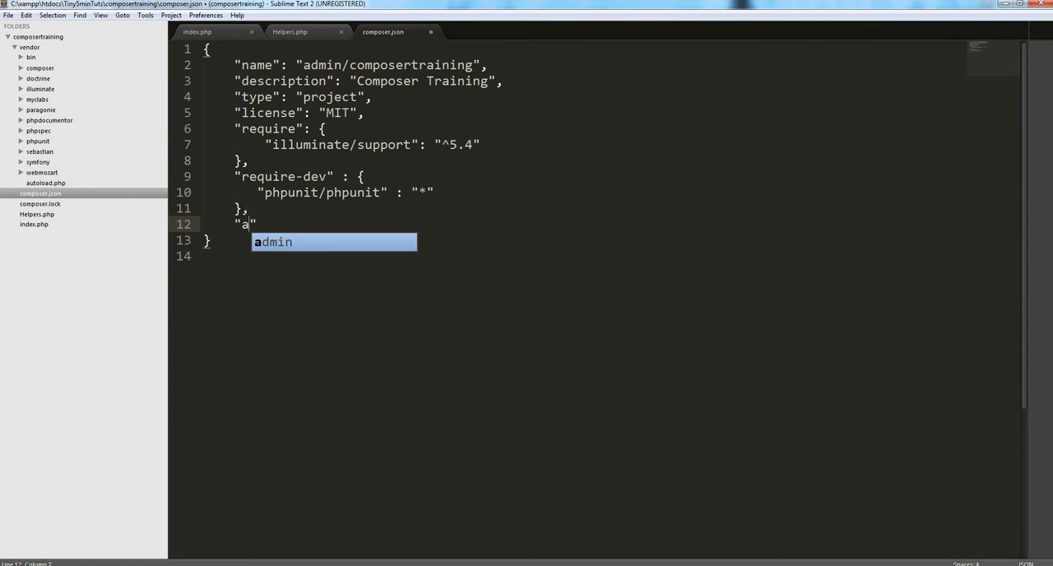
pyautogui.write('utoload')
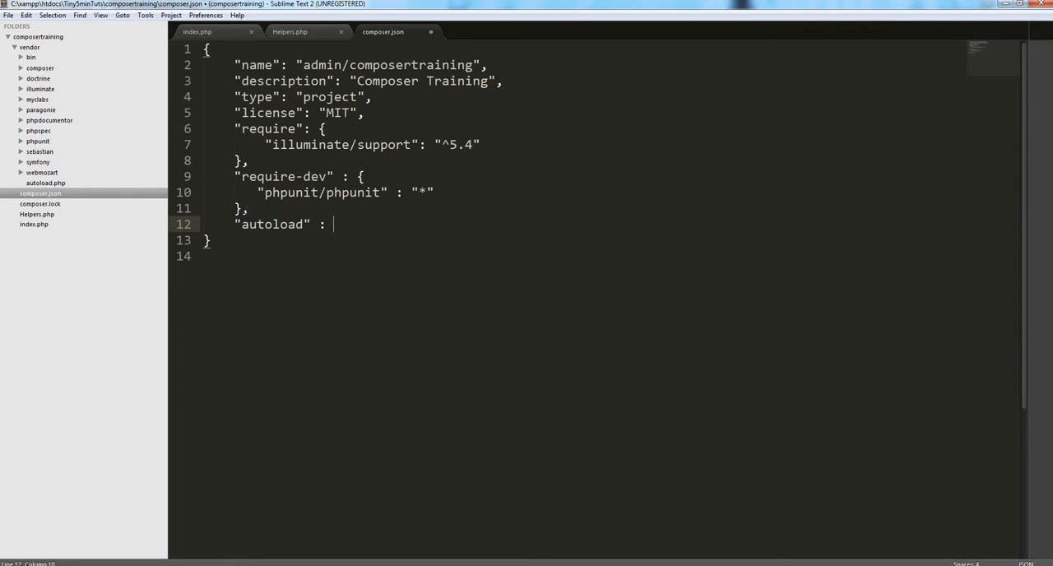
pyautogui.write('{')
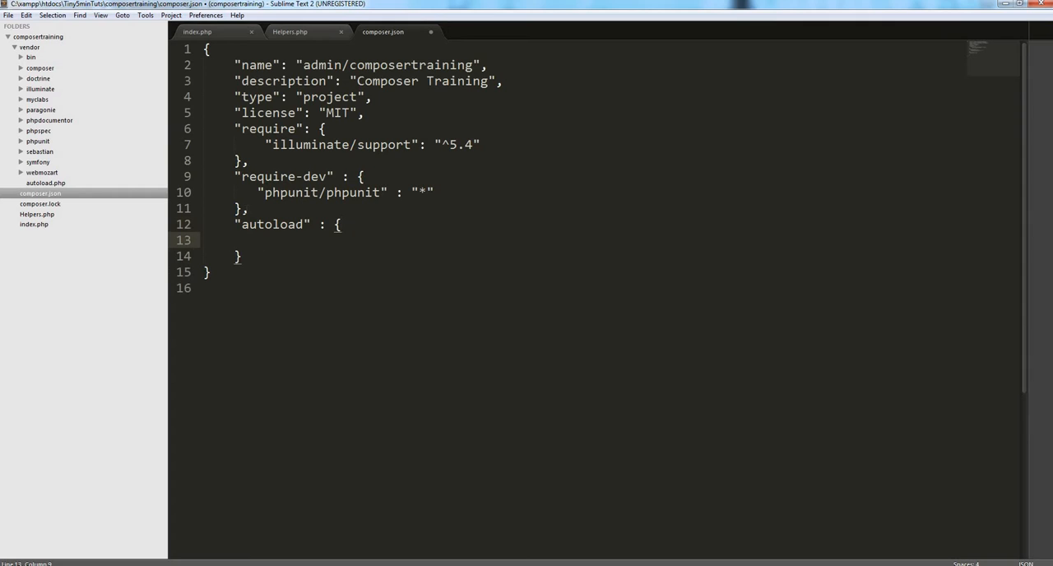
pyautogui.write('""')
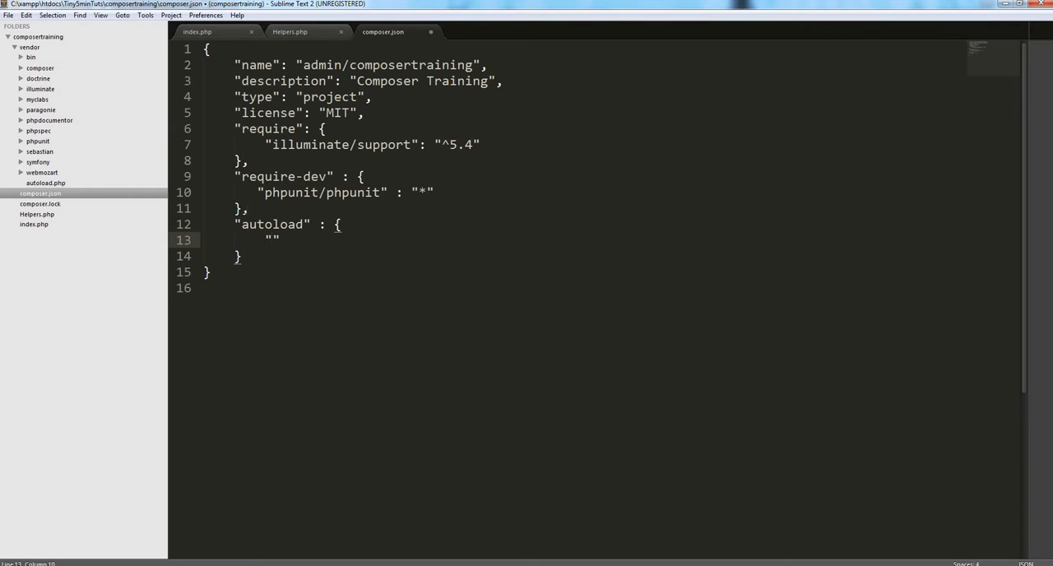
pyautogui.write('files')
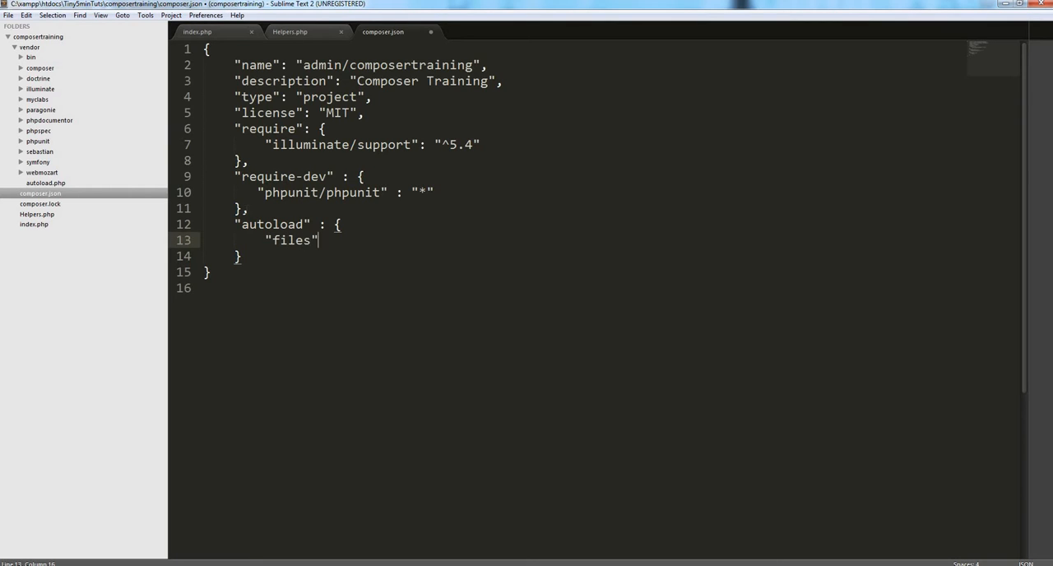
pyautogui.write(': []')
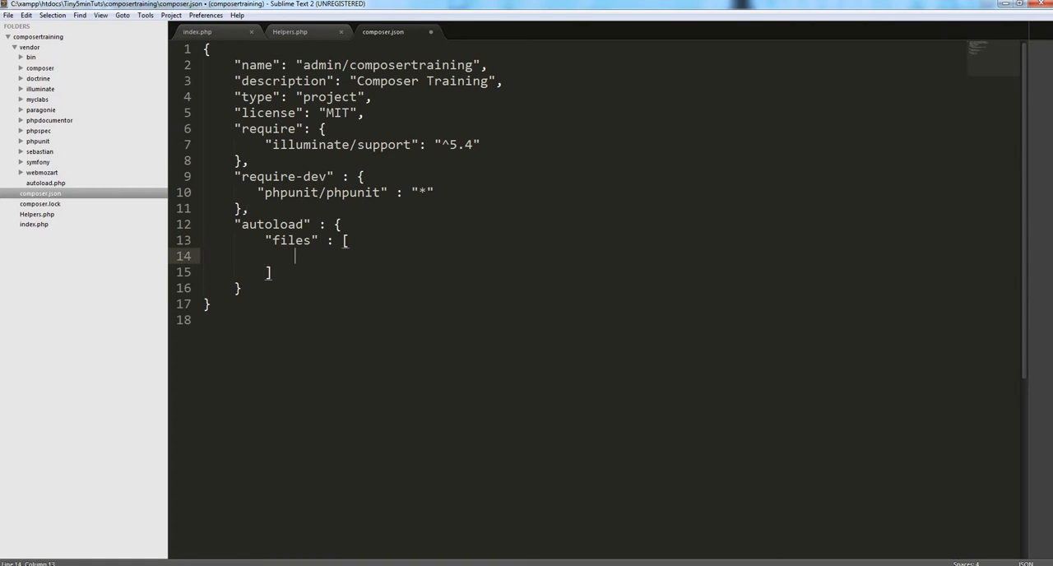
pyautogui.write('"H"')
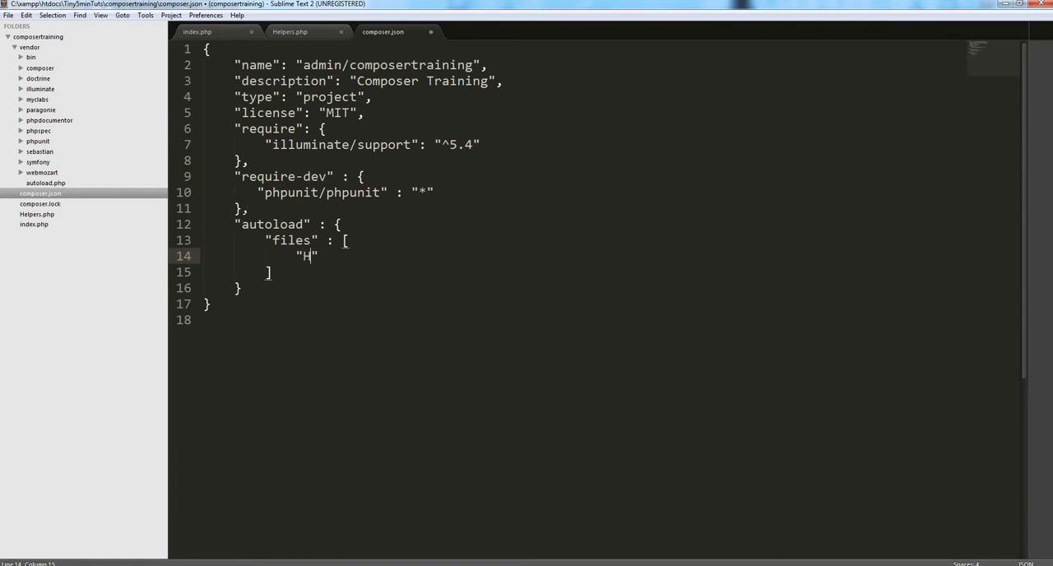
pyautogui.write('elpers.php')
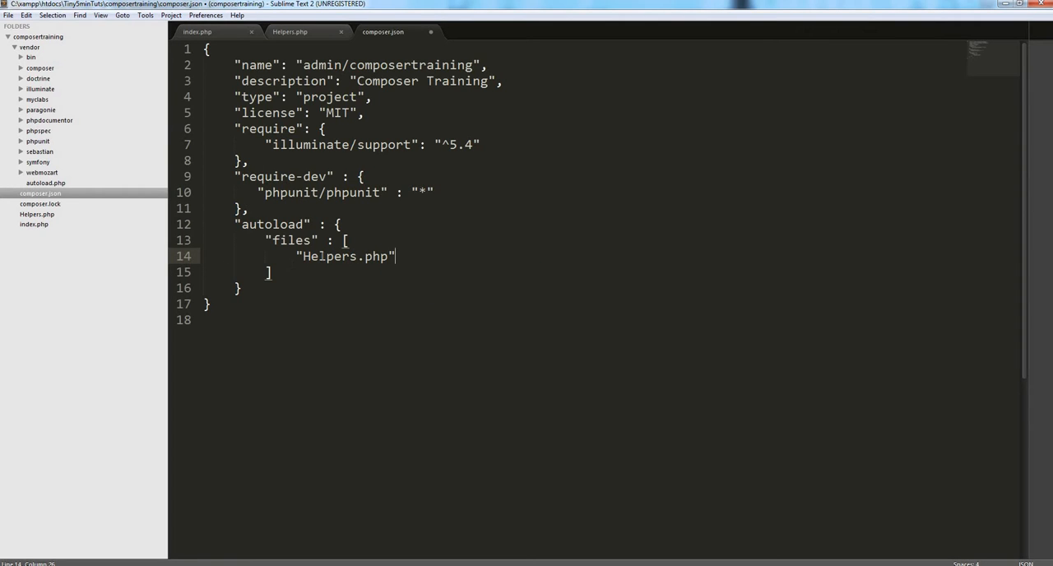
pyautogui.doubleClick(345, 257)
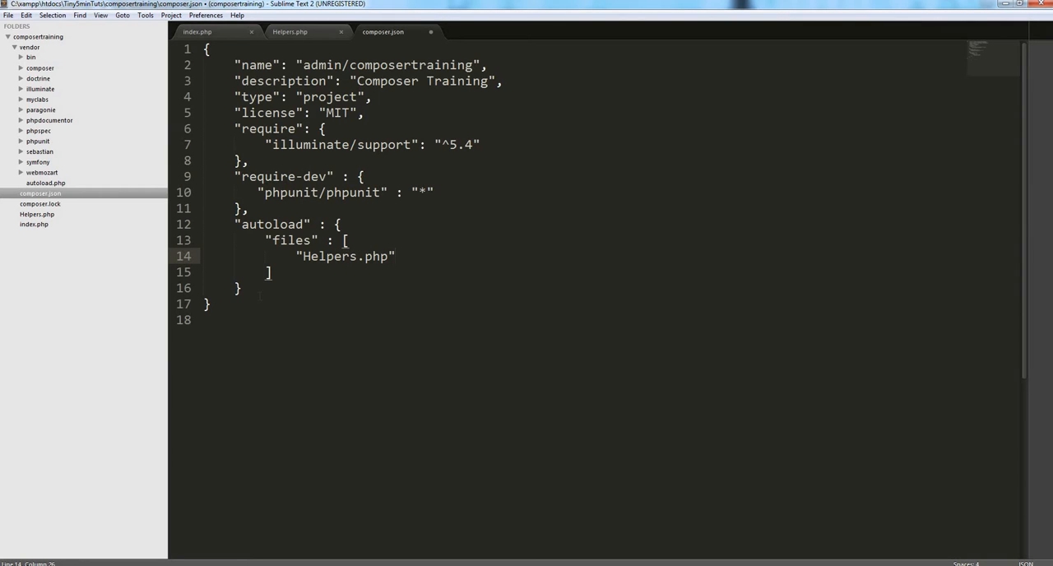
pyautogui.press('ctrl+s')
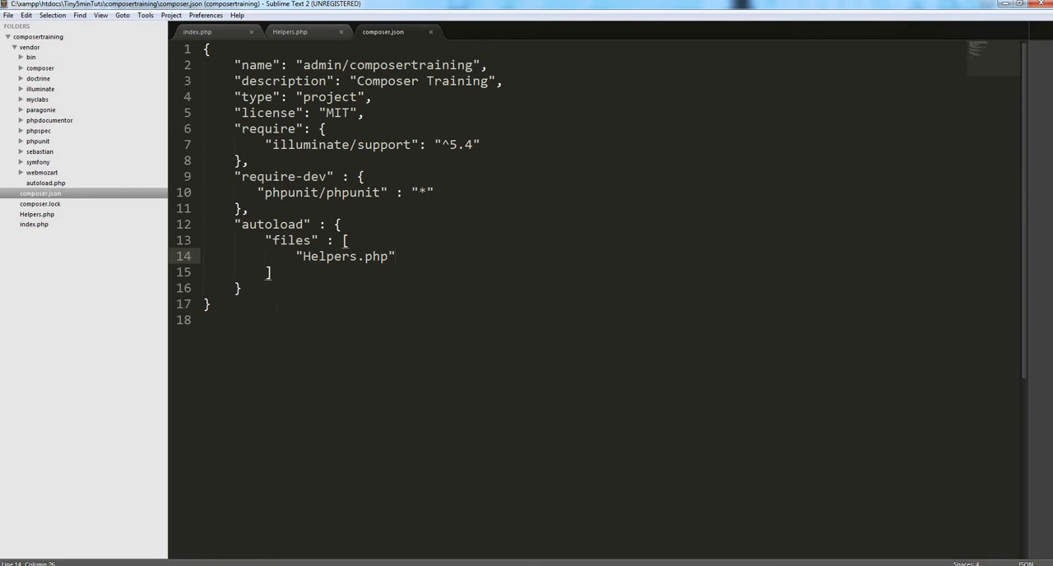
pyautogui.moveTo(236, 223); pyautogui.dragTo(240, 288)
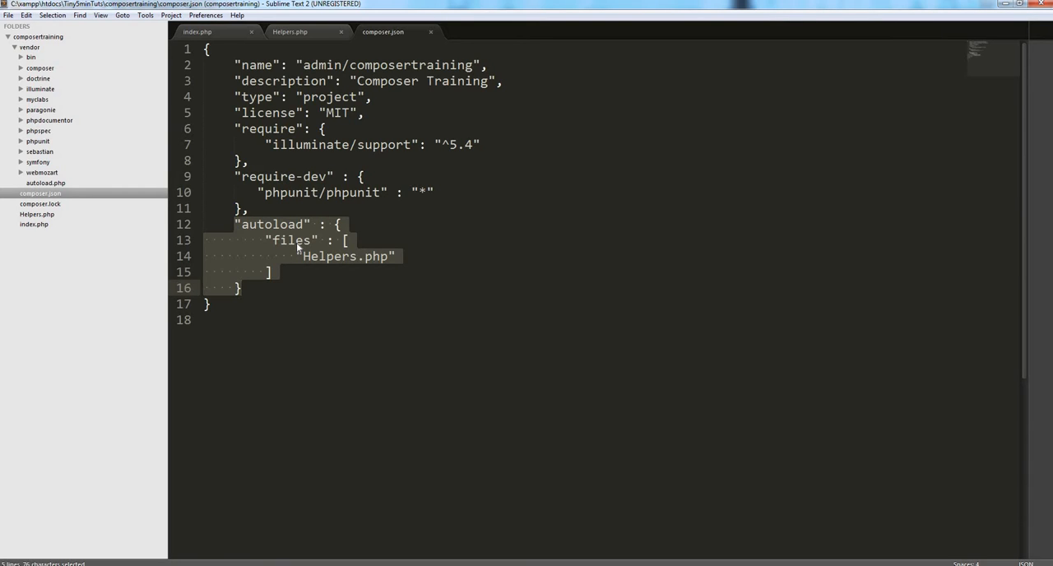
pyautogui.moveTo(264, 288)
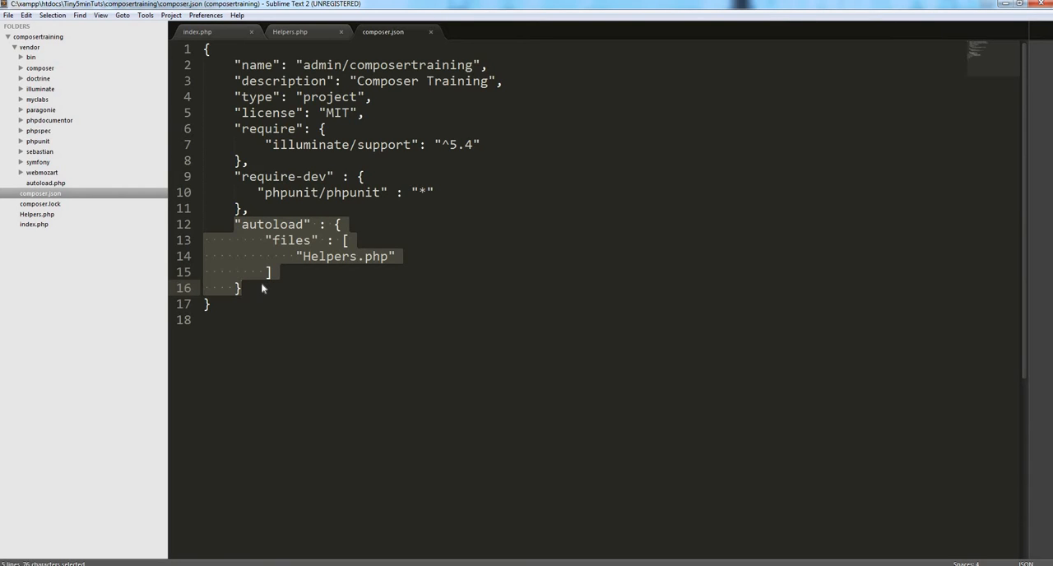
pyautogui.moveTo(201, 490)
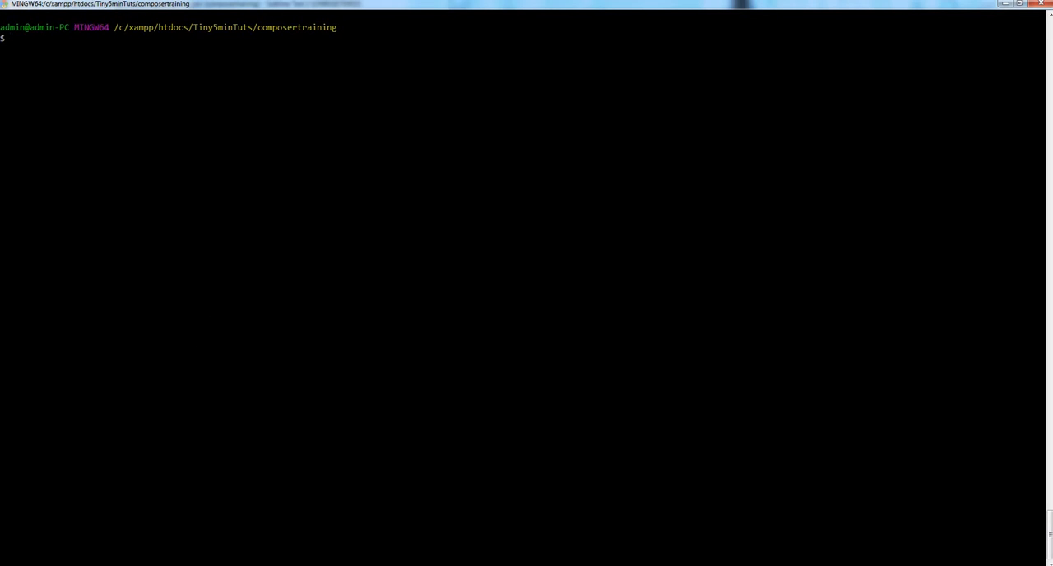
# - Run composer dump-autoload to regenerate the project's autoload files
pyautogui.write('composer dum')
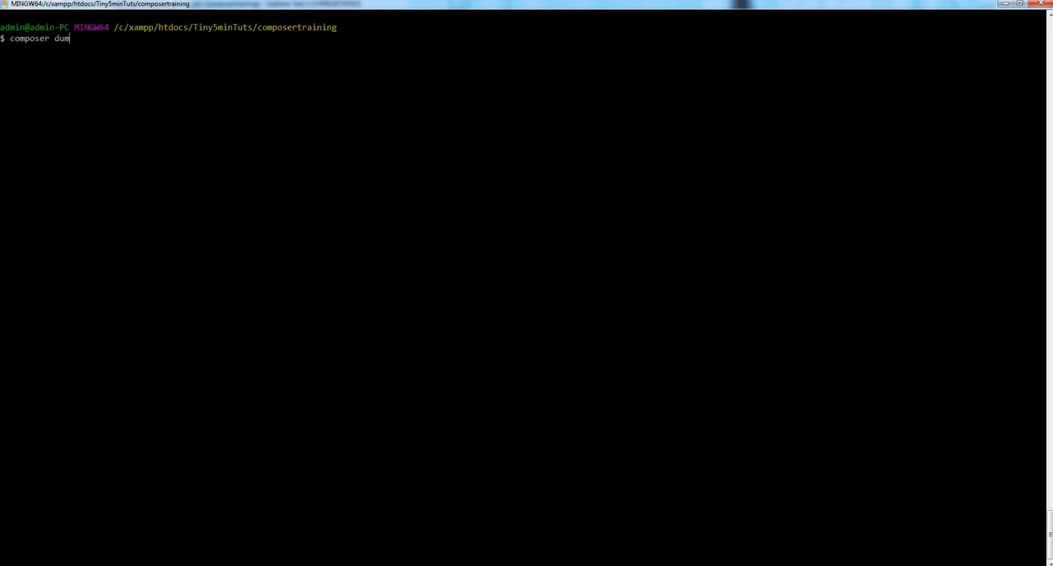
pyautogui.write('p-autoload')
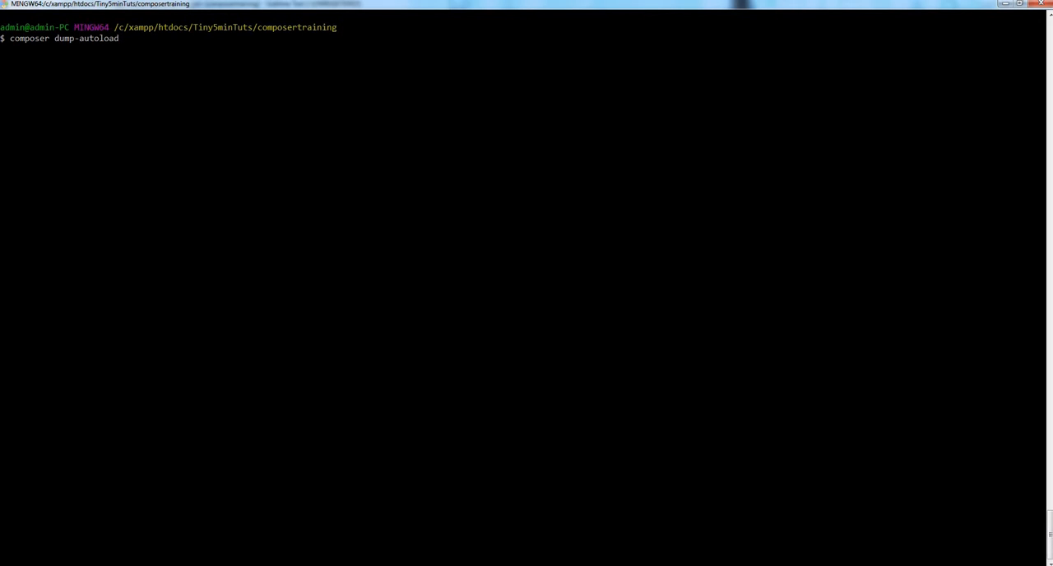
pyautogui.press('Return')
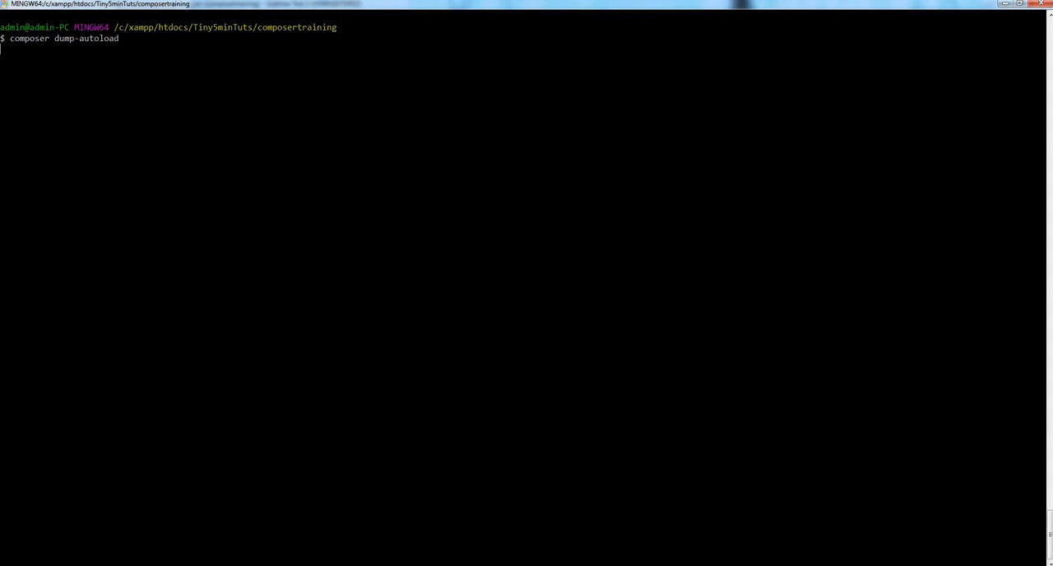
pyautogui.press('Return')
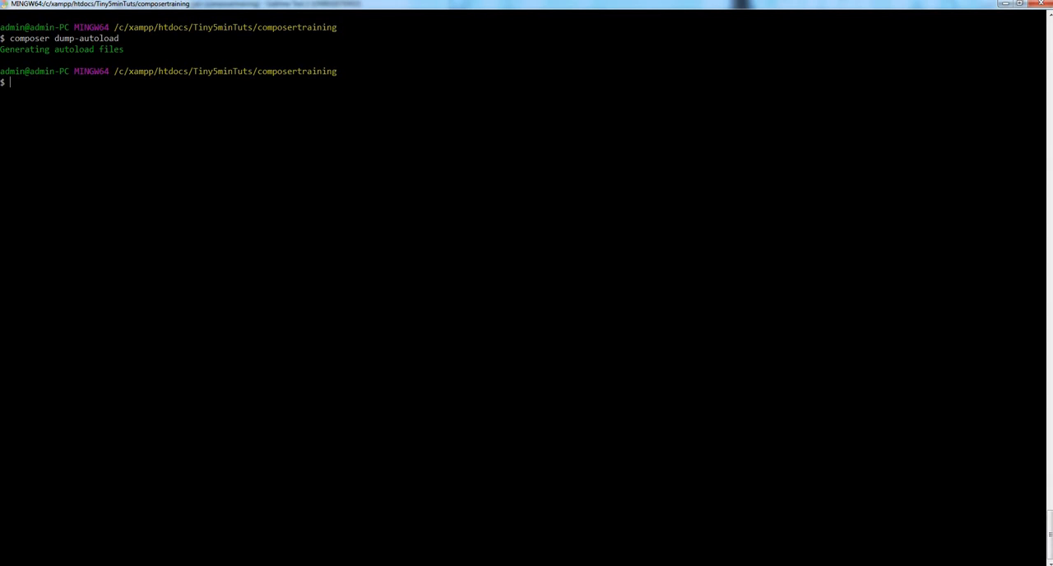
pyautogui.moveTo(204, 278)
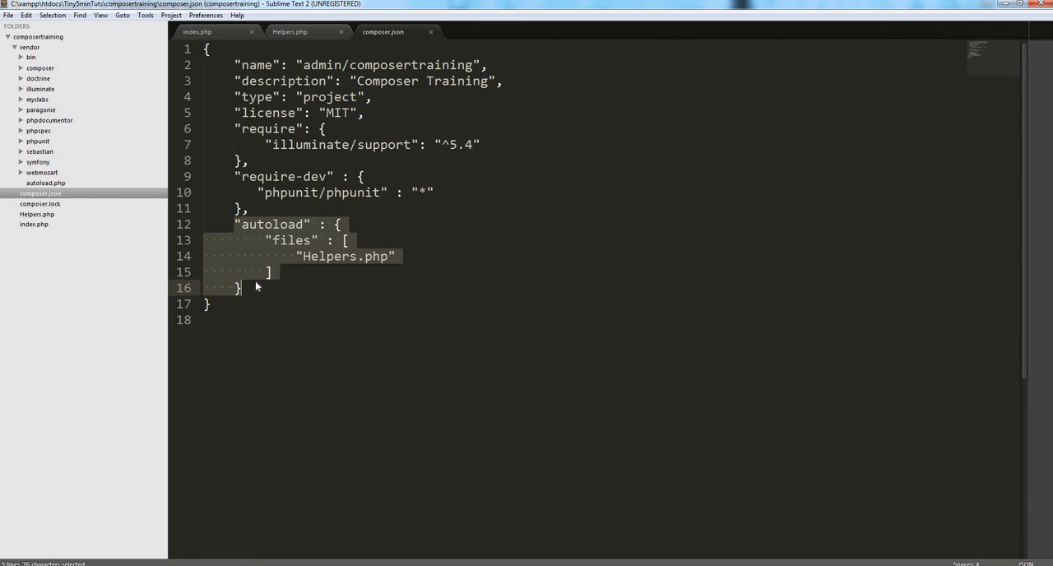
pyautogui.moveTo(277, 299)
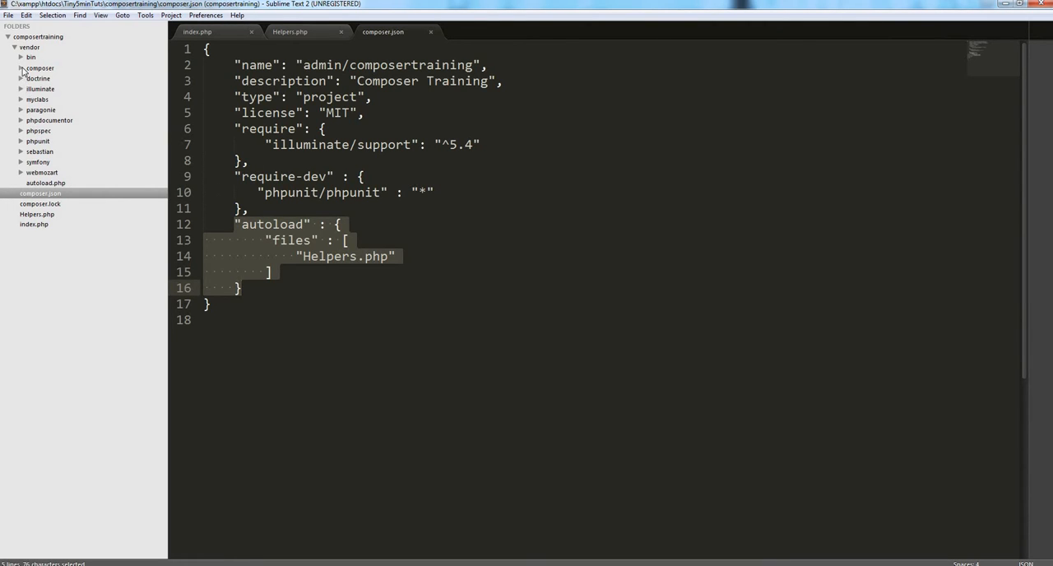
# - Inspect vendor/composer/autoload_files.php and highlight the $baseDir Helpers.php entry
pyautogui.click(40, 67)
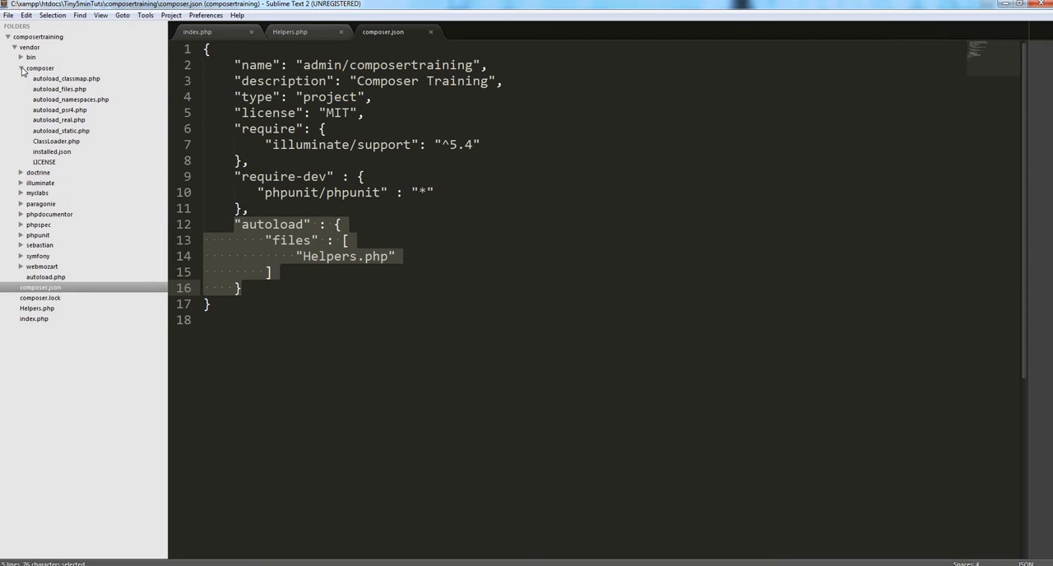
pyautogui.moveTo(59, 79)
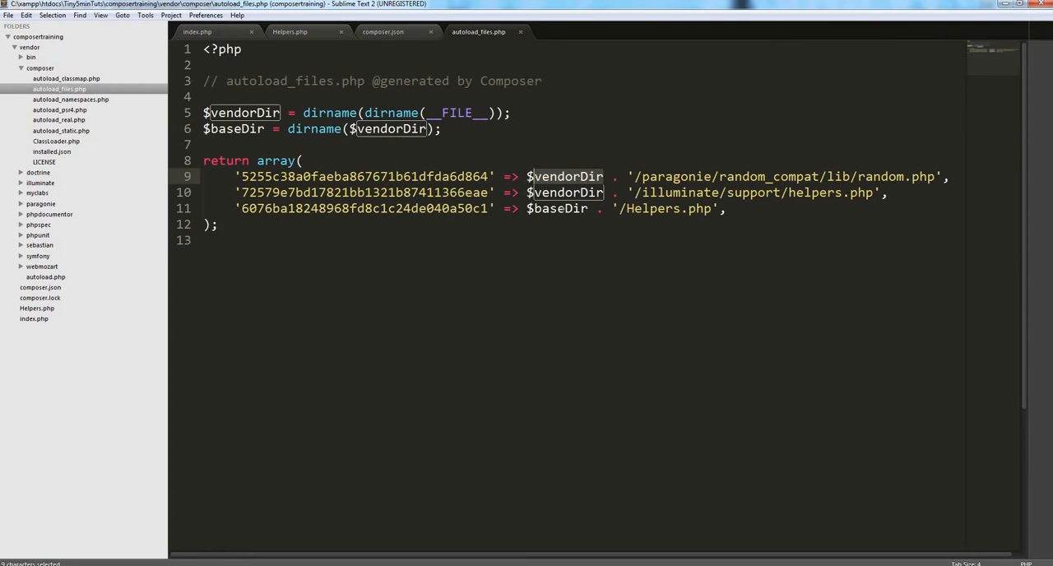
pyautogui.click(382, 32)
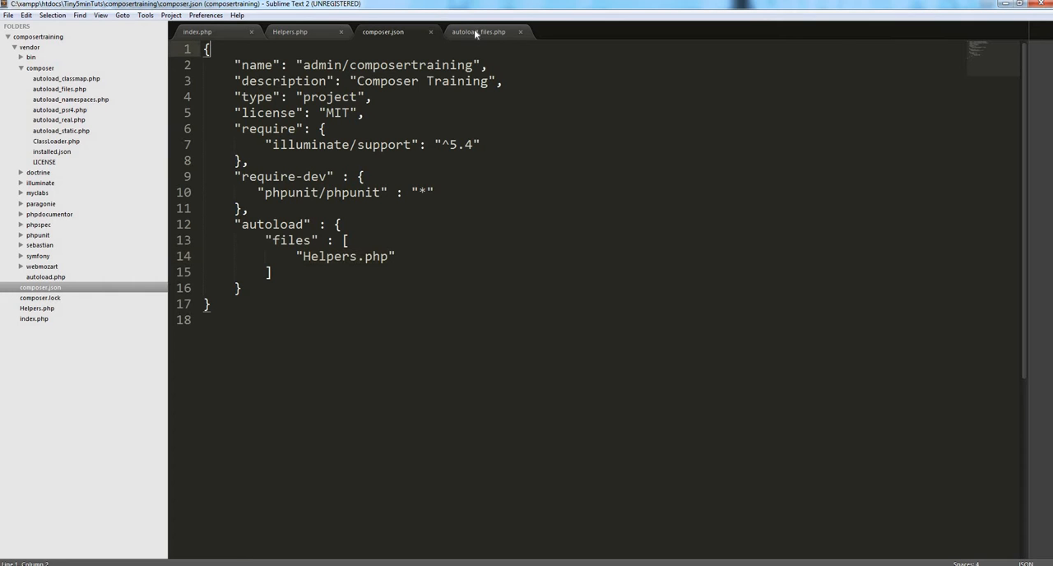
pyautogui.click(479, 31)
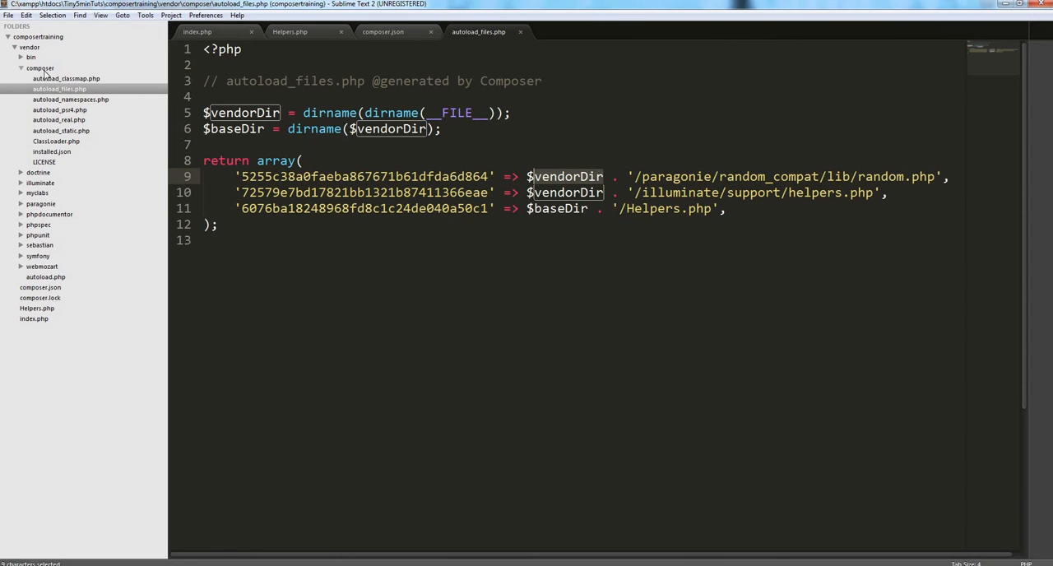
pyautogui.click(625, 207)
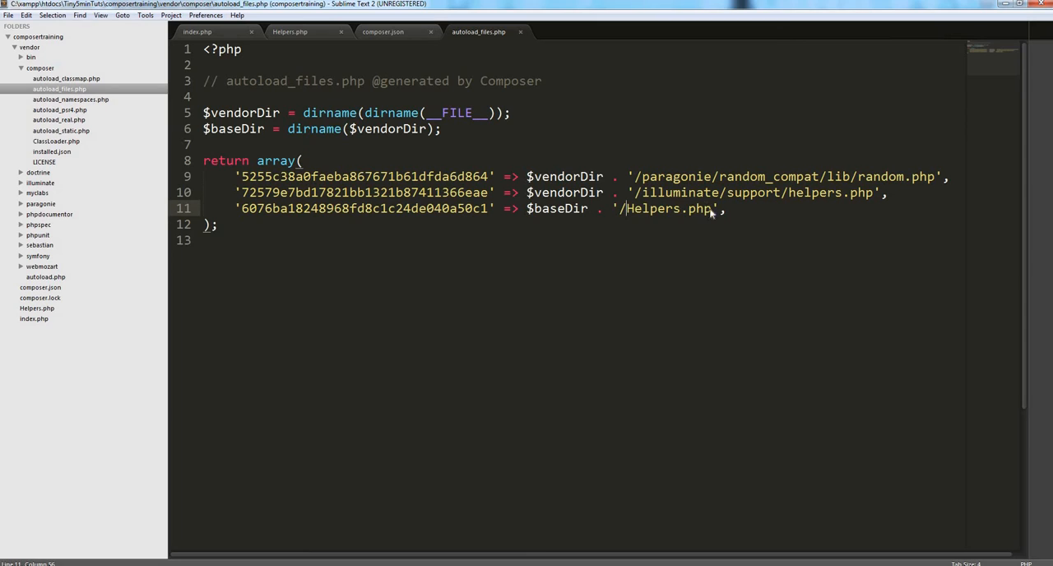
pyautogui.doubleClick(558, 207)
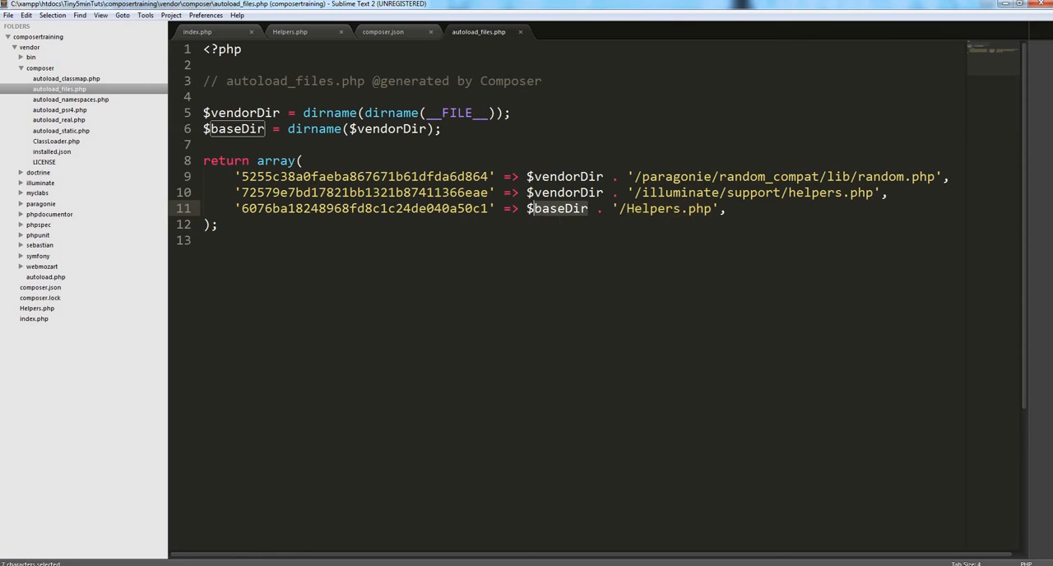
pyautogui.moveTo(7, 61)
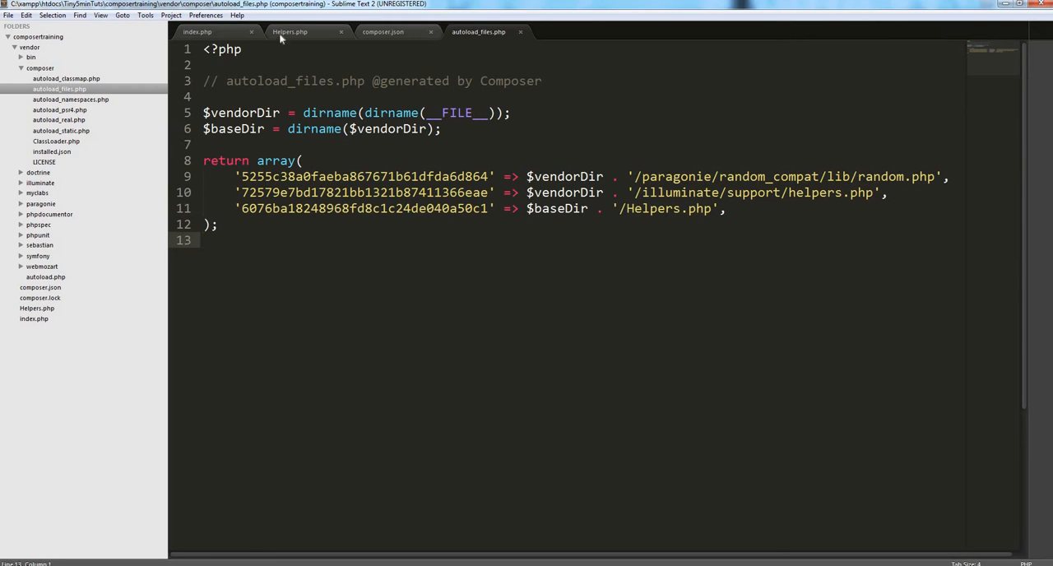
# - Add public static function getTime() returning time() to the Helpers class
pyautogui.click(290, 31)
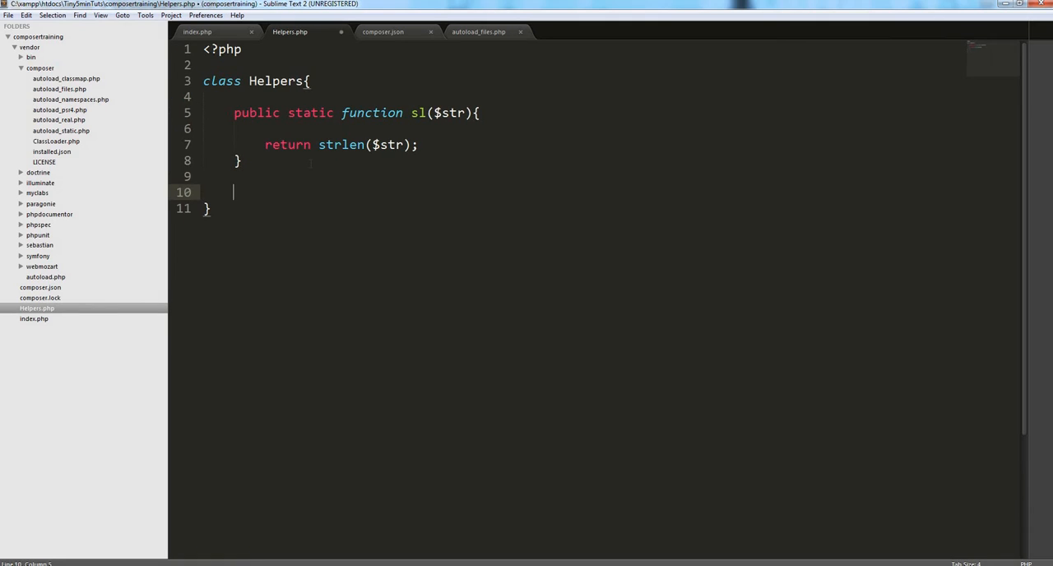
pyautogui.write('public')
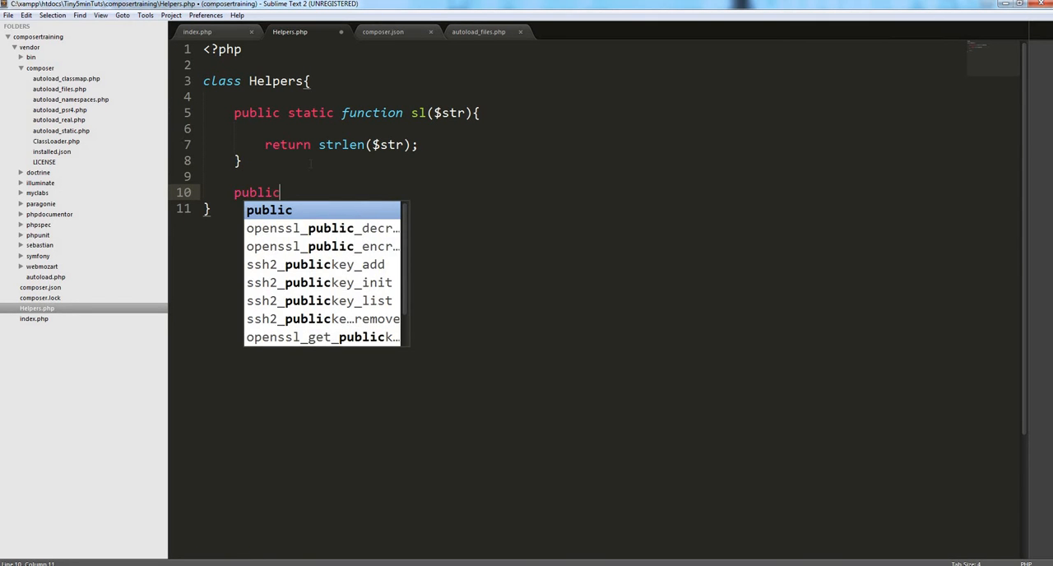
pyautogui.write('sati')
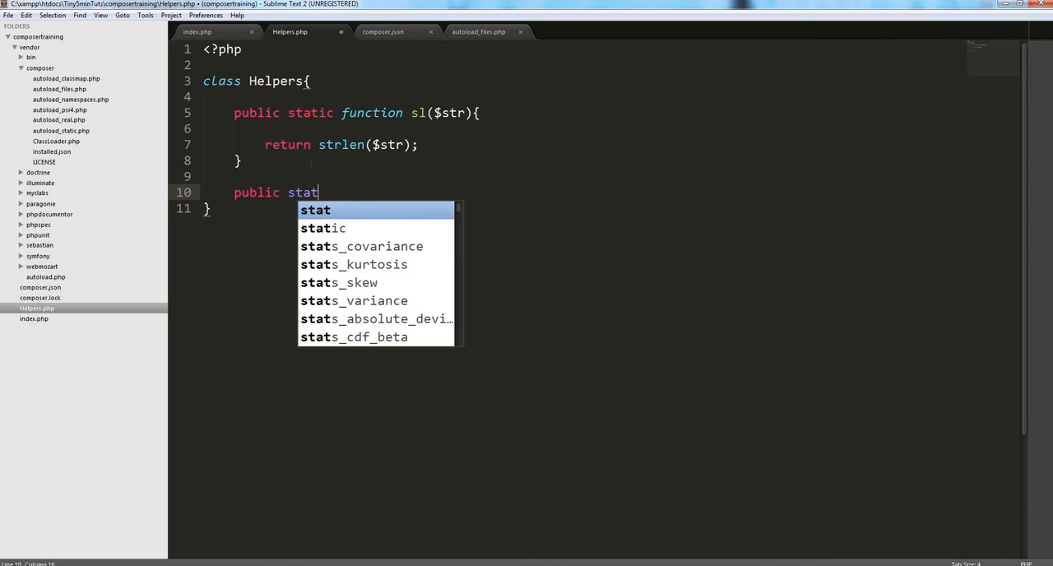
pyautogui.write('ic function')
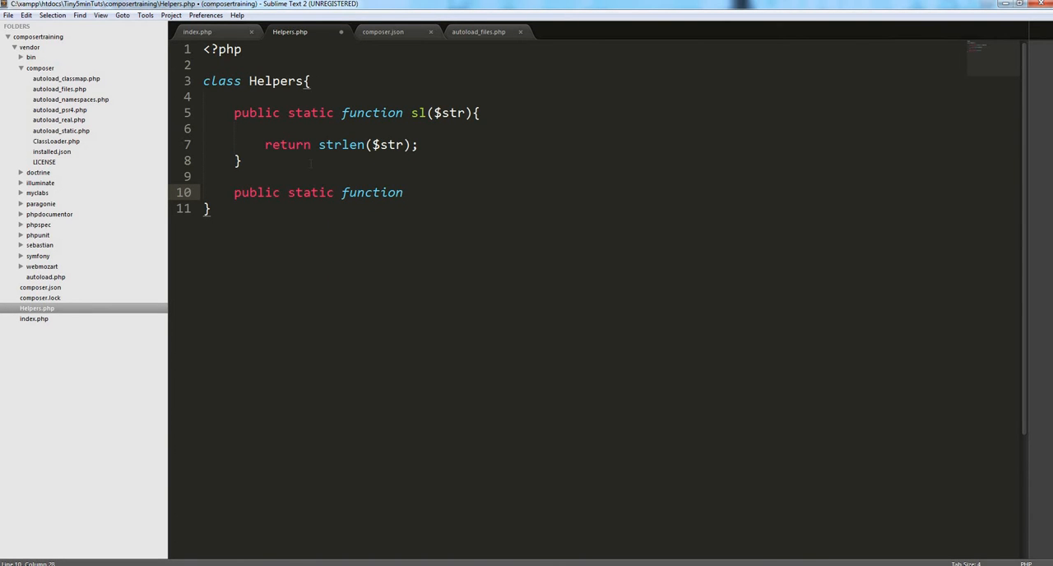
pyautogui.write('get')
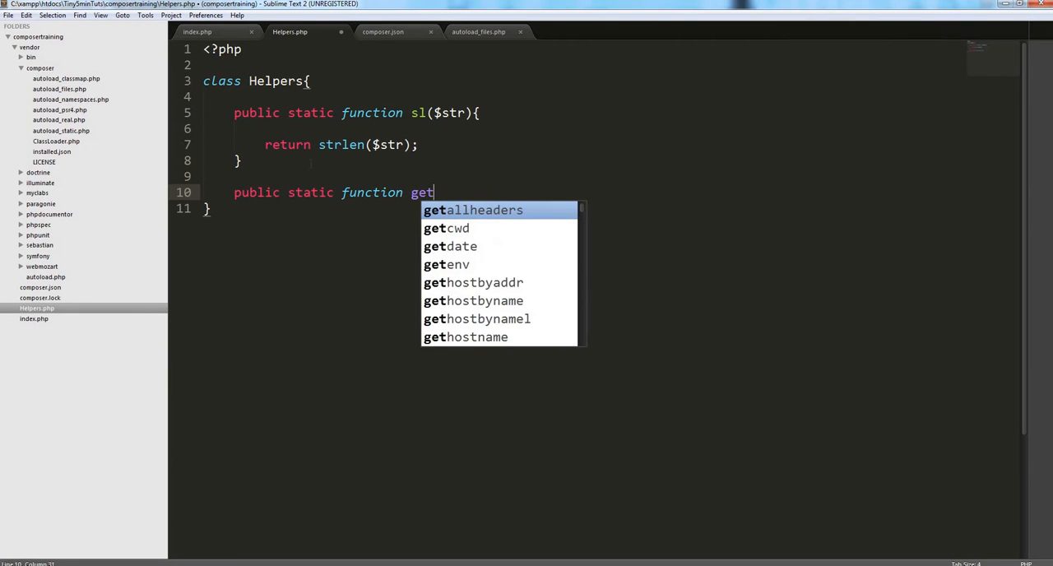
pyautogui.write('Time(){')
pyautogui.write('return time(')
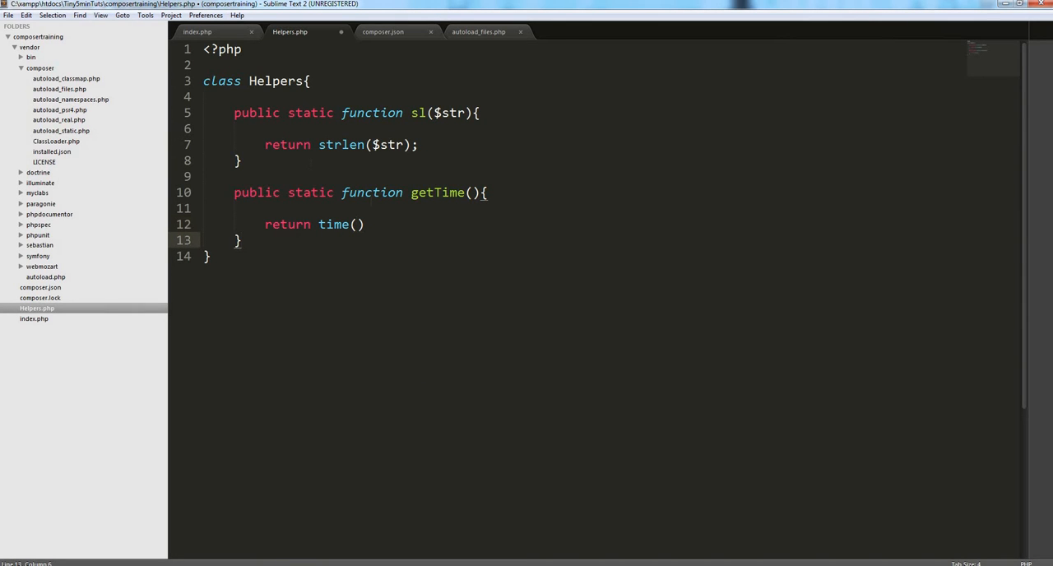
pyautogui.write(';')
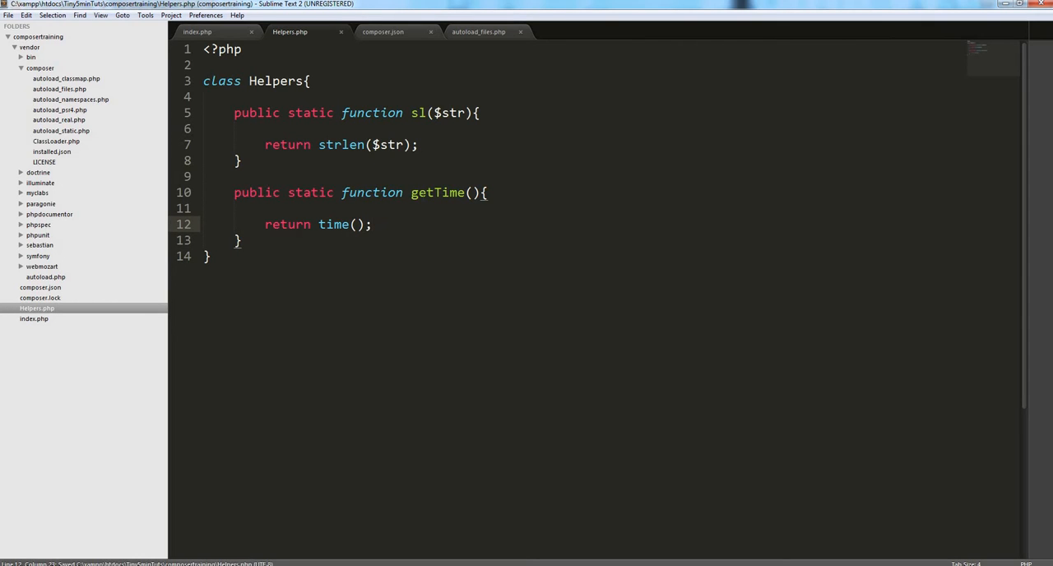
pyautogui.doubleClick(438, 192)
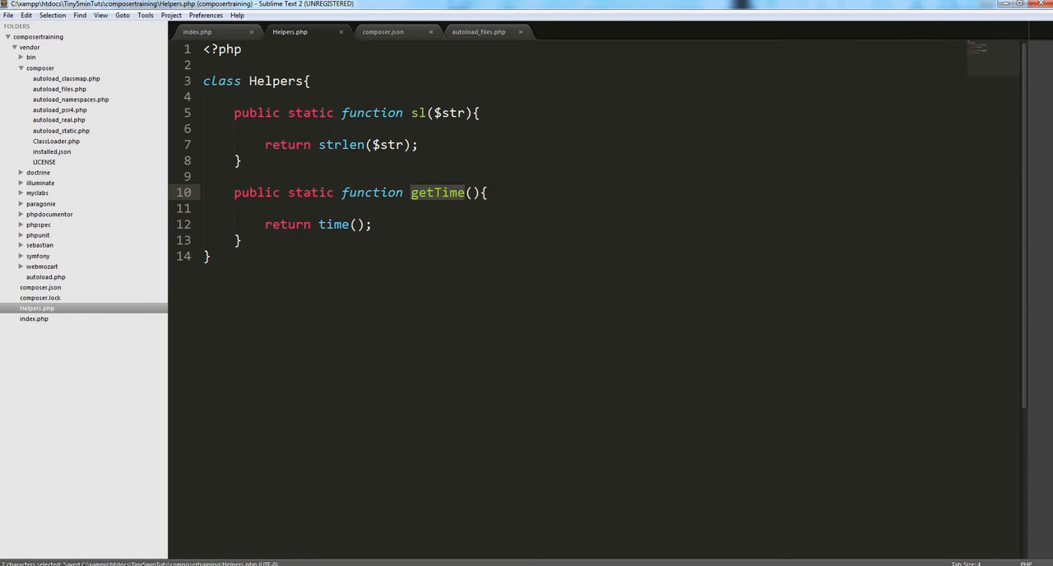
# - Change the index.php echo to Helpers::getTime() and check Helpers.php and autoload_files.php
pyautogui.click(198, 31)
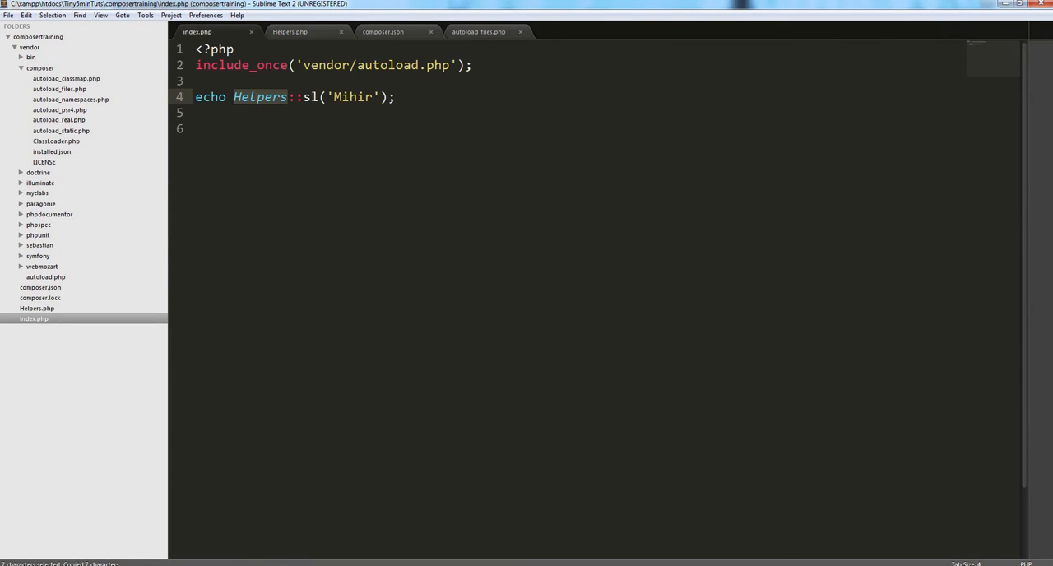
pyautogui.write('getTime')
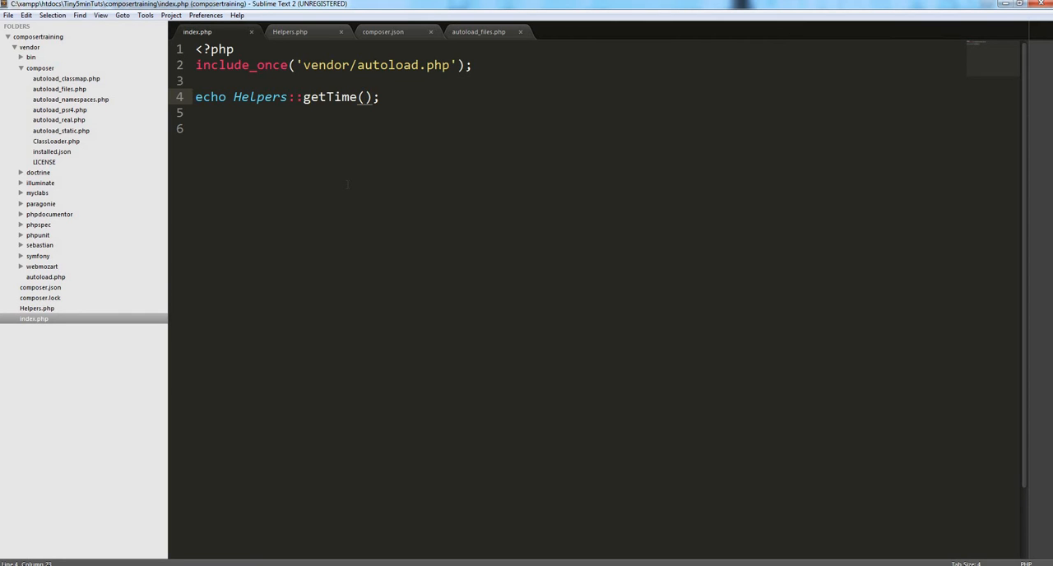
pyautogui.moveTo(311, 38)
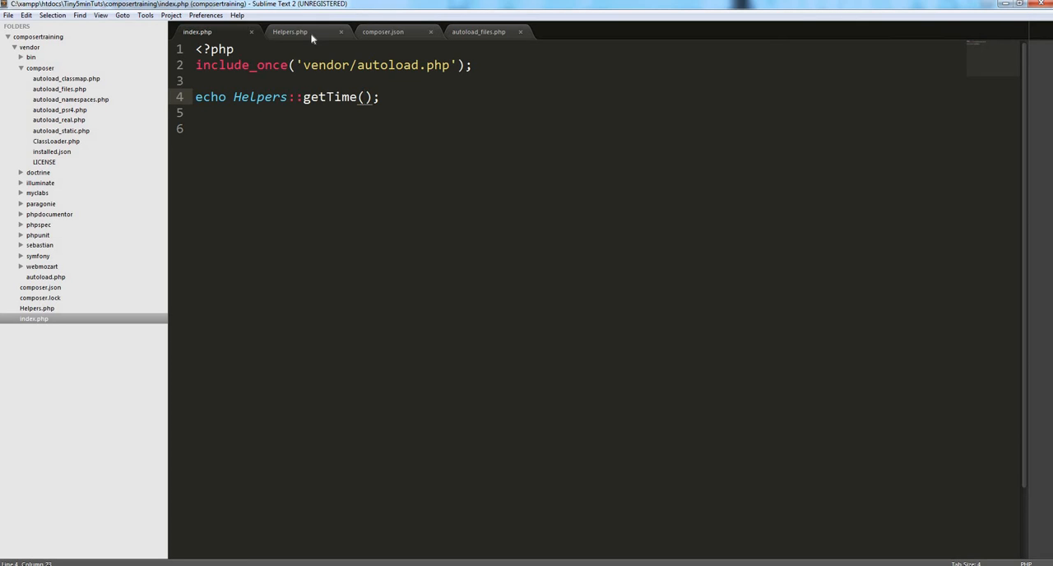
pyautogui.click(290, 31)
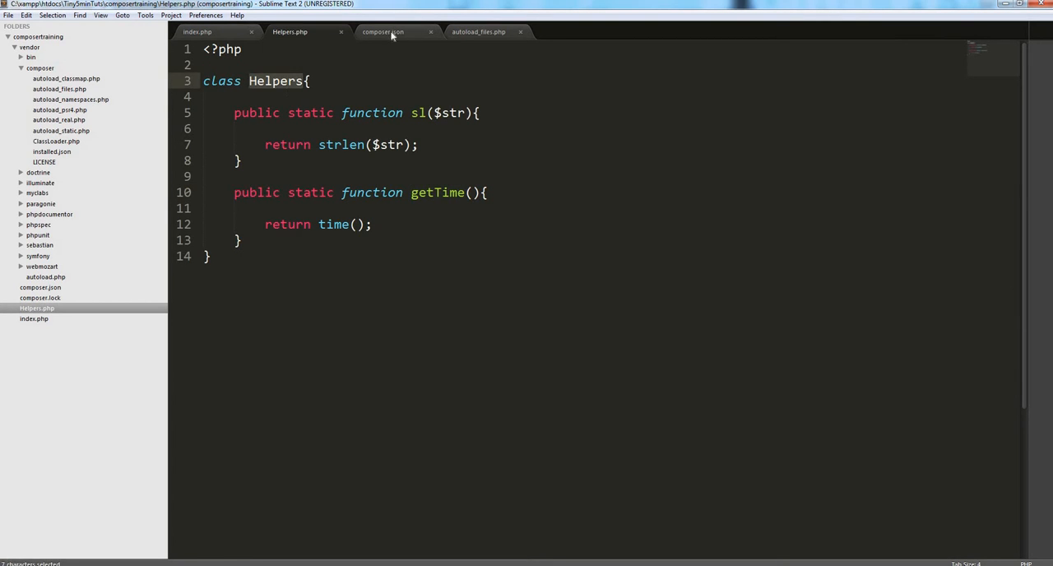
pyautogui.click(382, 31)
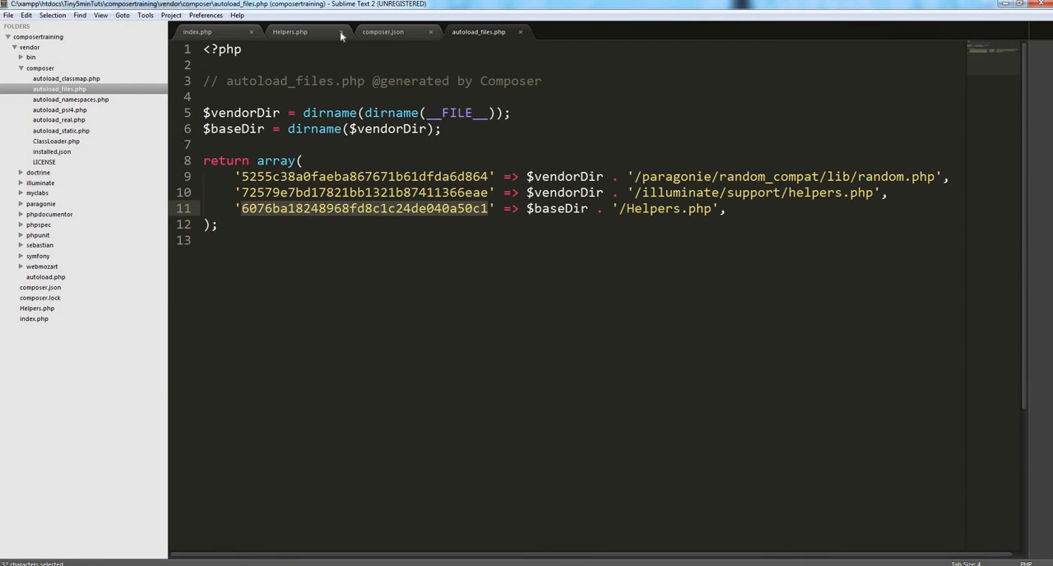
pyautogui.click(289, 31)
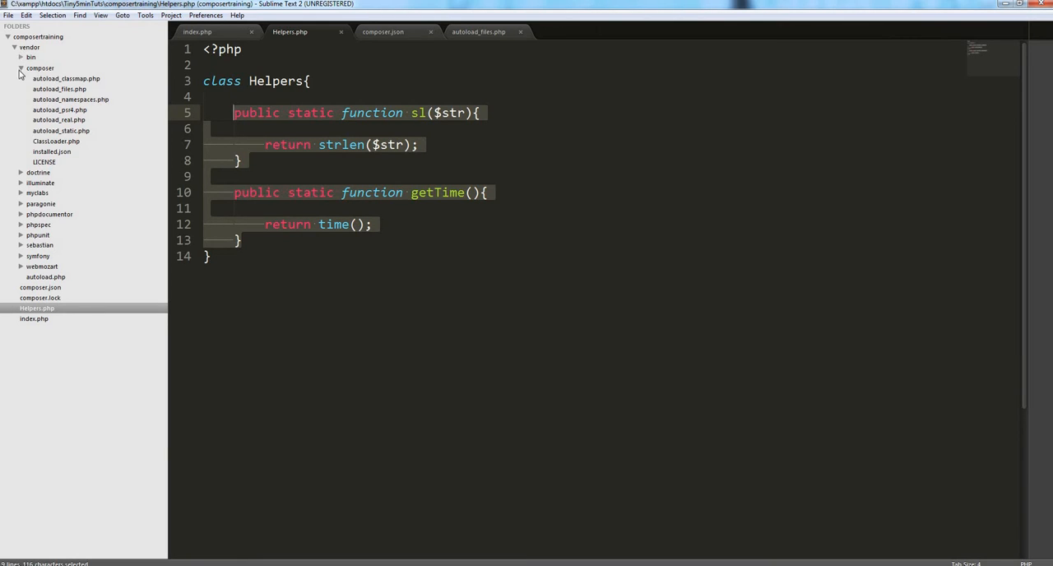
# - Create a new file in the project from the folder's context menu
pyautogui.click(20, 68)
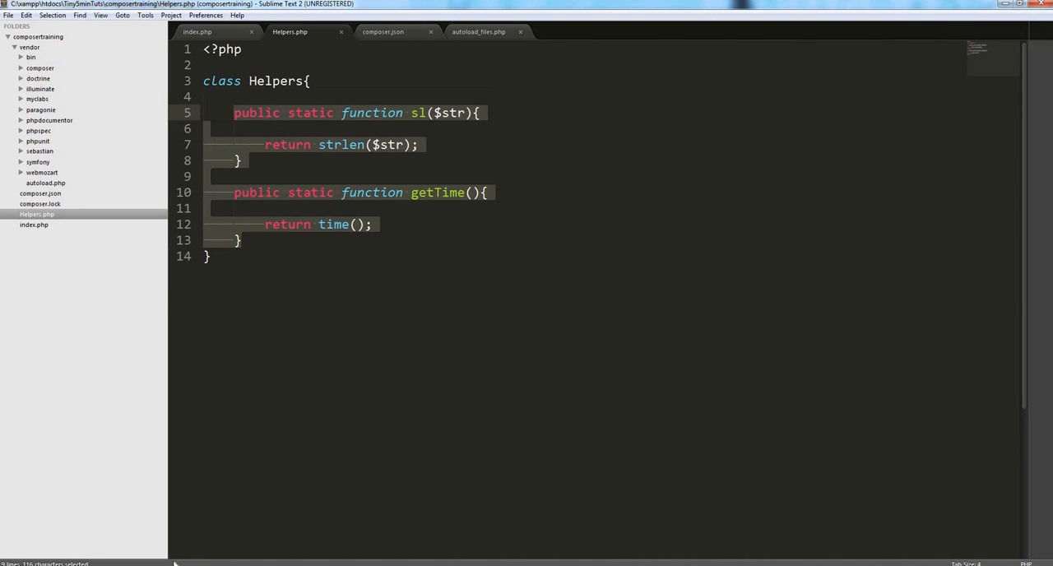
pyautogui.moveTo(52, 482)
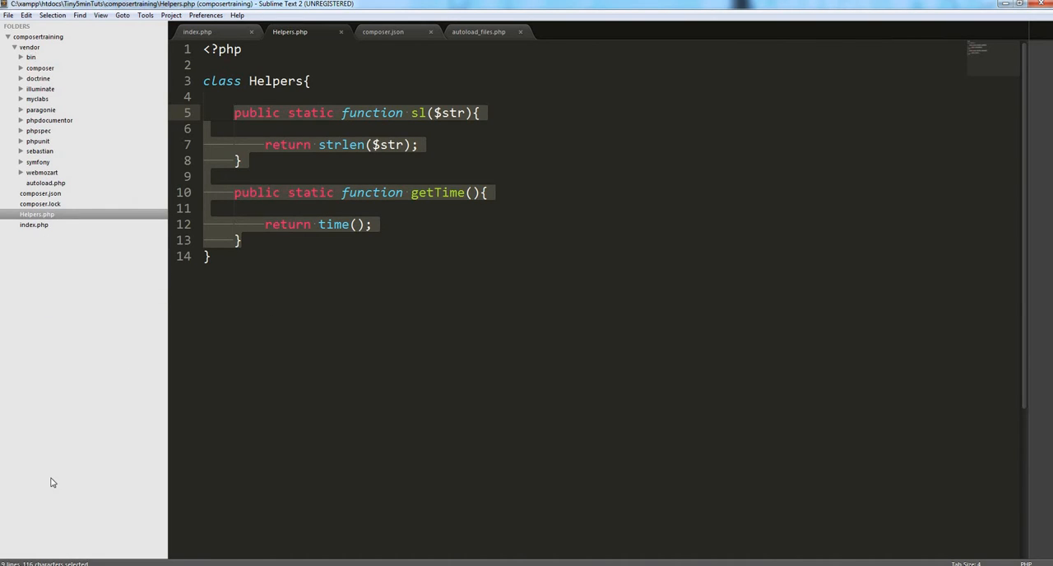
pyautogui.rightClick(36, 36)
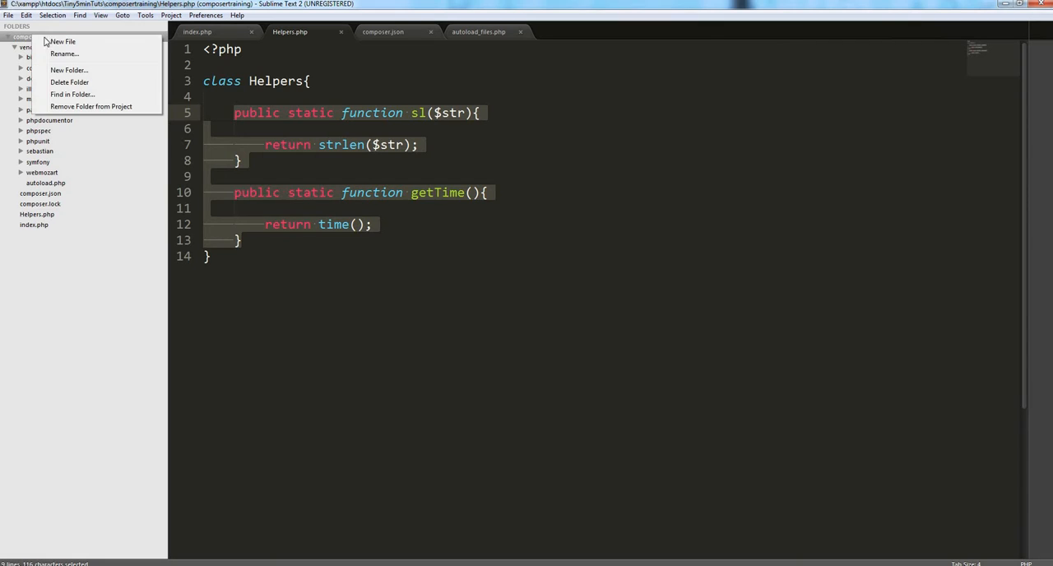
pyautogui.click(62, 41)
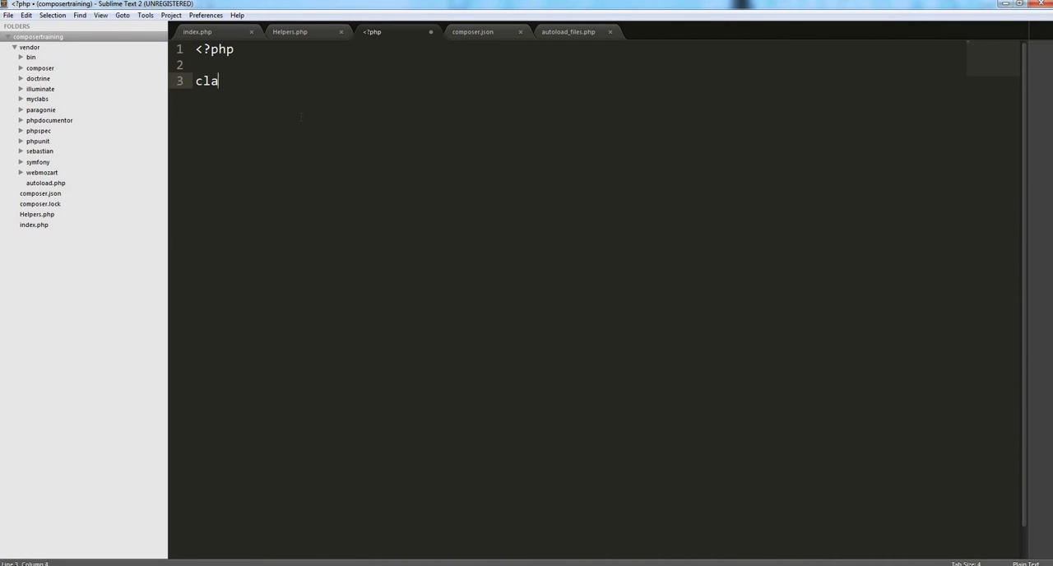
pyautogui.write('ss Names')
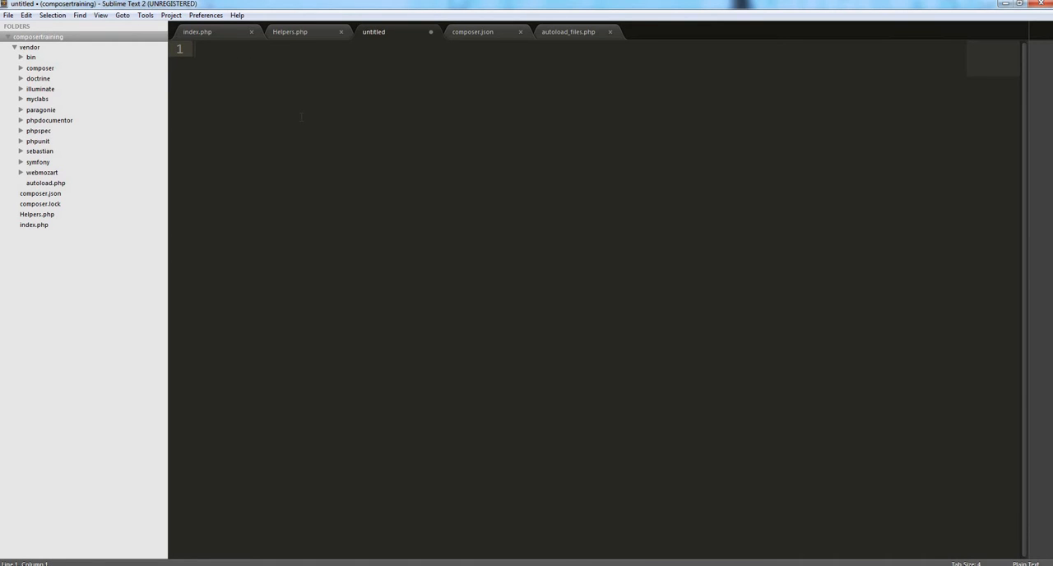
# - Begin the PHP file with <?php and declare function get_current_mood()
pyautogui.write('<?')
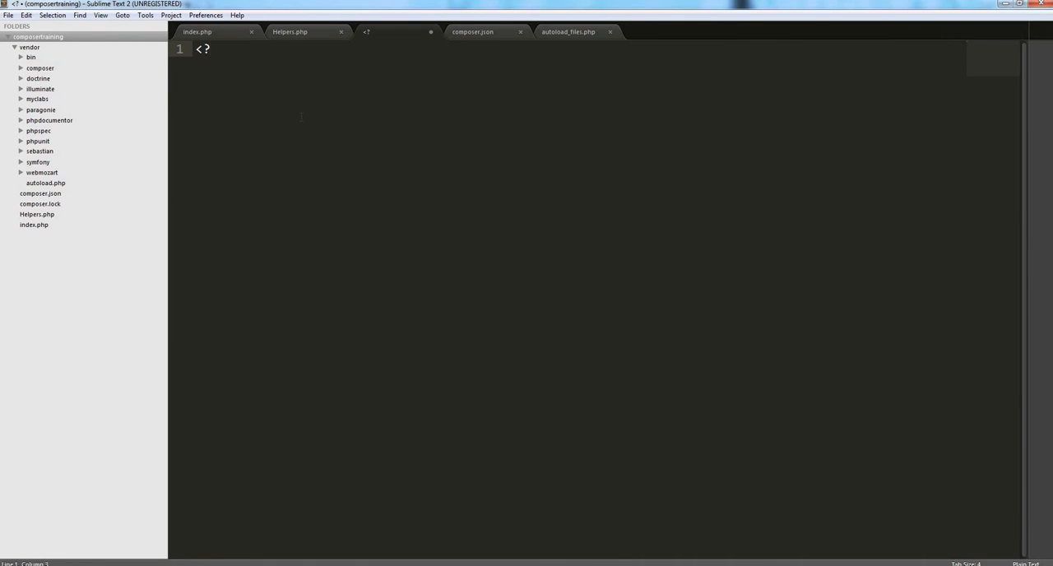
pyautogui.write('php')
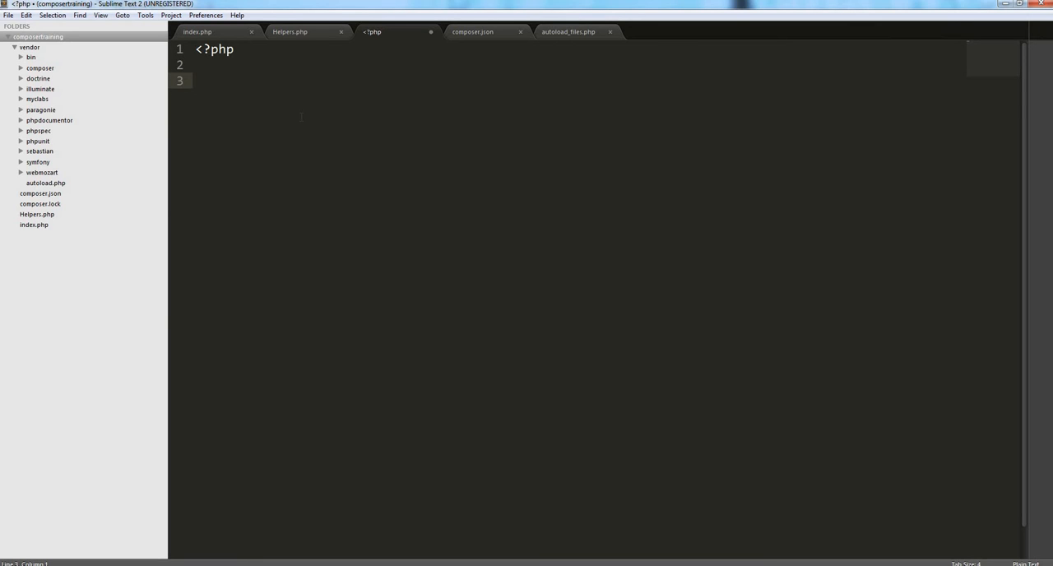
pyautogui.write('functi')
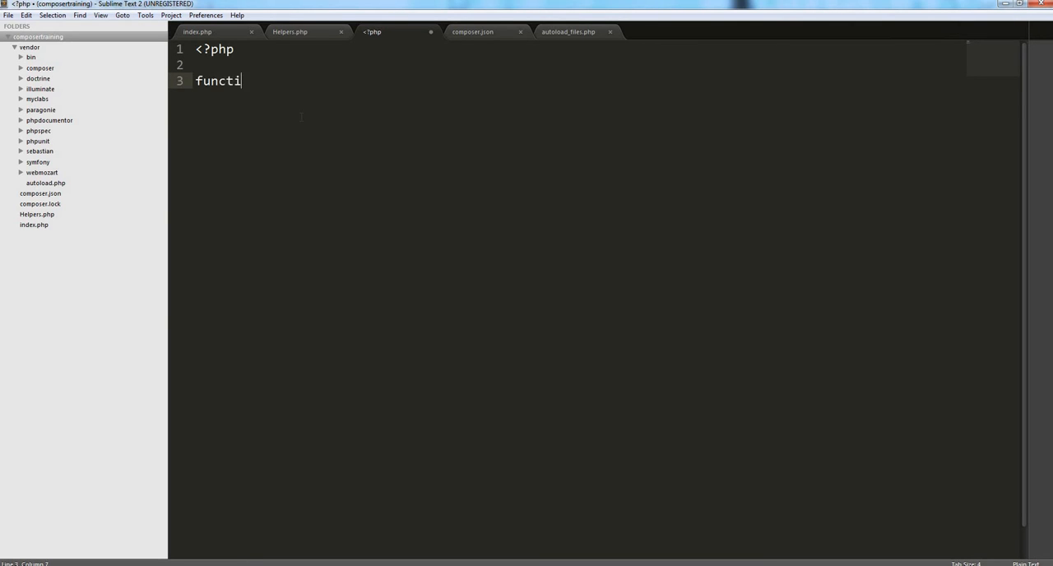
pyautogui.write('on get')
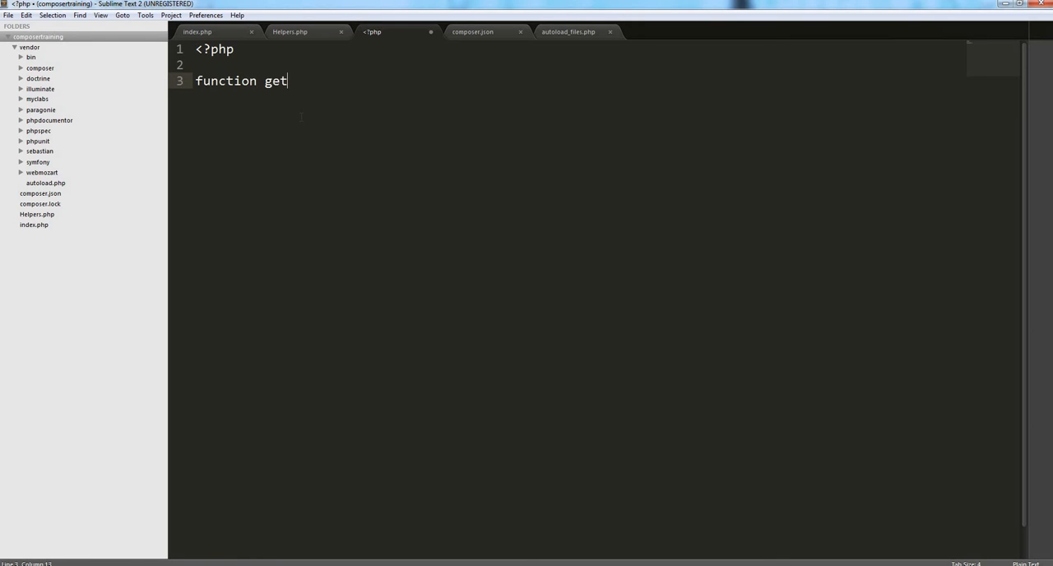
pyautogui.write('_current')
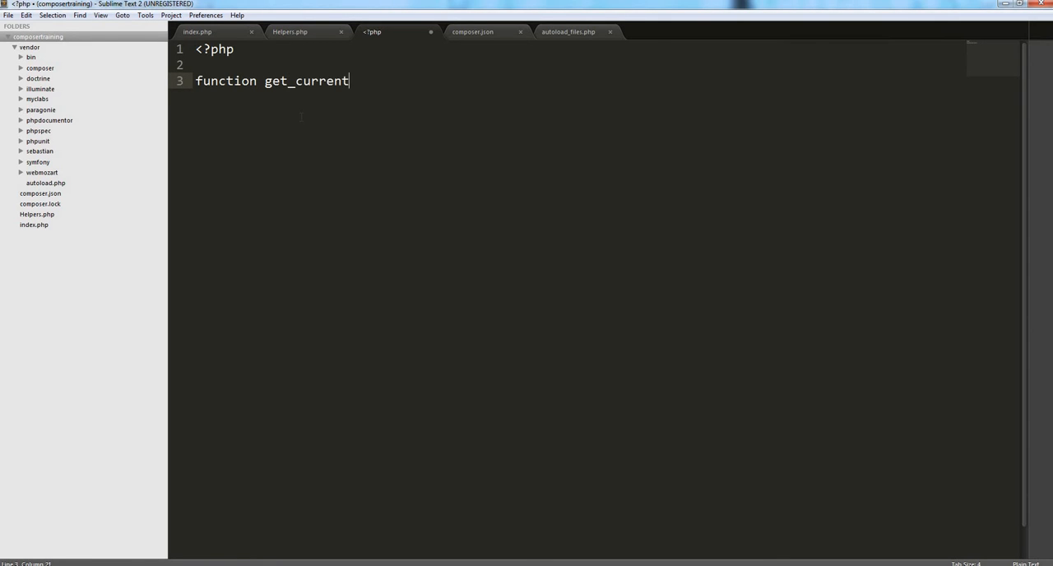
pyautogui.write('_mood(){')
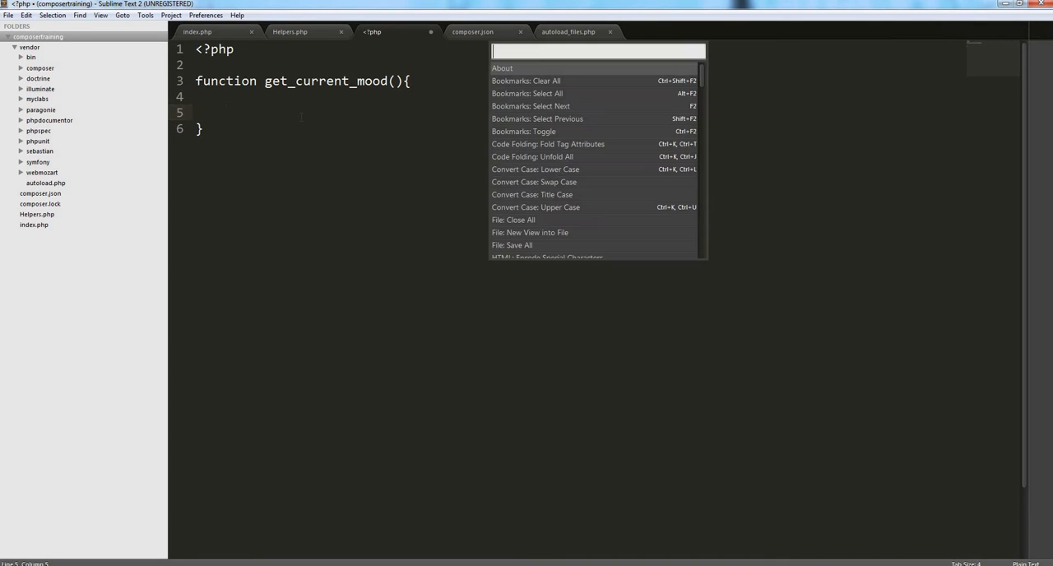
pyautogui.press('escape')
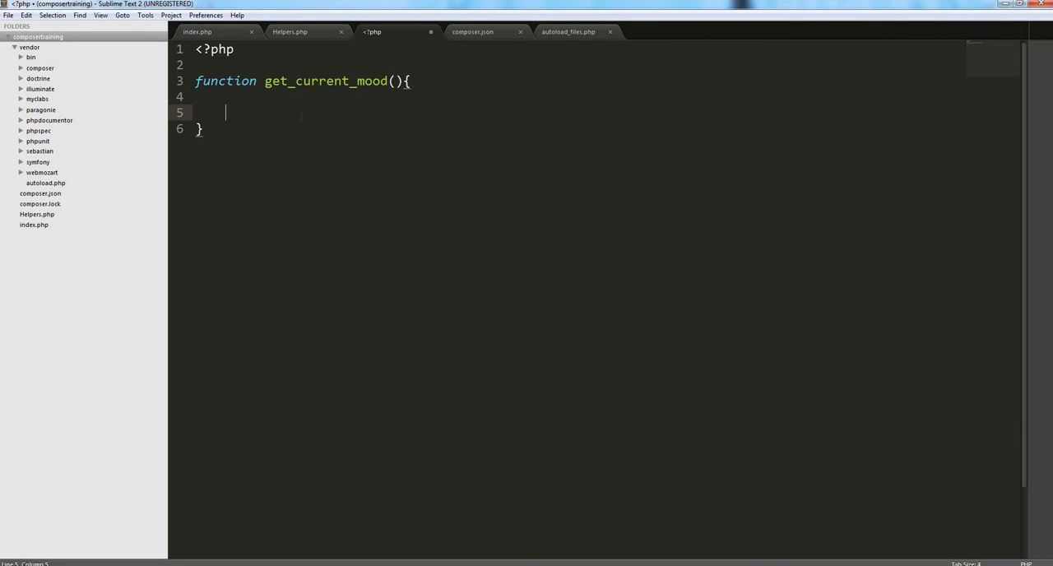
# - Return "I am happy today! Becuase I am learning composer autoloading!" from the function
pyautogui.write('return')
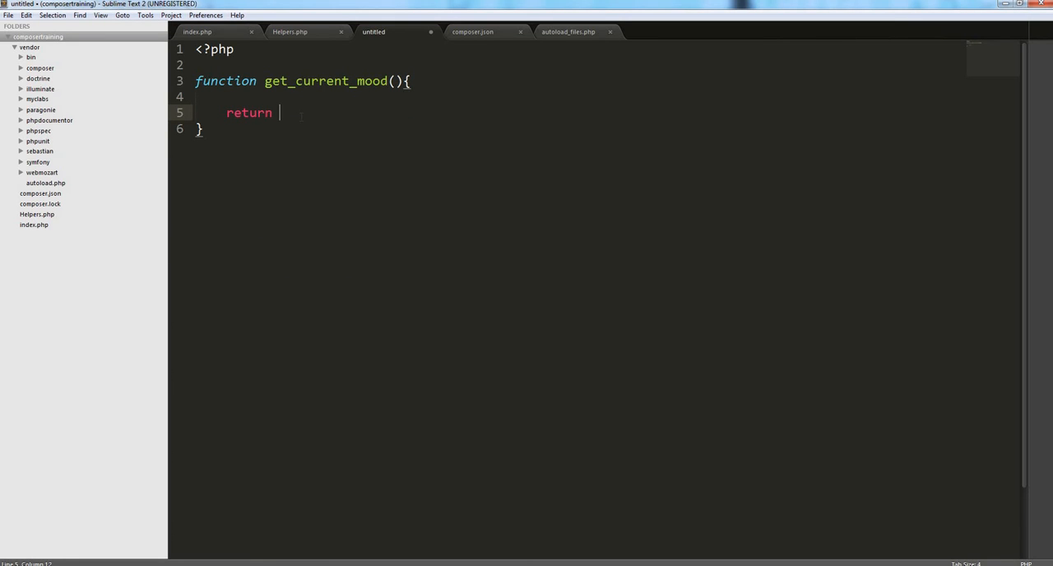
pyautogui.write('"I am"')
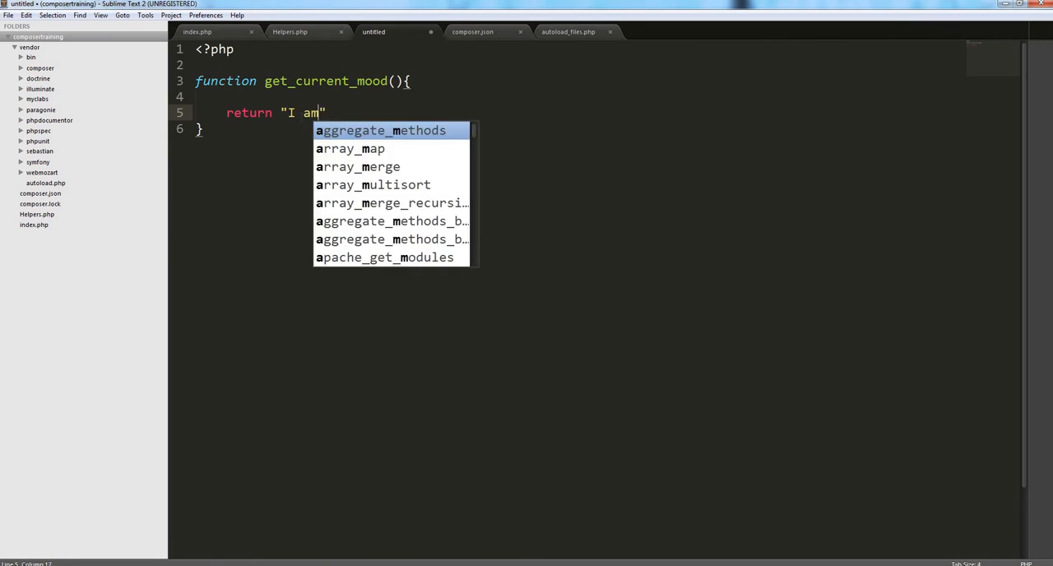
pyautogui.write('happy today!')
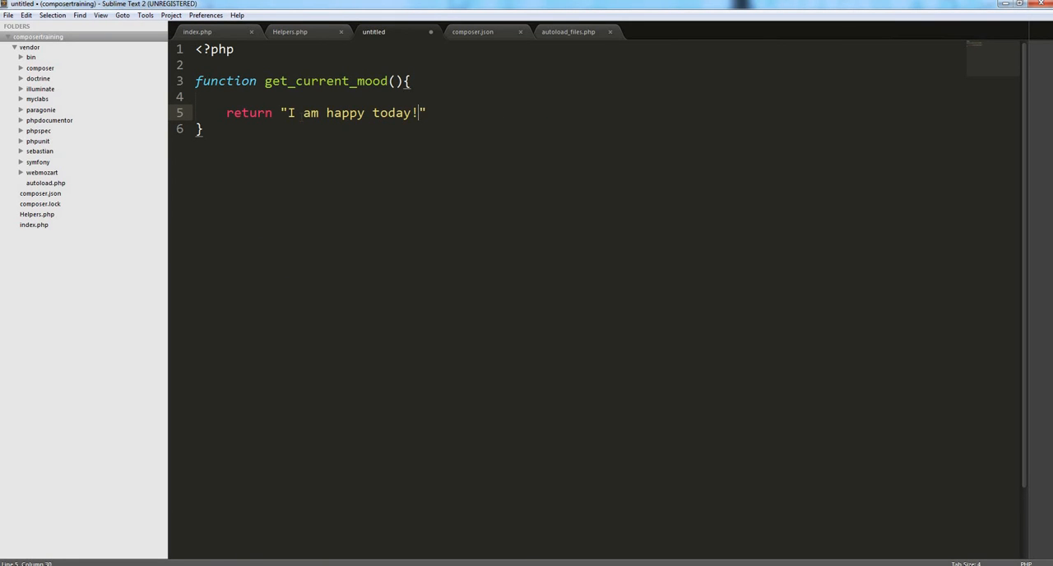
pyautogui.write('Becuase I am')
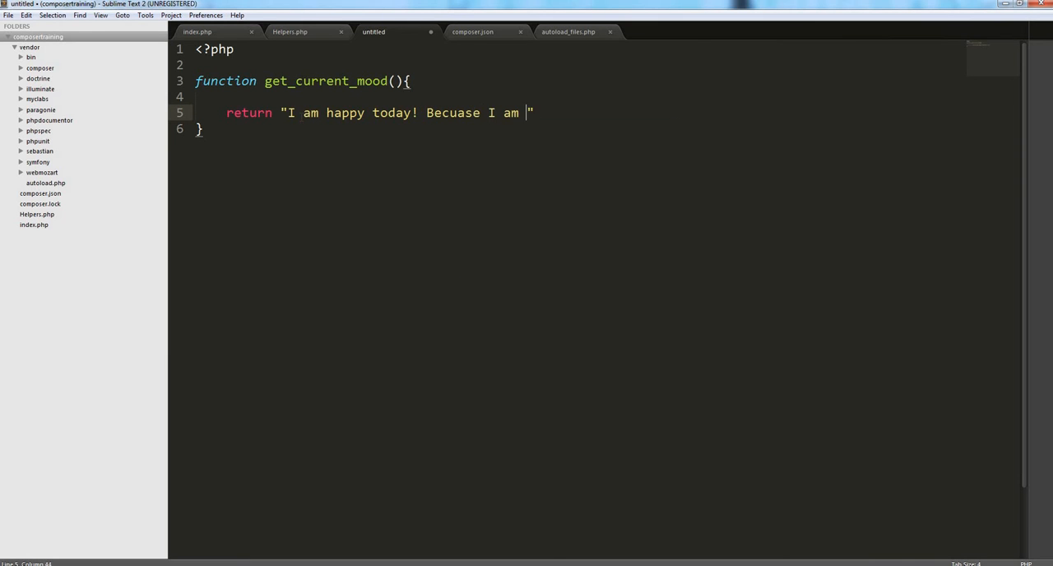
pyautogui.write('learning c')
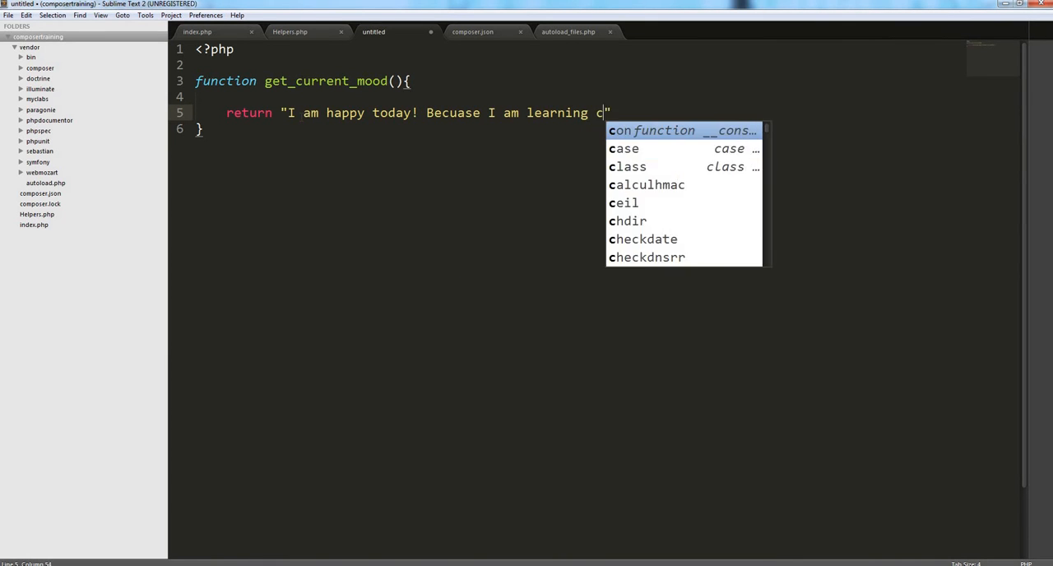
pyautogui.write('omposer autol')
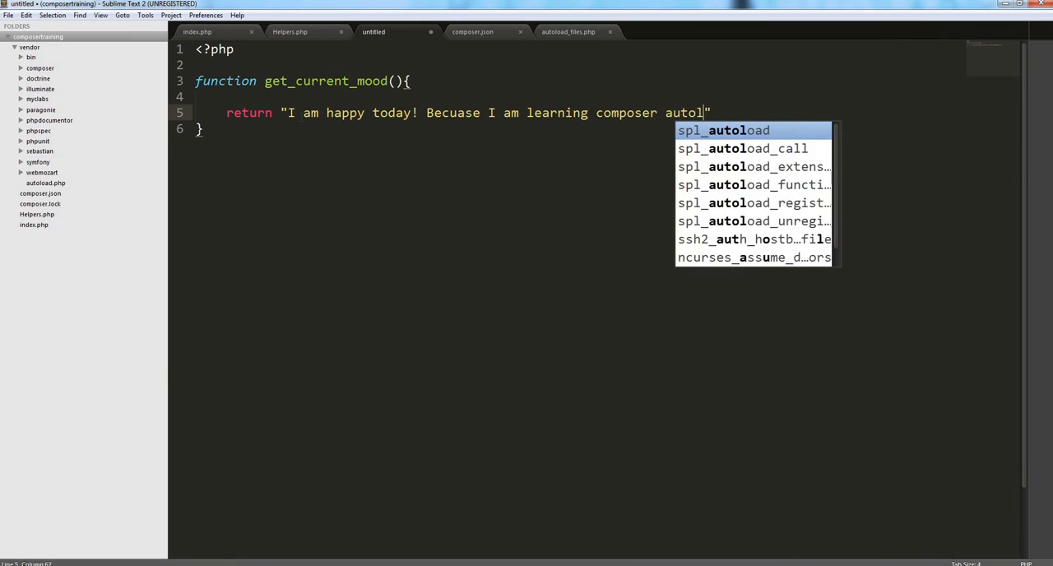
pyautogui.write('oading!')
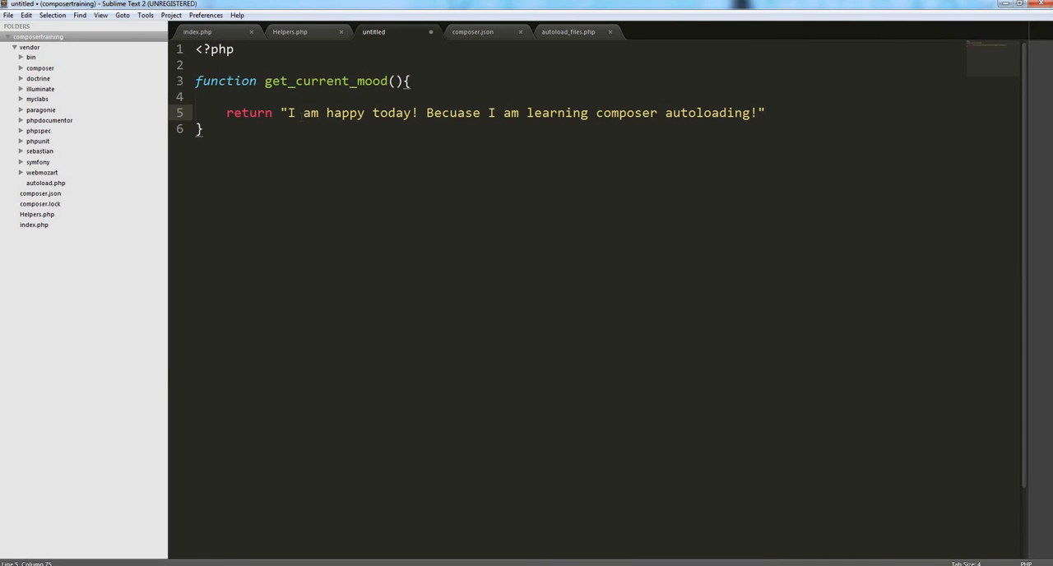
pyautogui.write(';')
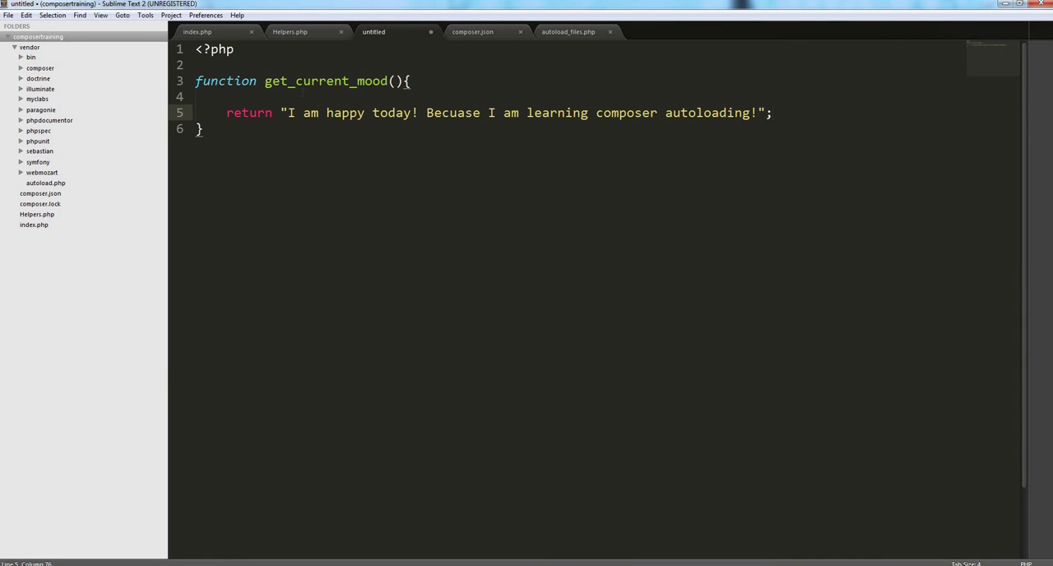
pyautogui.doubleClick(326, 80)
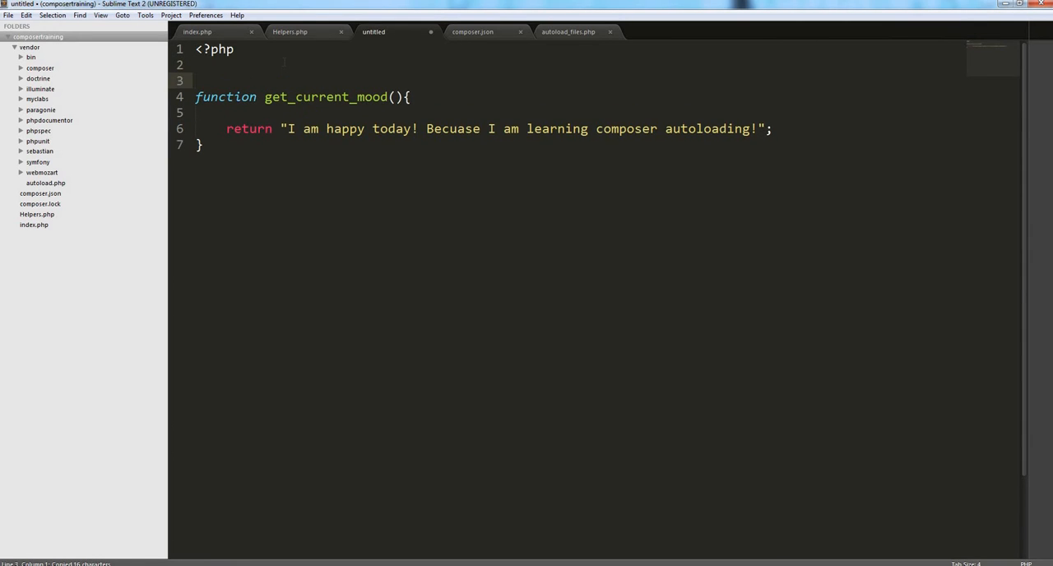
# - Wrap the function in an if(!function_exists('get_current_mood')) guard and start Save As
pyautogui.write('if(')
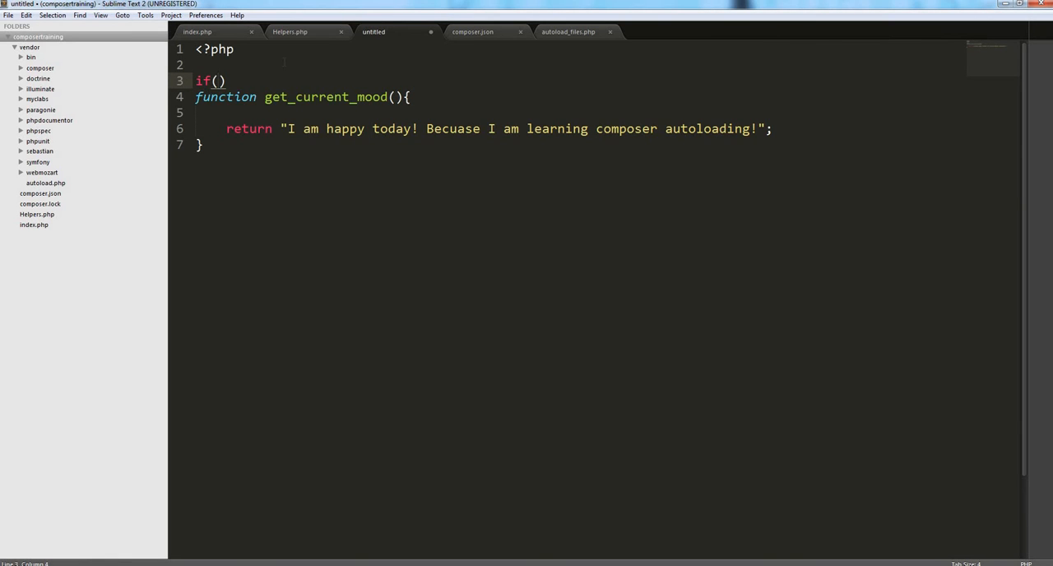
pyautogui.write('gun')
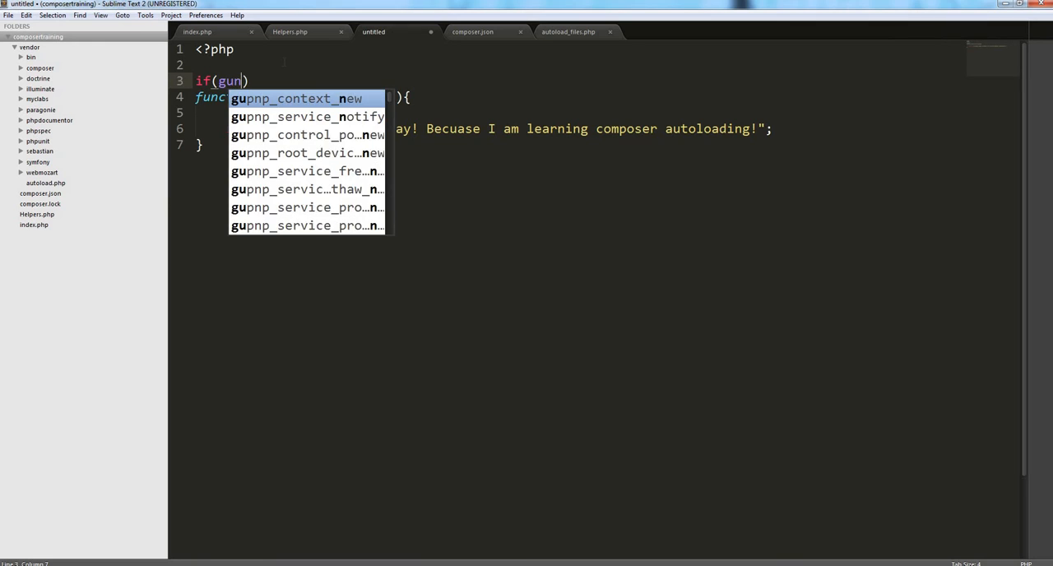
pyautogui.write("function_exists('get_current_mood")
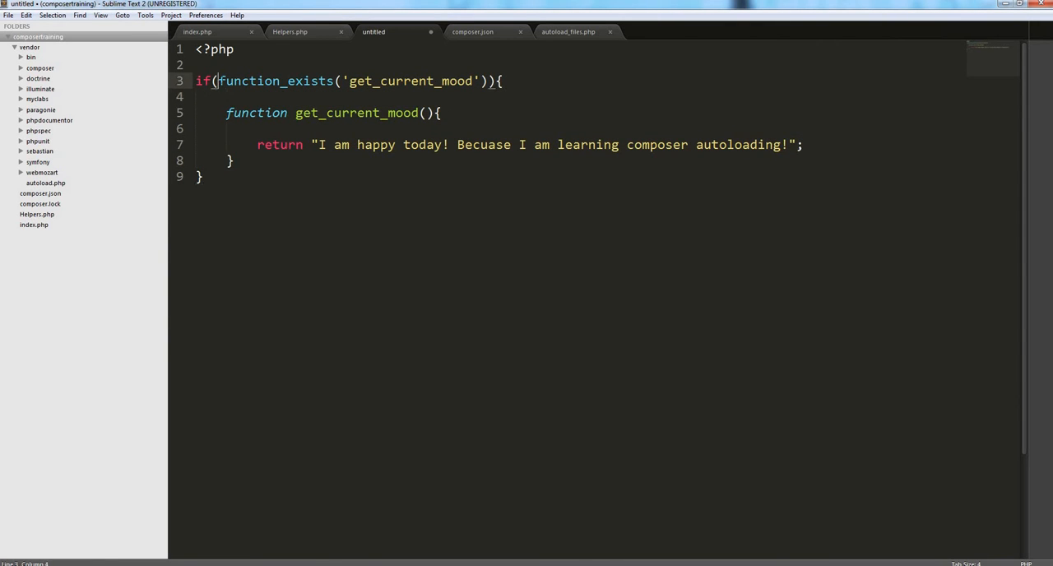
pyautogui.write('!')
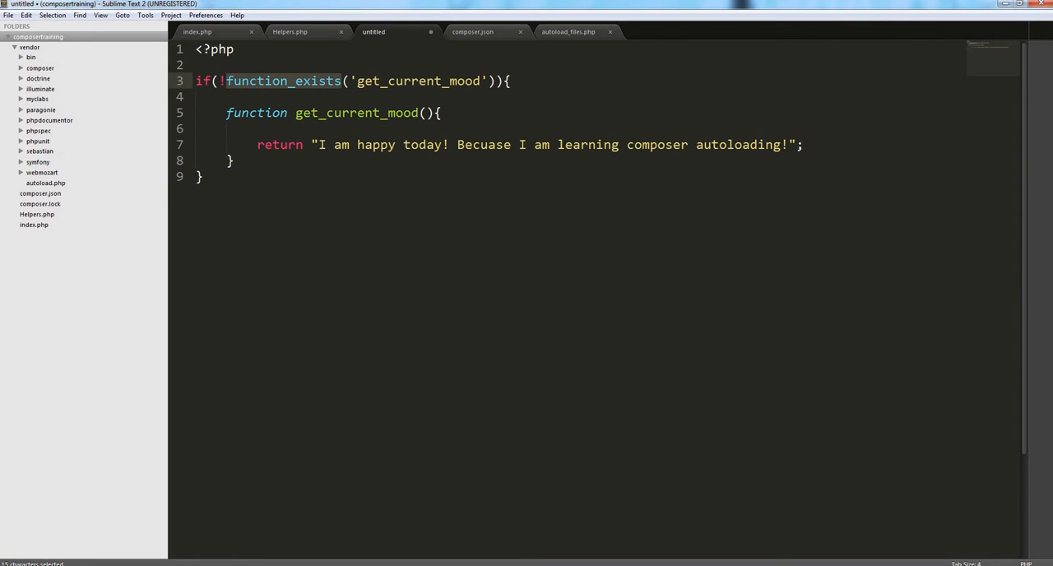
pyautogui.click(378, 81)
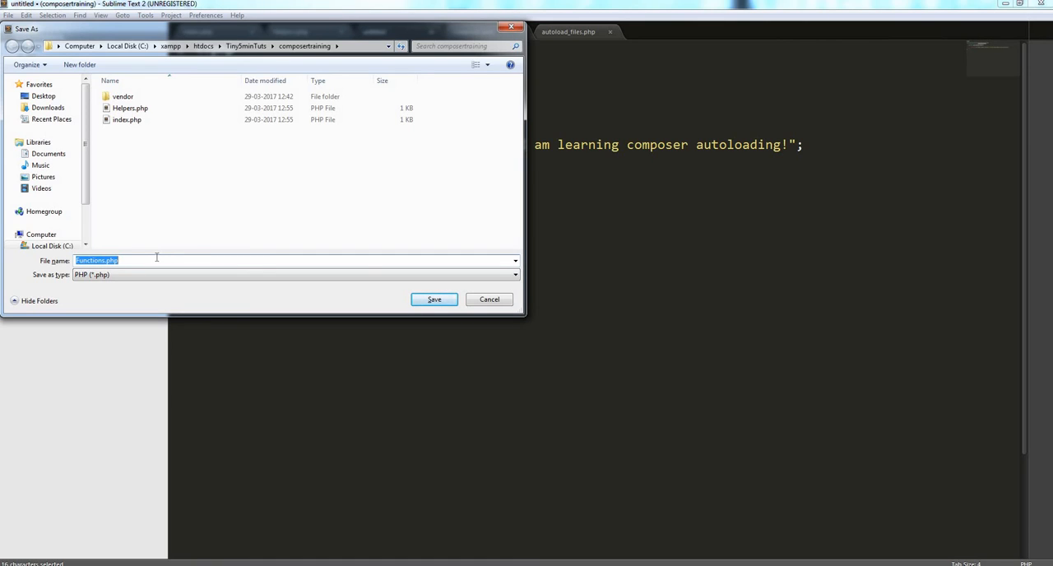
# - Save the file as Functions.php in the composertraining folder
pyautogui.click(434, 299)
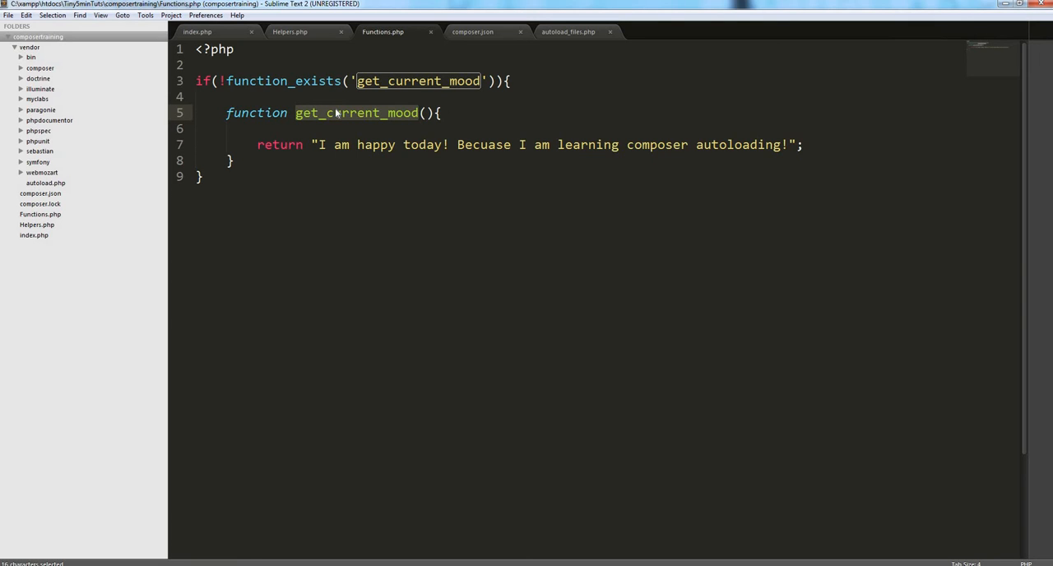
pyautogui.moveTo(336, 118)
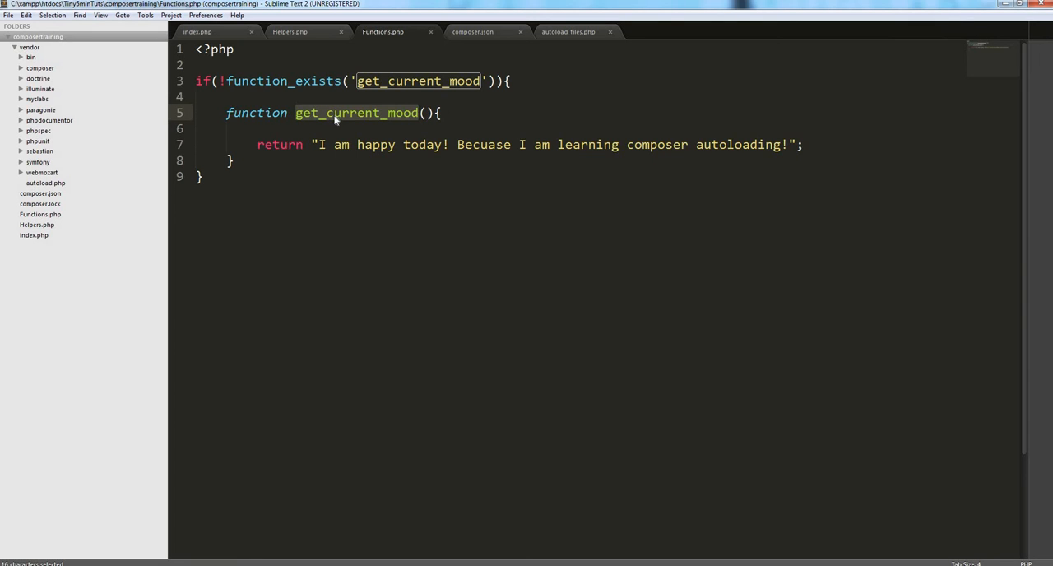
pyautogui.moveTo(197, 36)
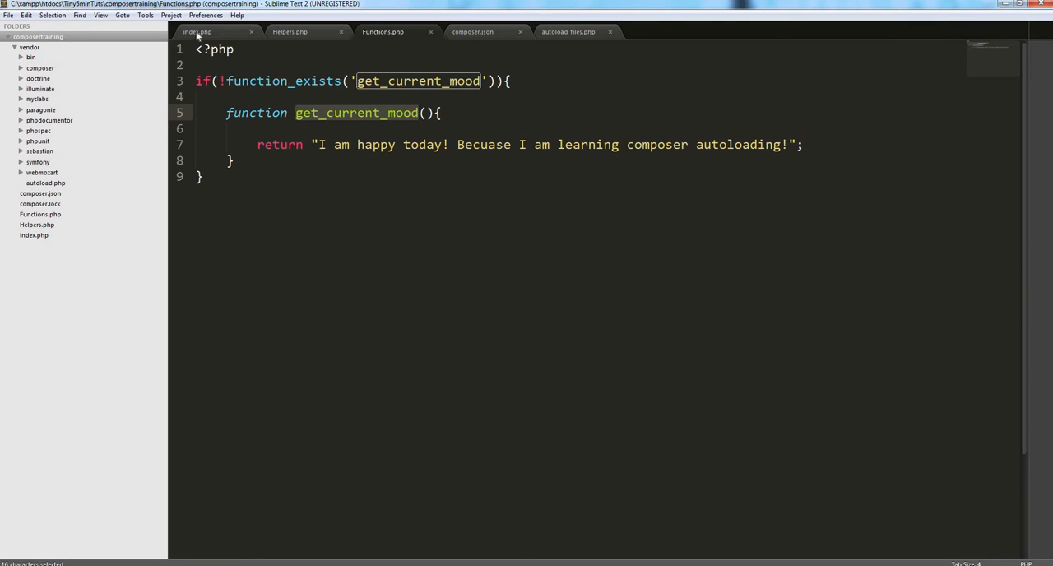
# - Change index.php to echo get_current_mood(); and switch to composer.json for the files entry
pyautogui.click(197, 31)
pyautogui.write('echo Functions.php')
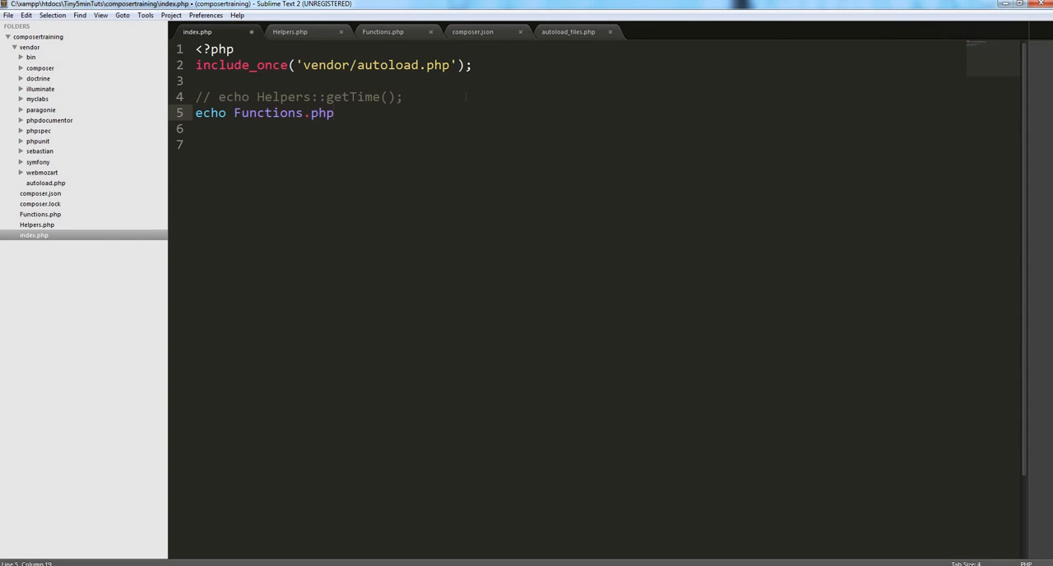
pyautogui.click(381, 32)
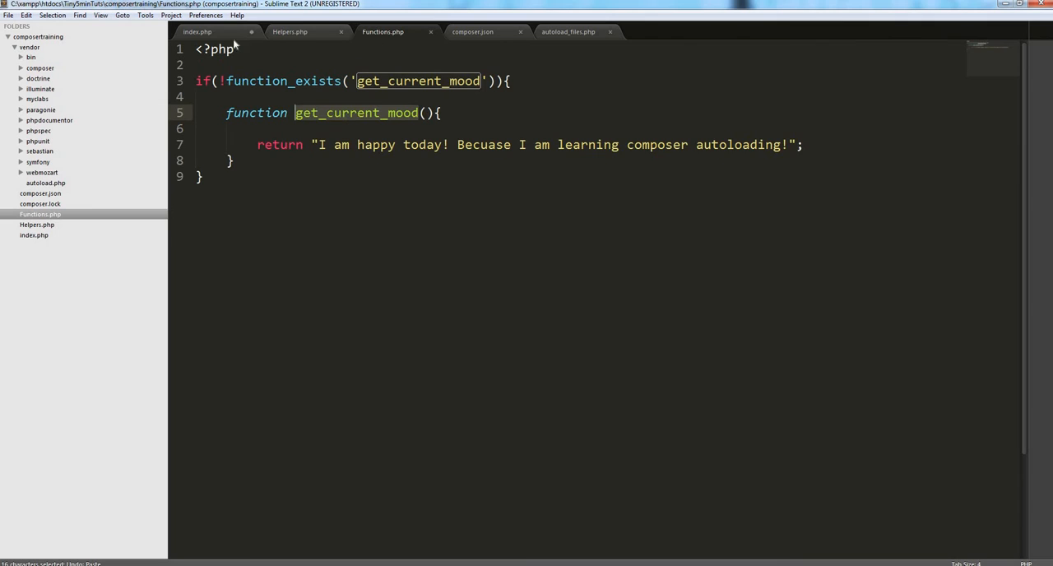
pyautogui.click(198, 31)
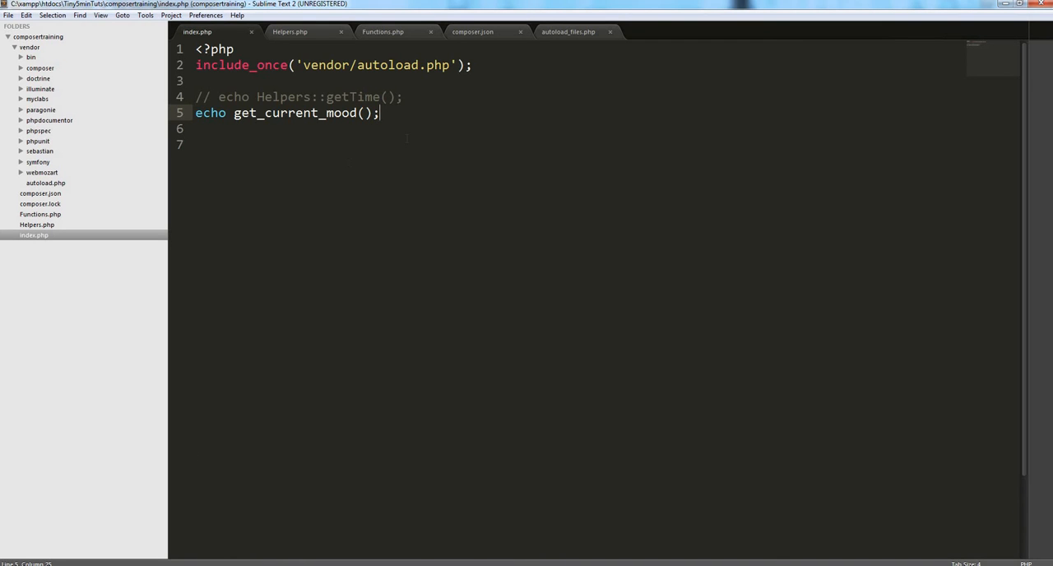
pyautogui.click(472, 31)
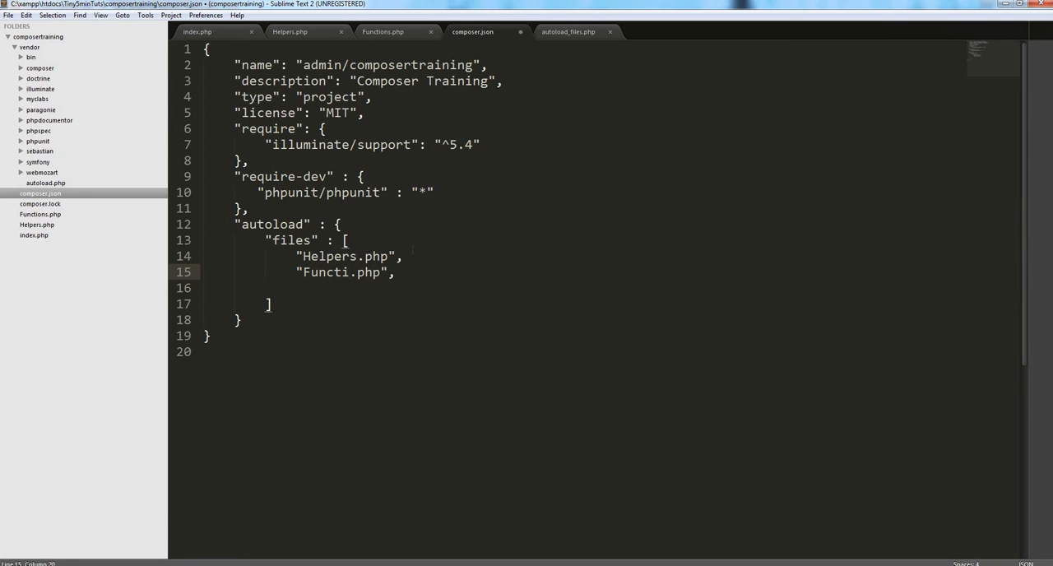
# - Save composer.json with Functions.php listed and check autoload_files.php still shows only Helpers.php
pyautogui.press('ctrl+s')
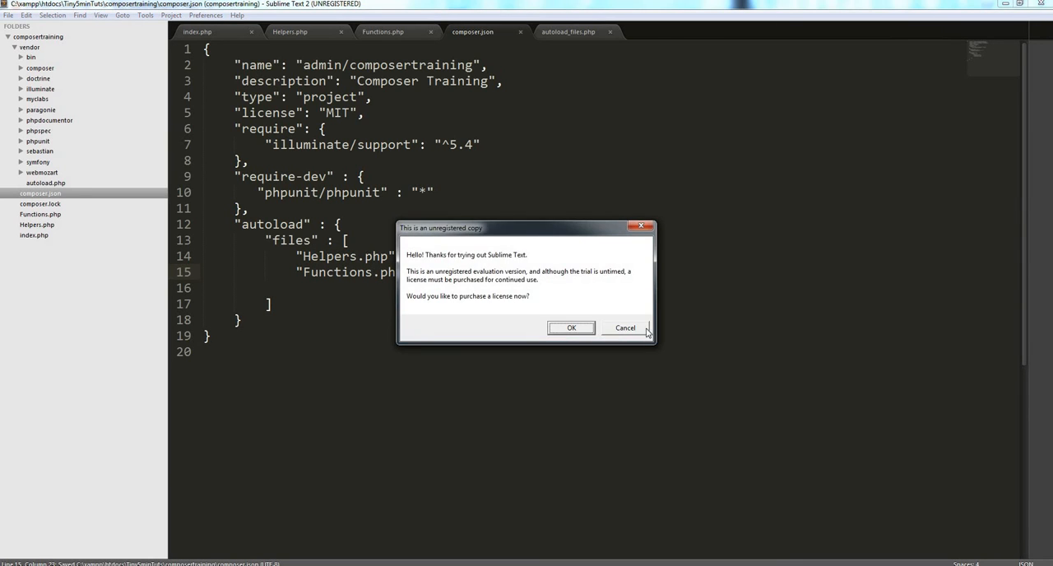
pyautogui.click(626, 328)
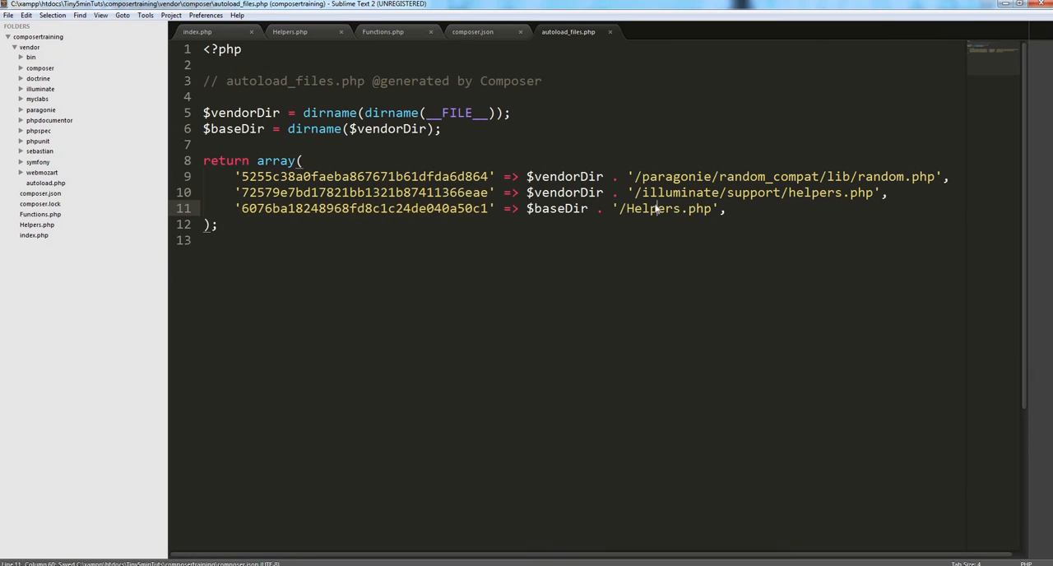
pyautogui.doubleClick(652, 207)
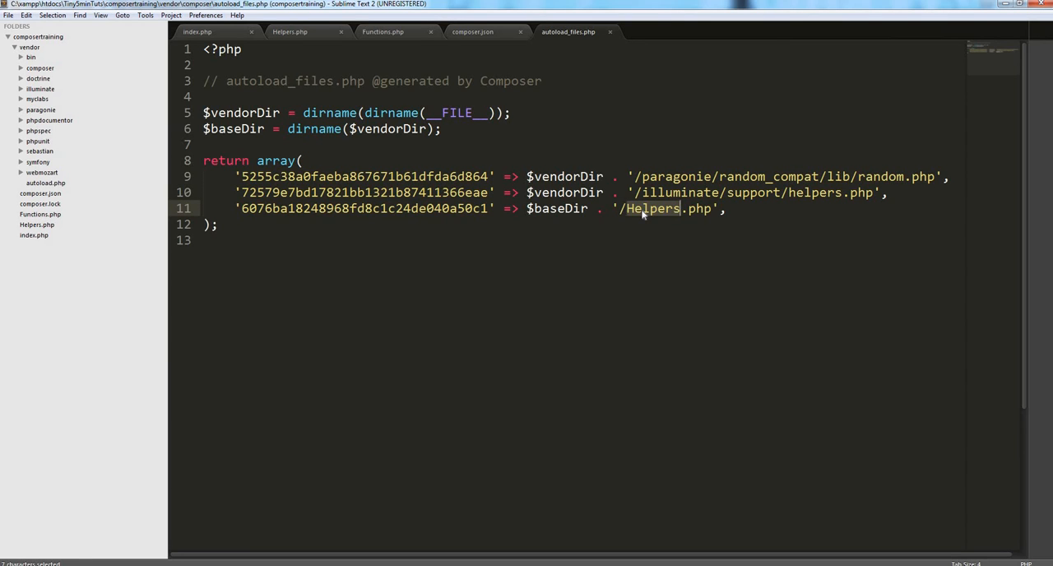
pyautogui.click(472, 31)
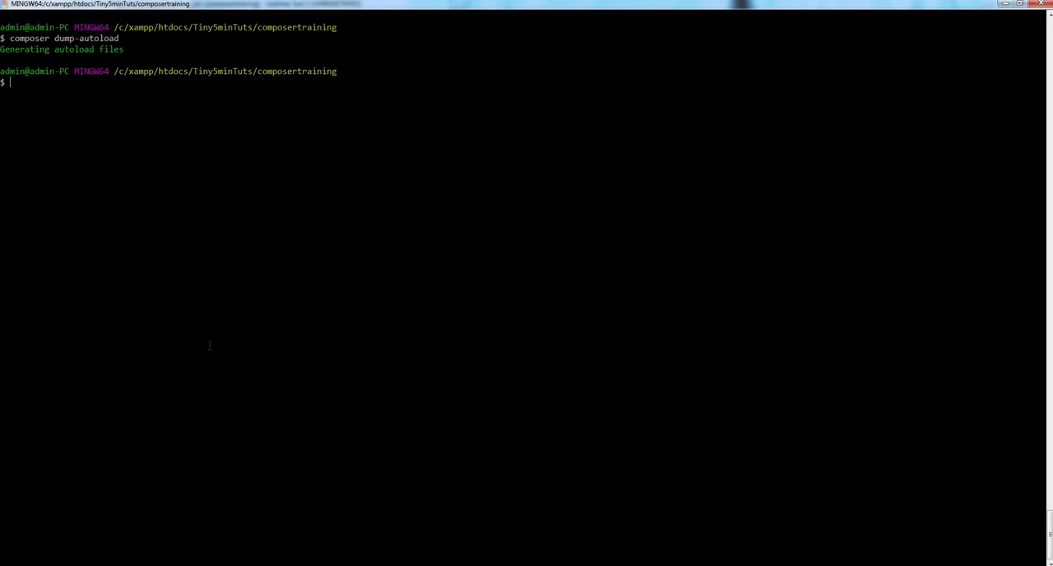
# - Run composer dump-autoload, then rerun it after the trailing-comma JSON error
pyautogui.press('Return')
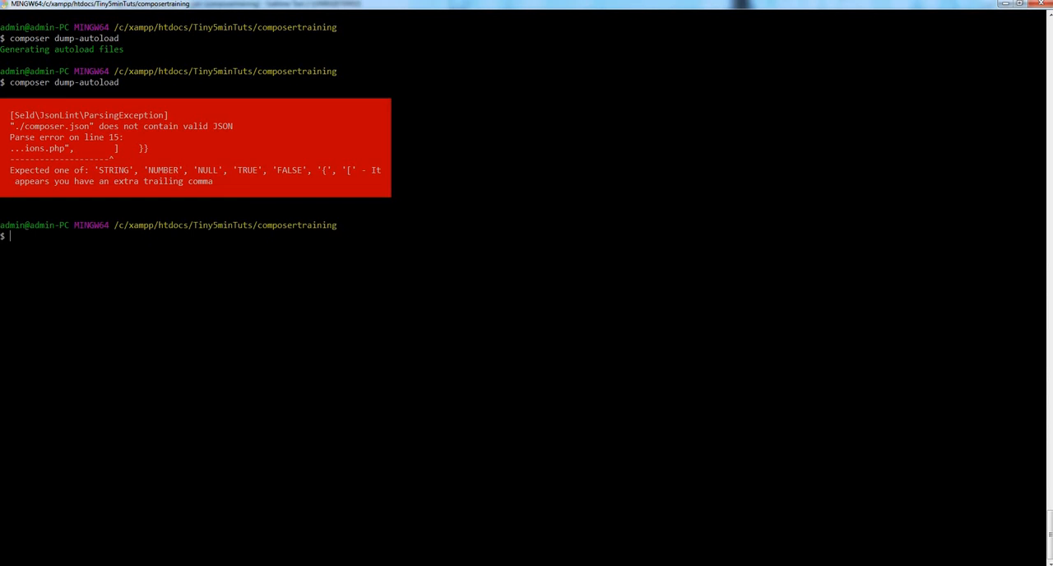
pyautogui.moveTo(210, 324)
pyautogui.write('composer dump-autoload')
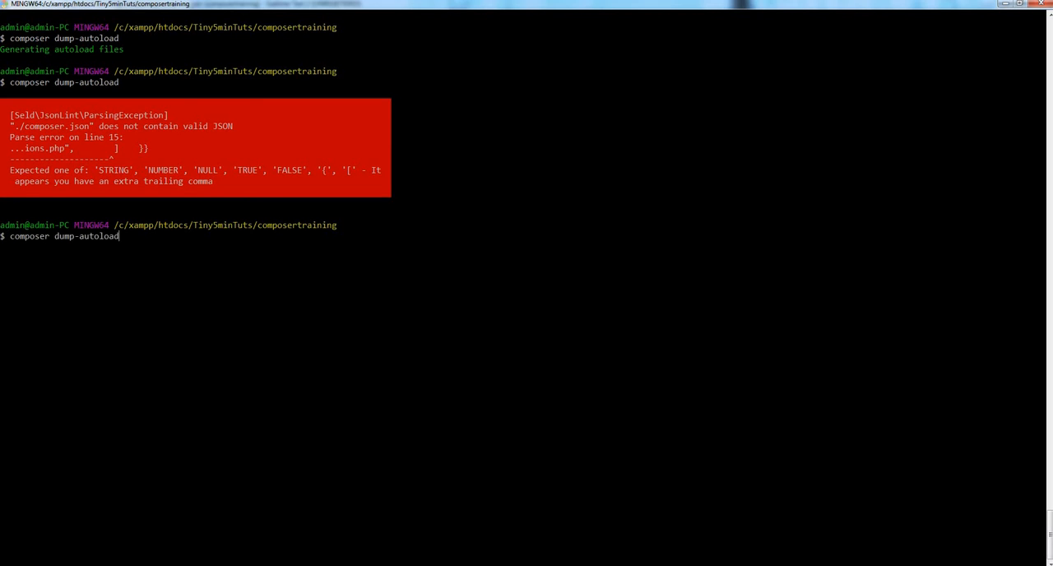
pyautogui.press('Return')
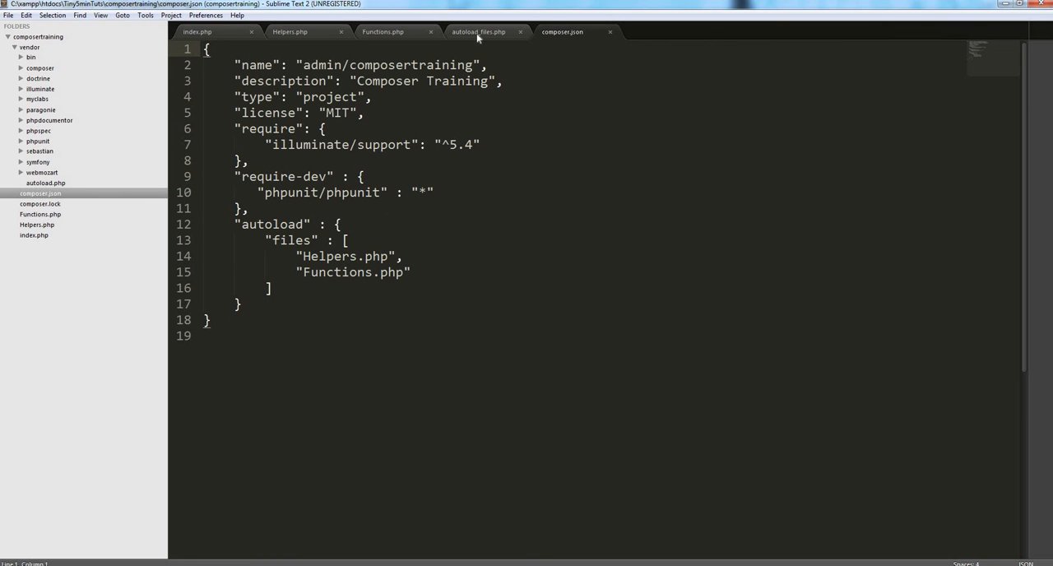
pyautogui.click(479, 31)
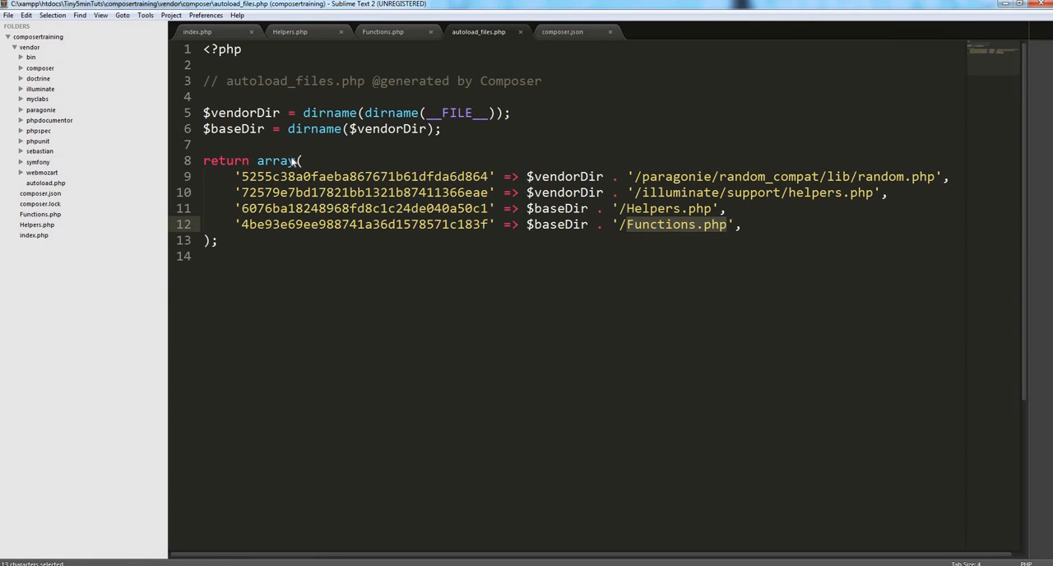
pyautogui.doubleClick(274, 161)
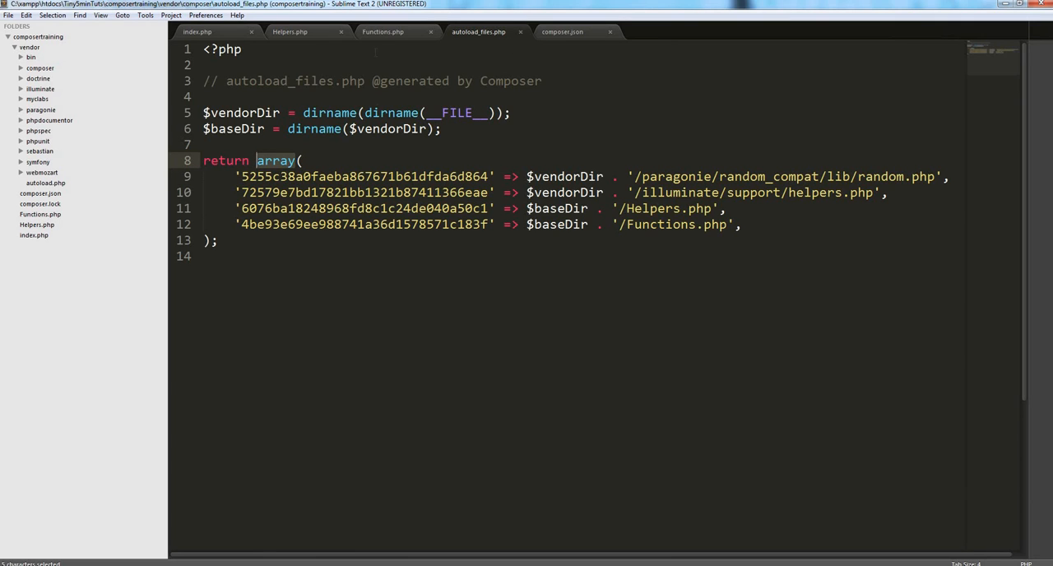
pyautogui.click(382, 31)
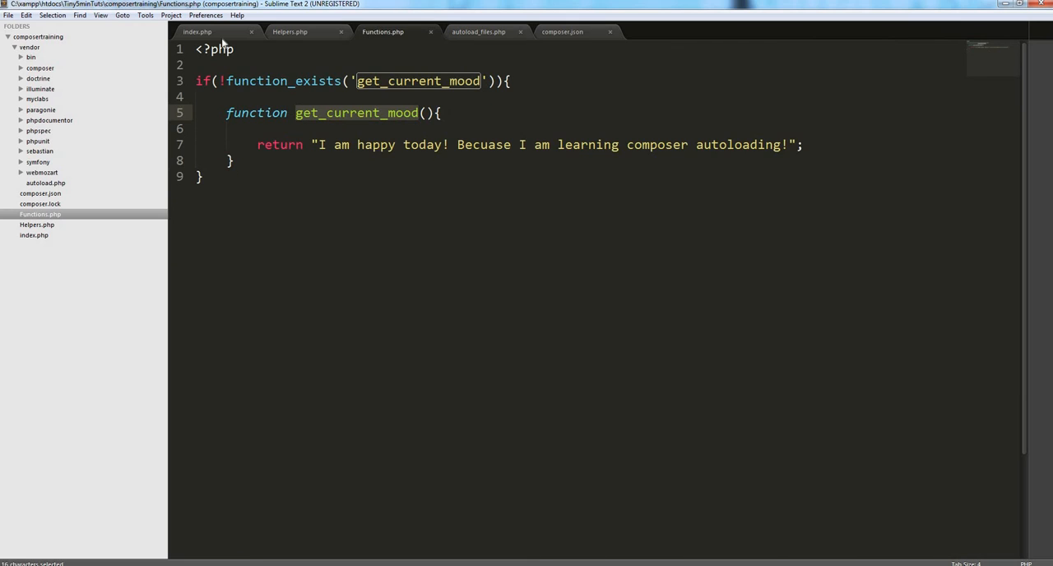
pyautogui.click(197, 31)
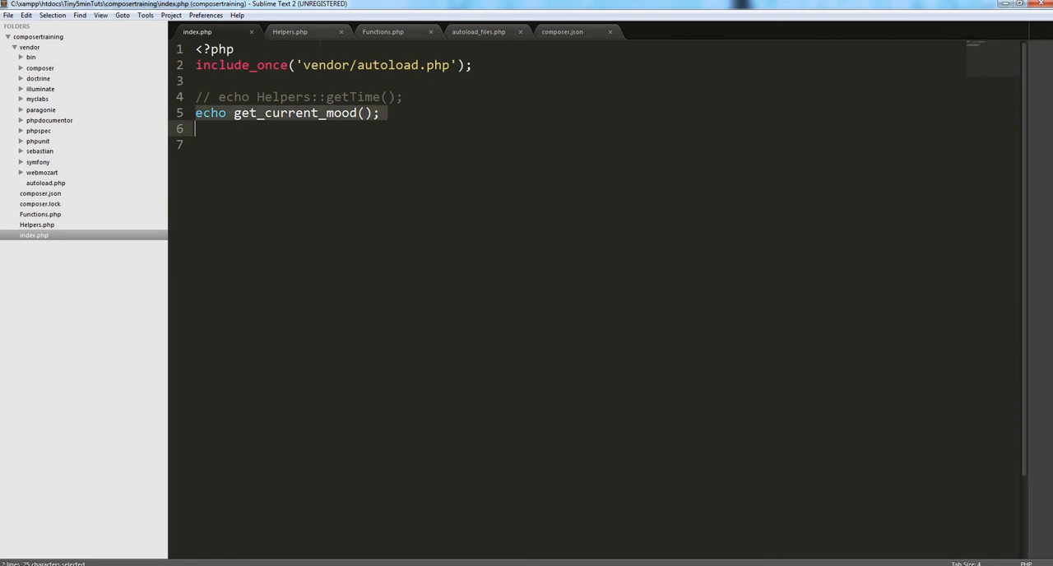
pyautogui.click(382, 31)
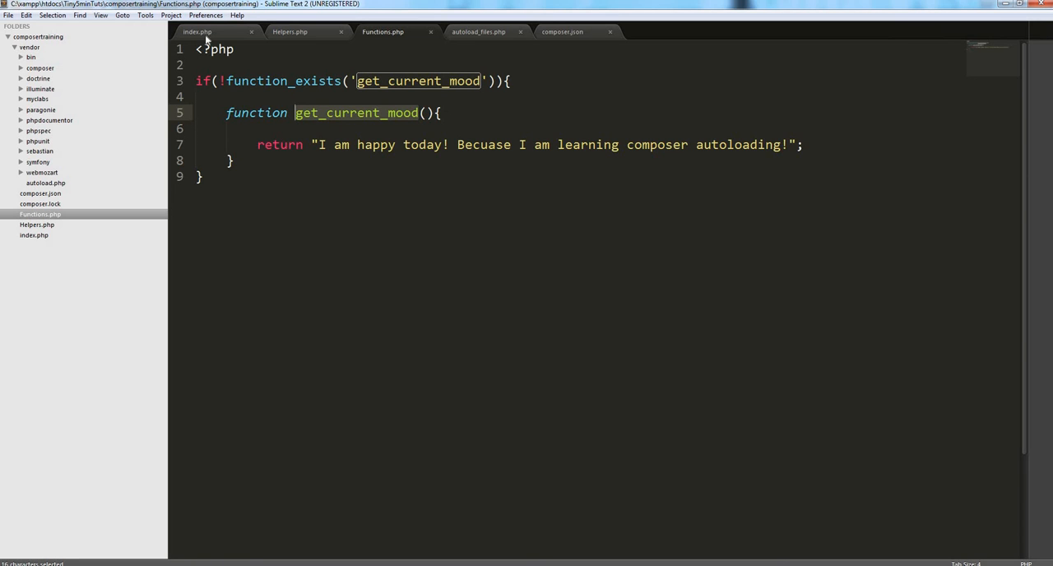
pyautogui.click(477, 31)
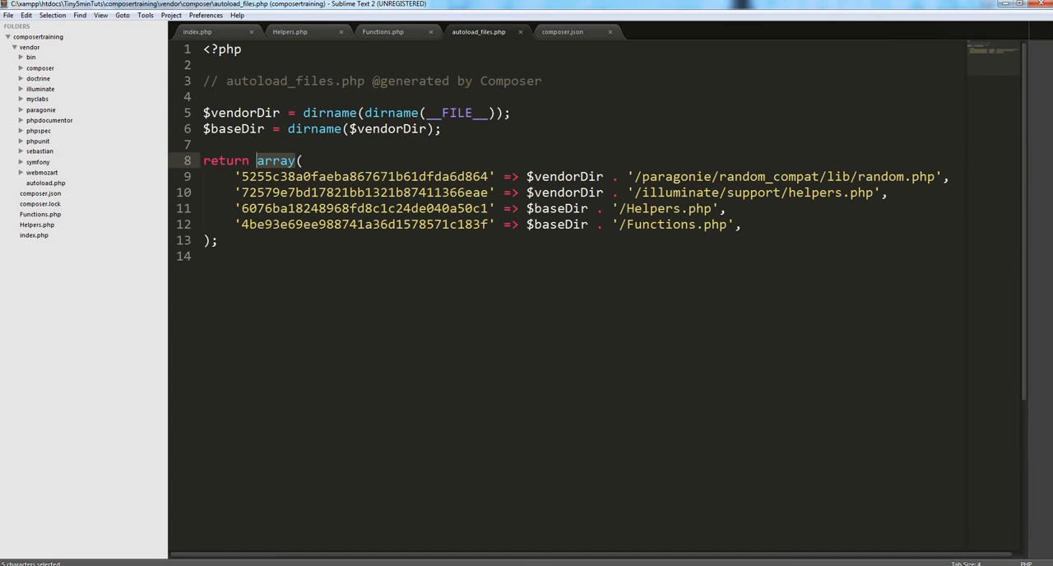
pyautogui.click(370, 208)
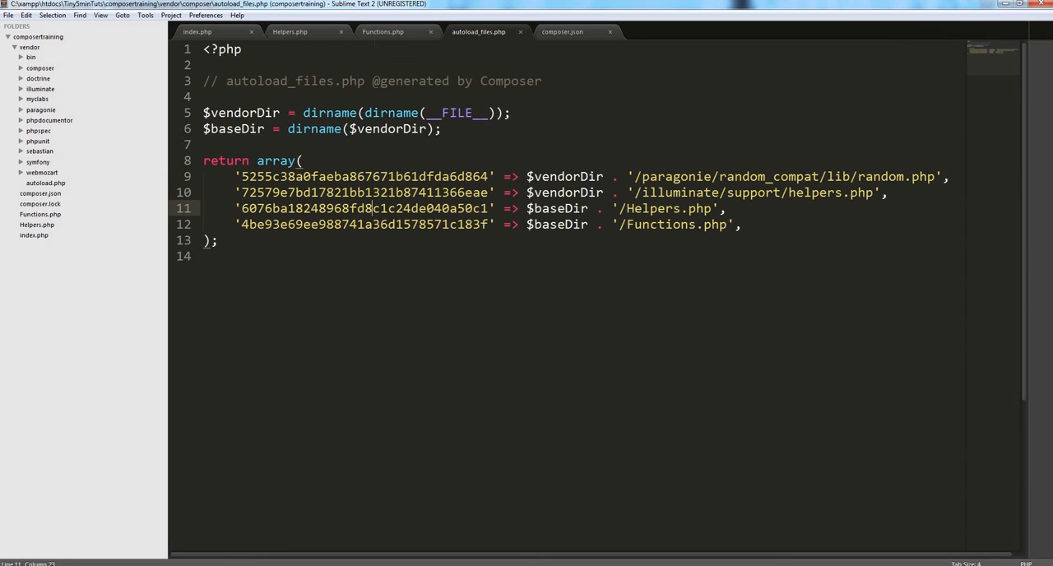
pyautogui.click(562, 31)
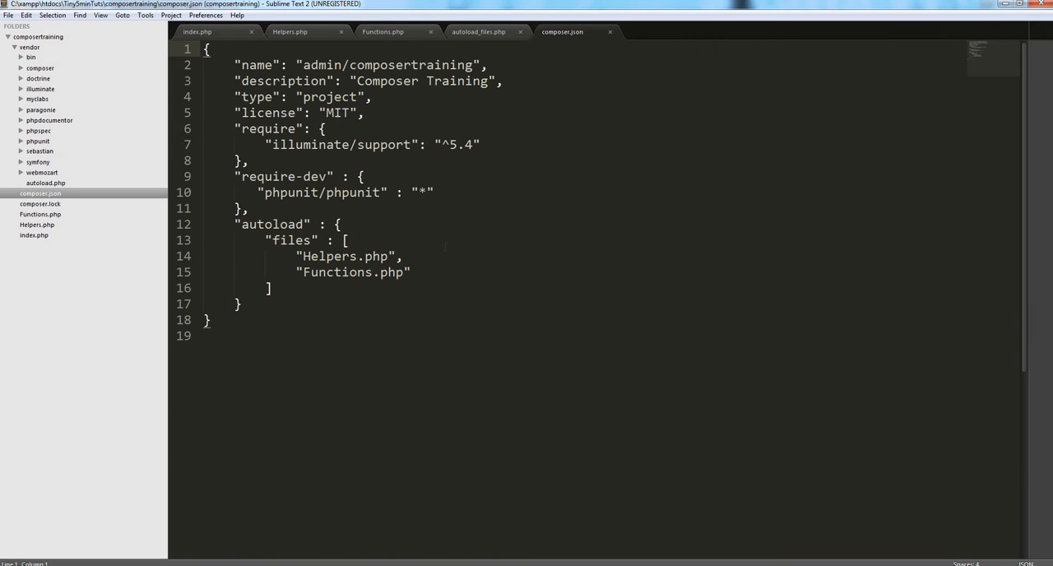
pyautogui.click(411, 273)
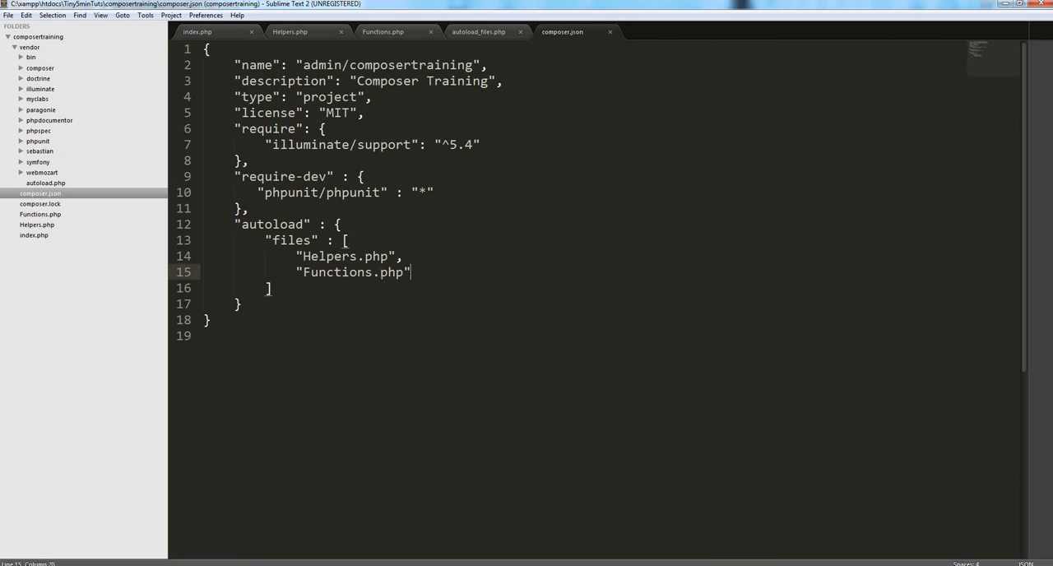